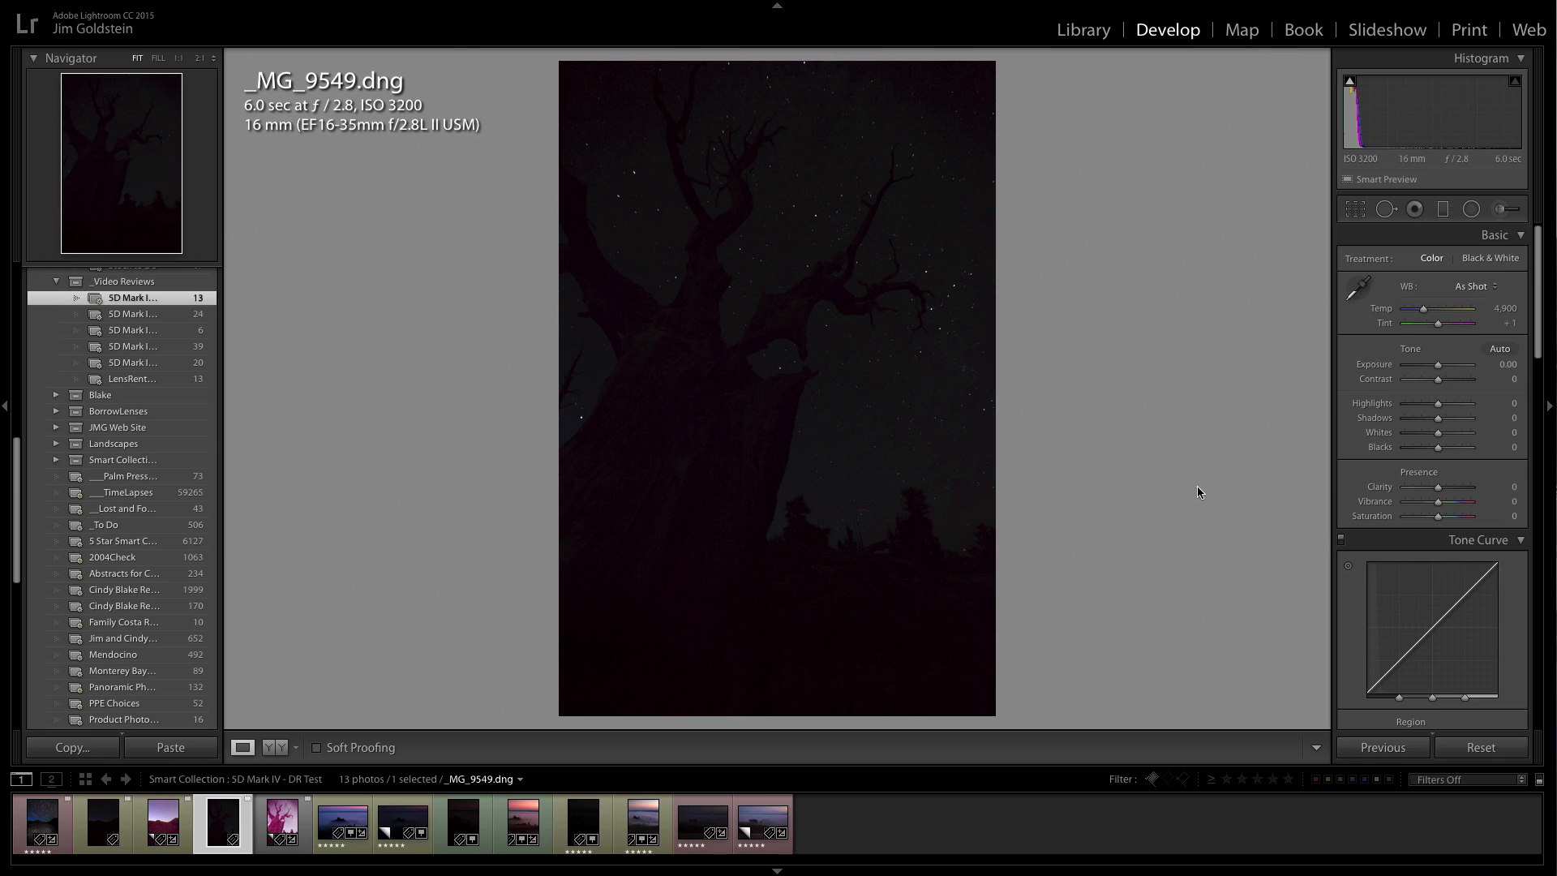
mouse_move(1217, 538)
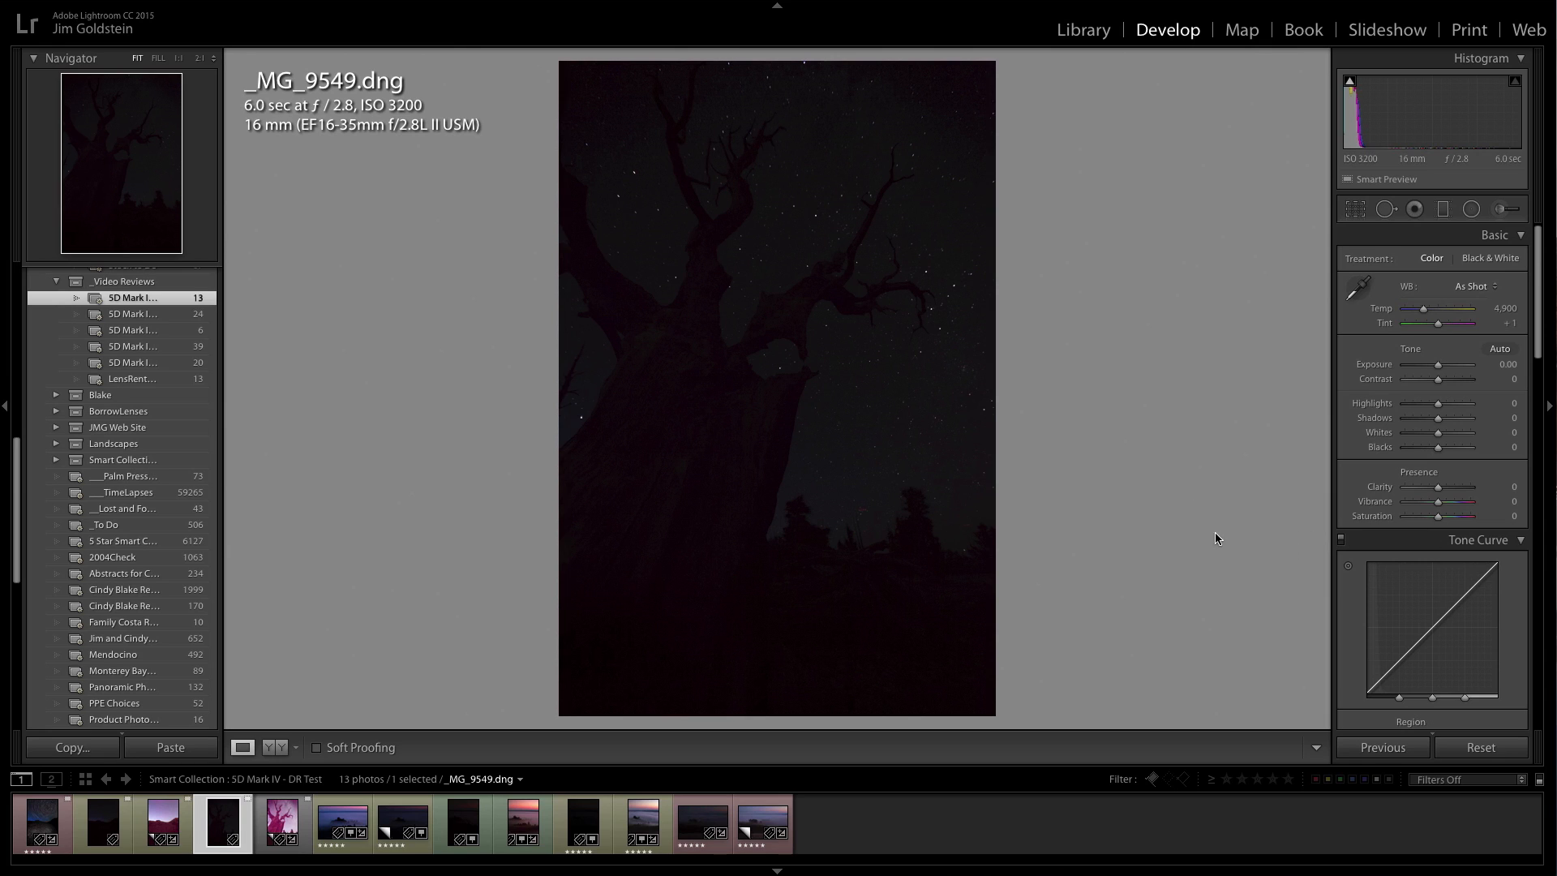
mouse_move(1148, 570)
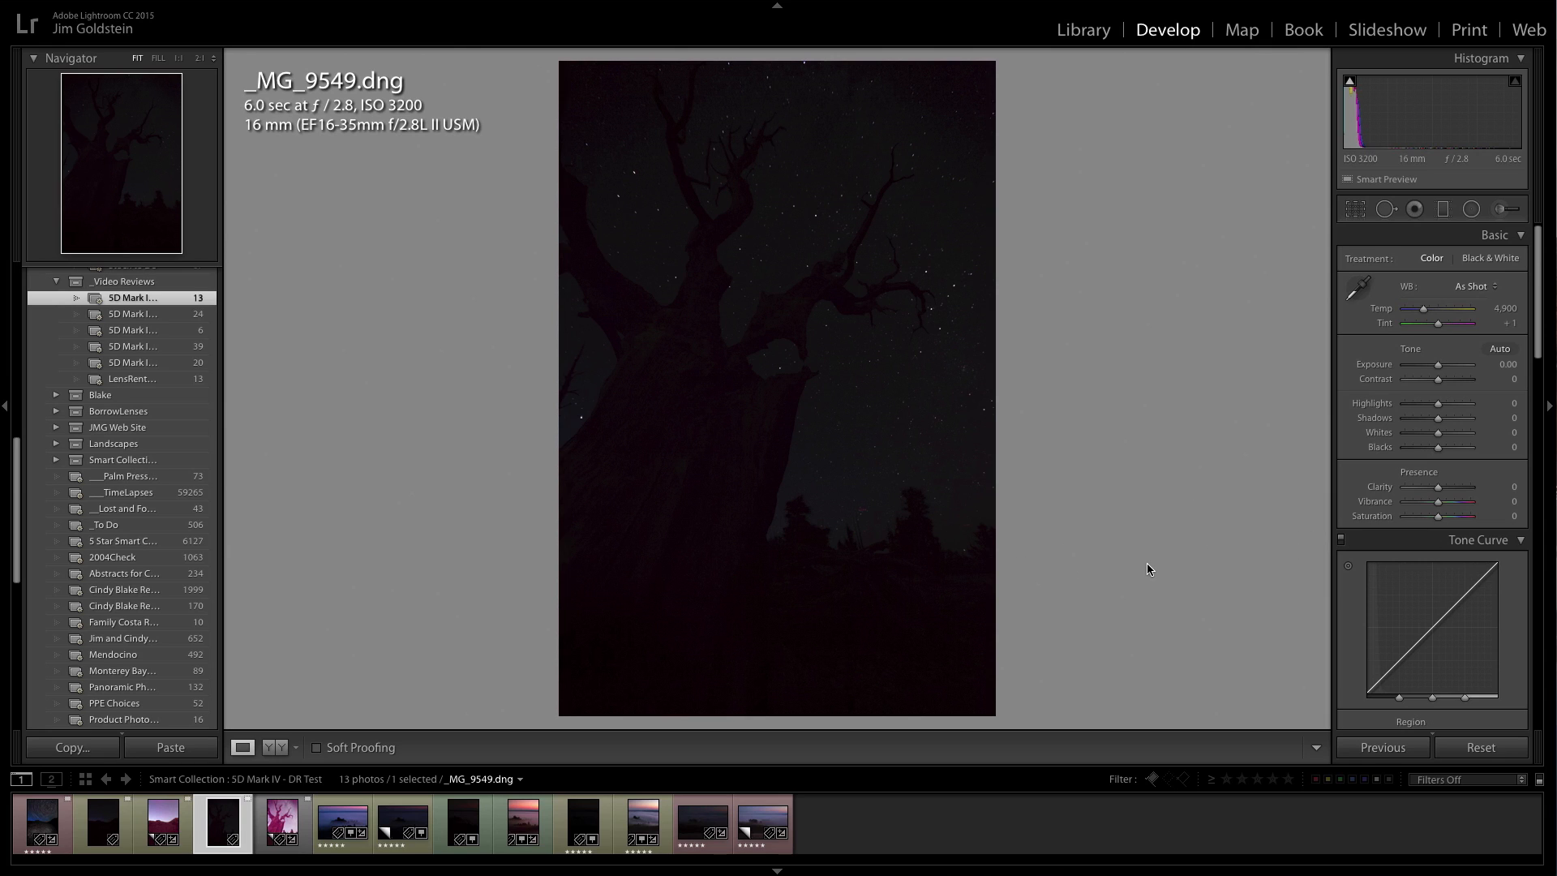
mouse_move(502, 808)
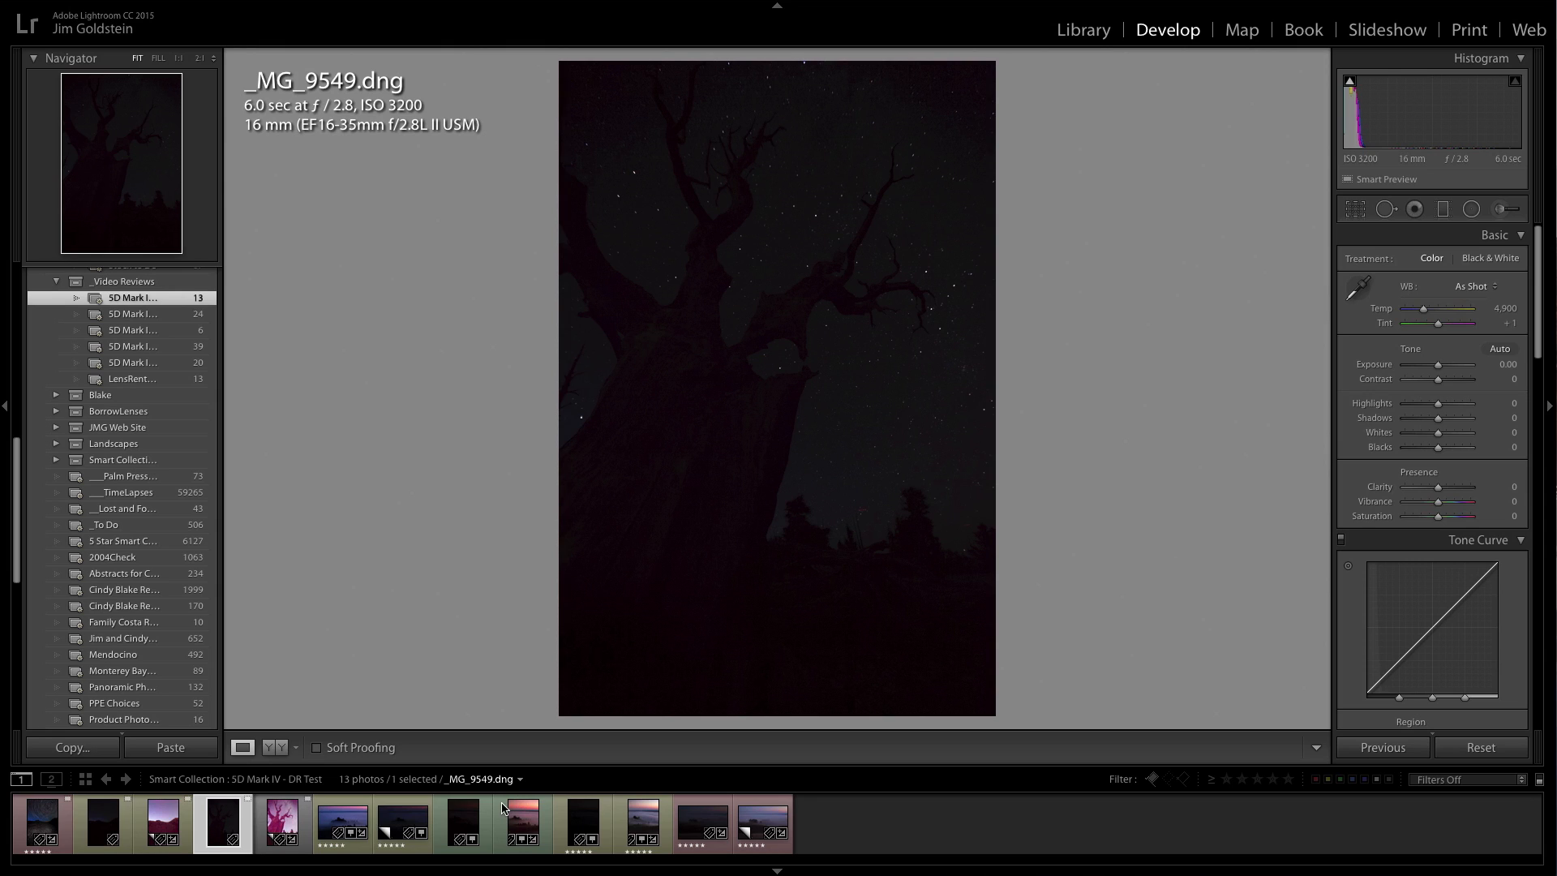
mouse_move(469, 633)
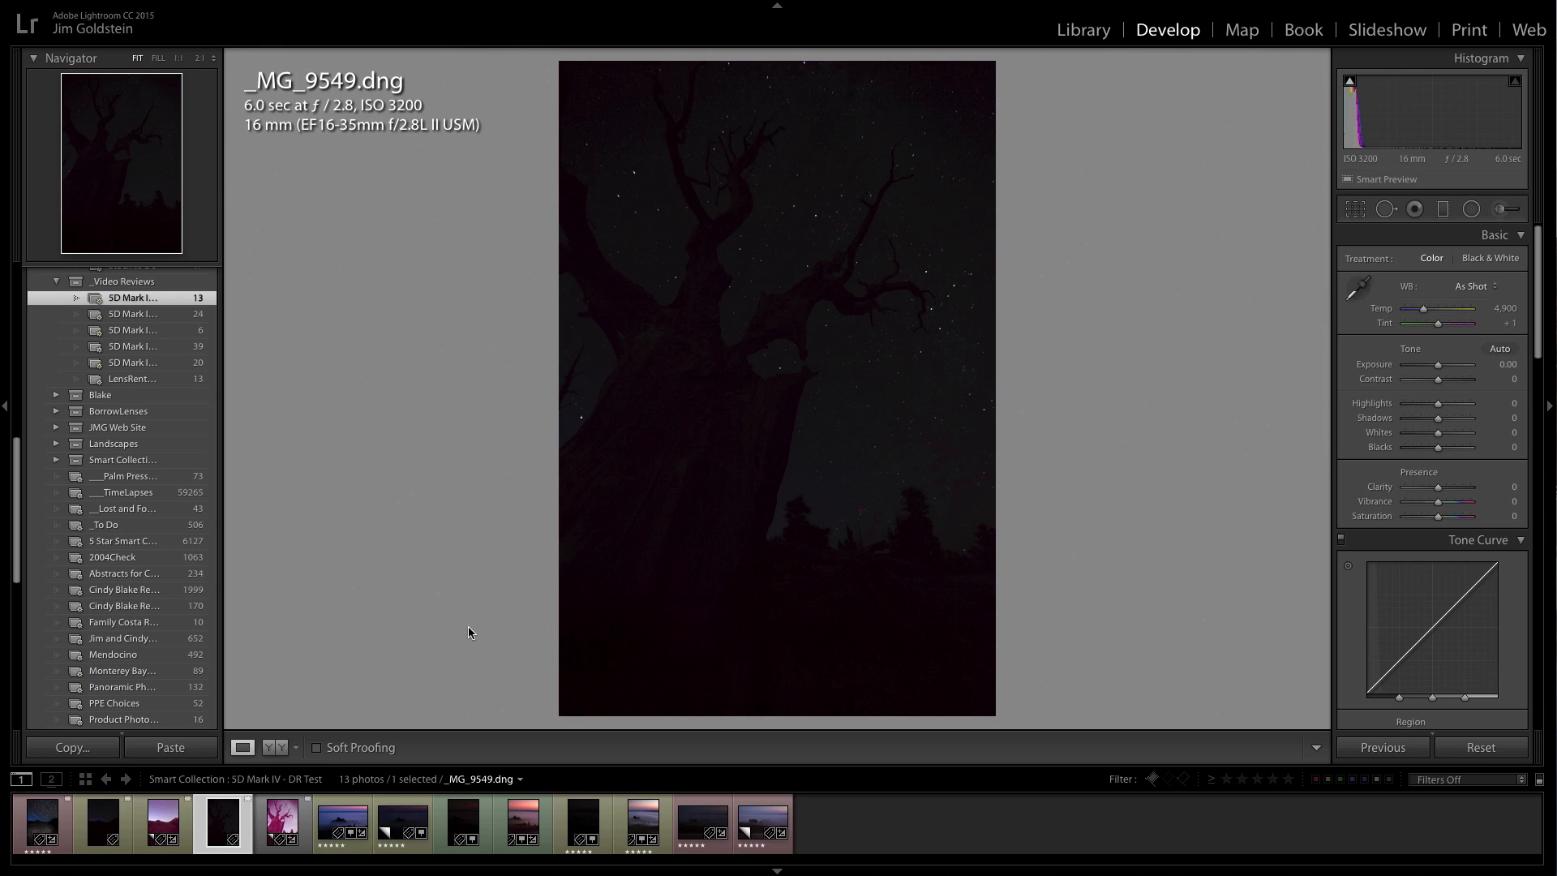
mouse_move(477, 637)
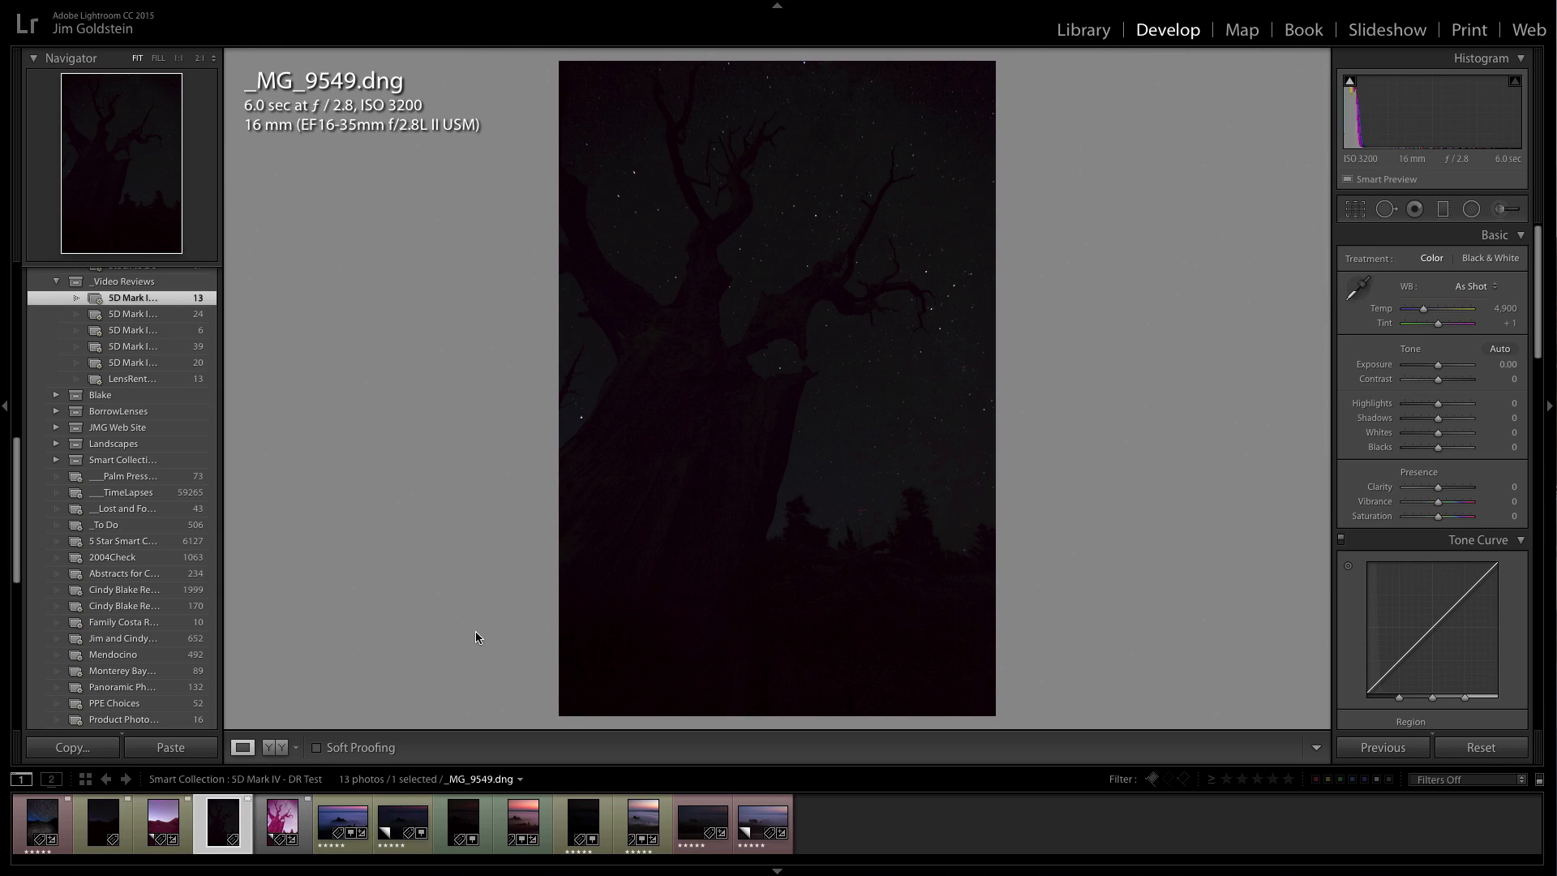
mouse_move(733, 526)
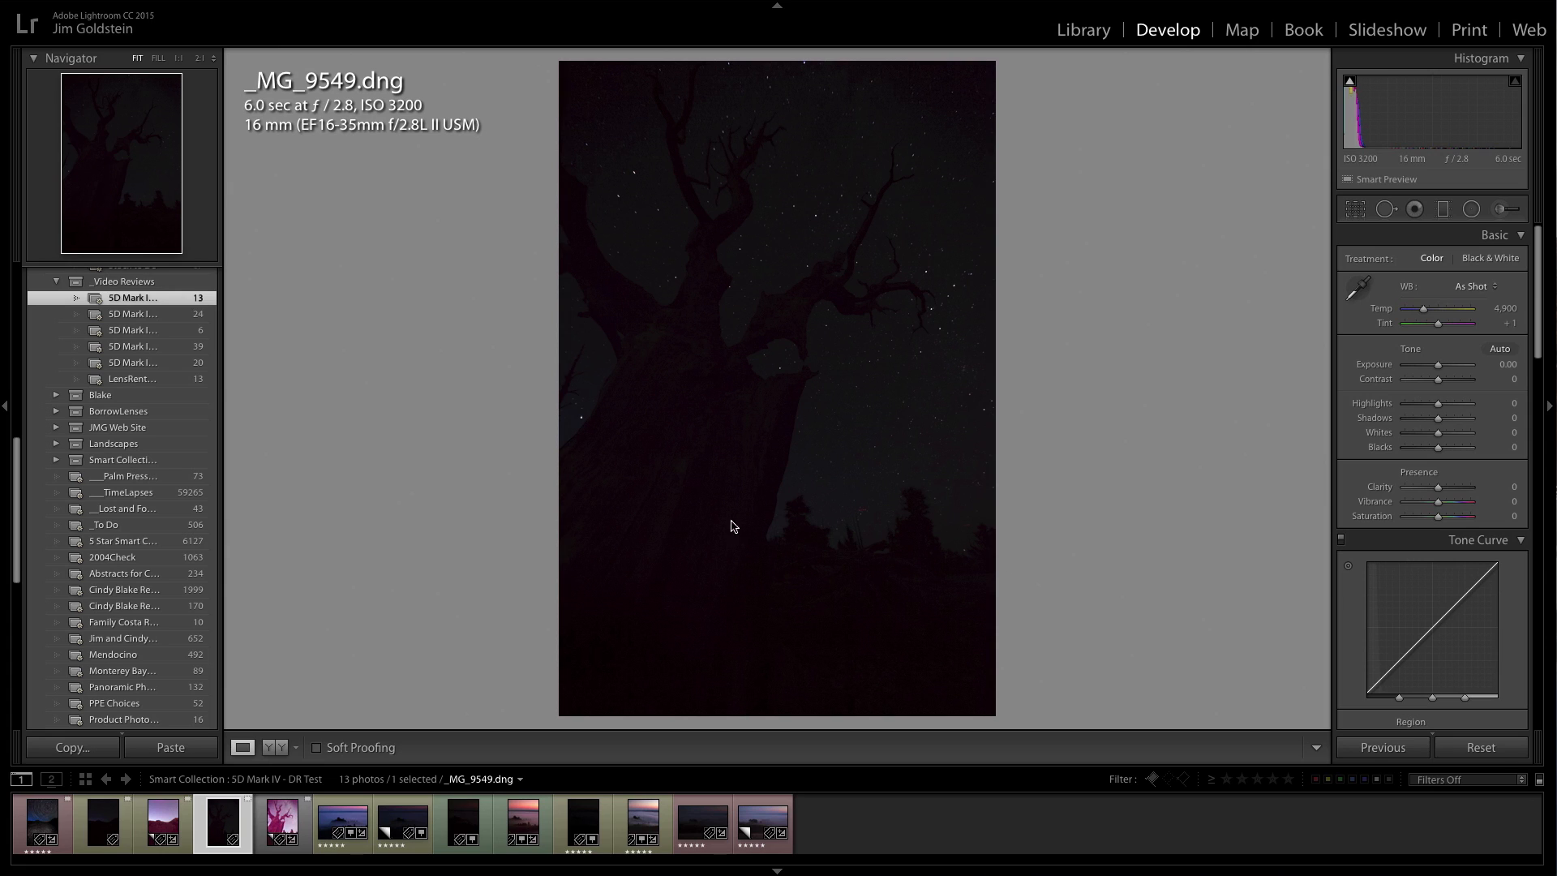
mouse_move(827, 370)
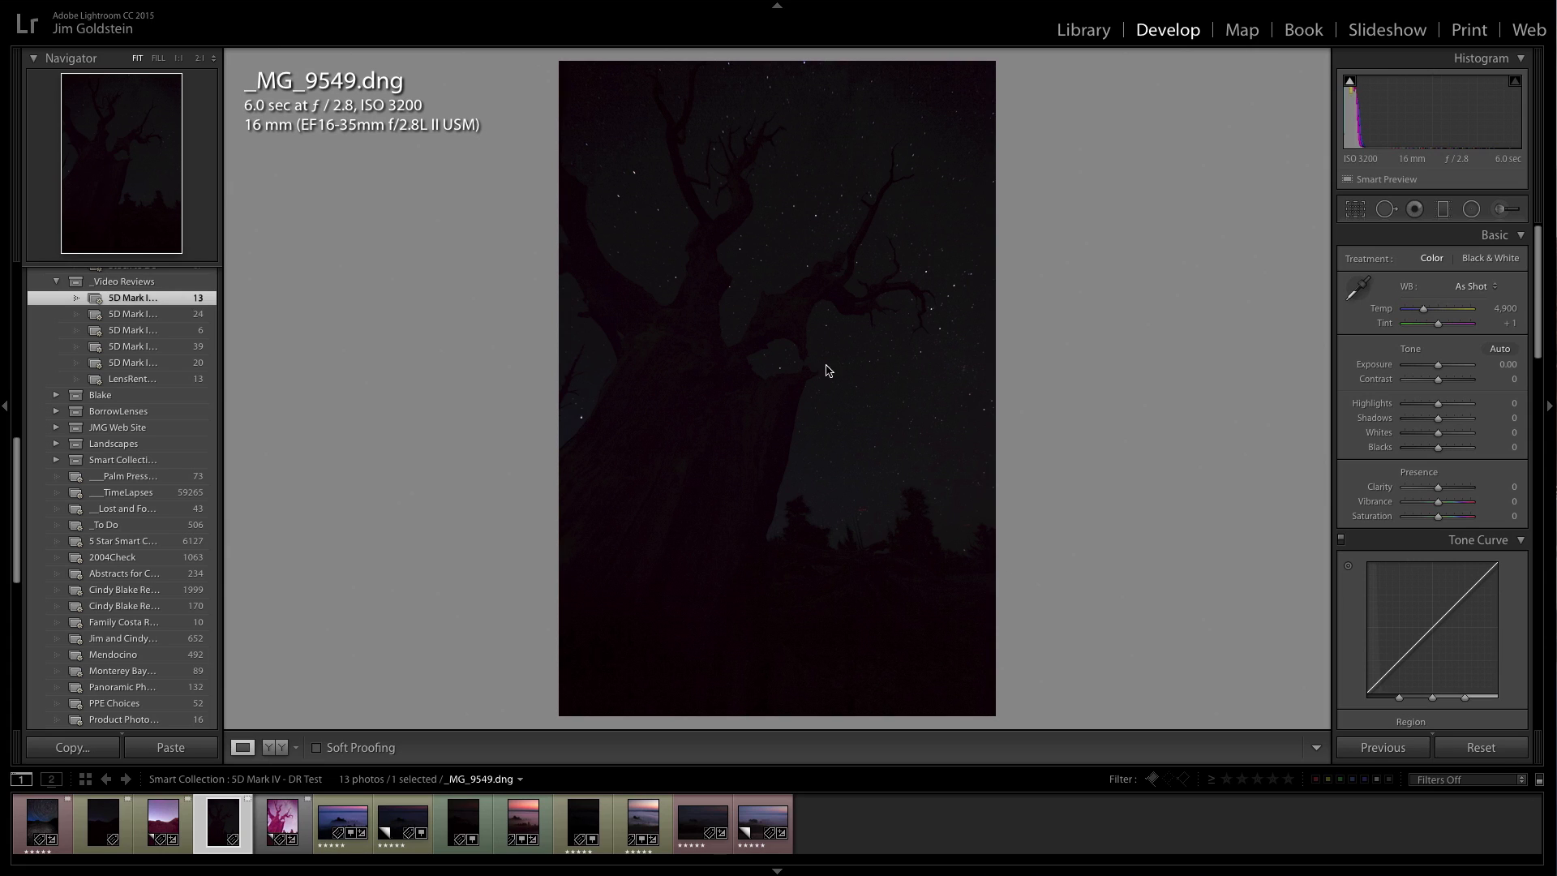
mouse_move(714, 435)
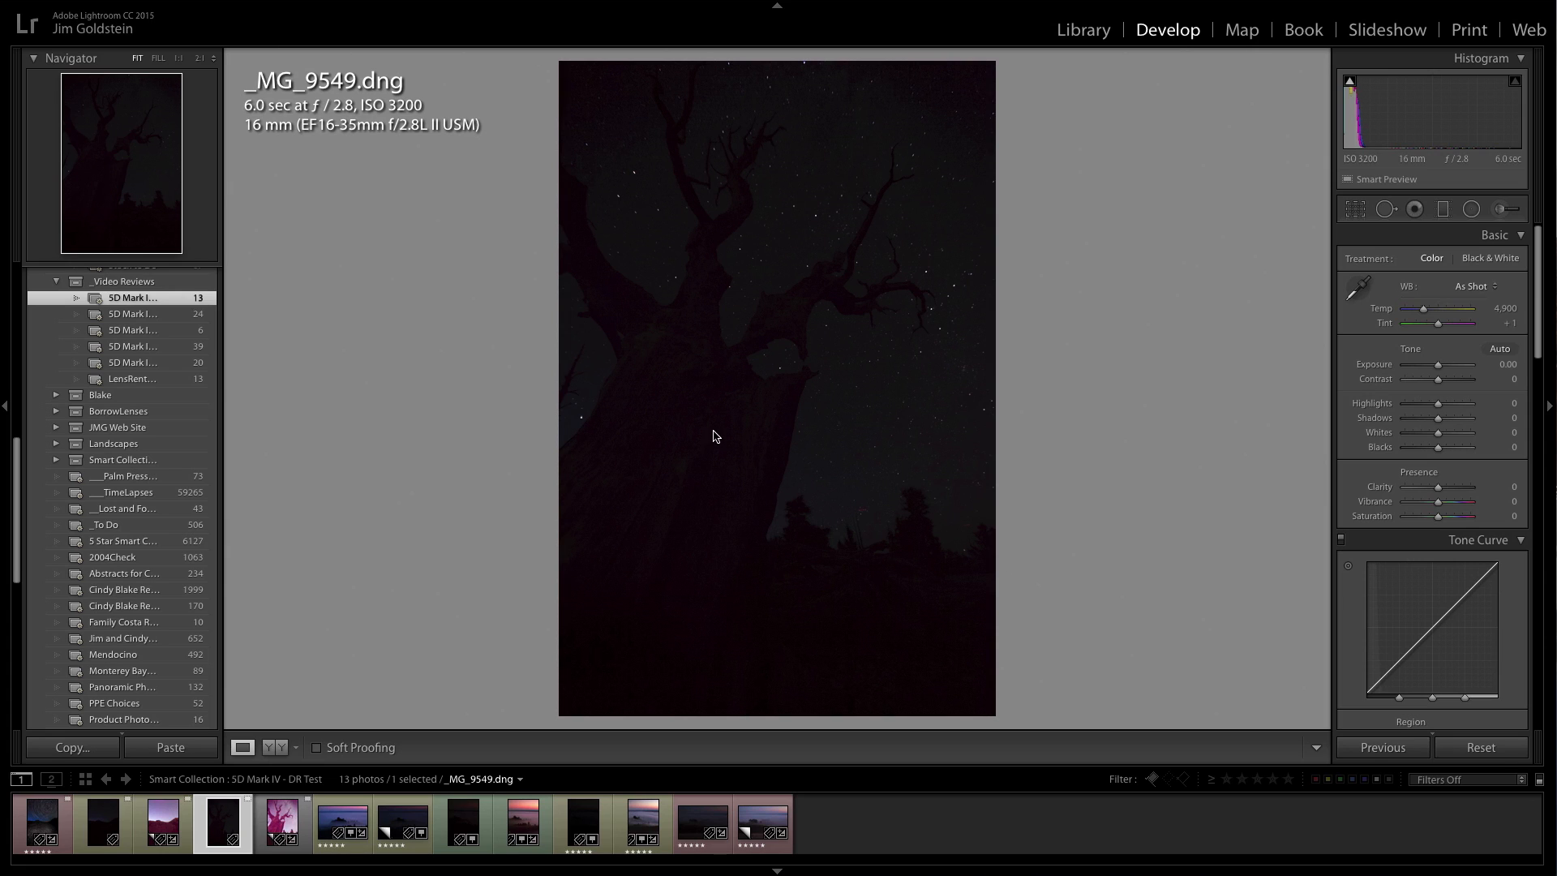
- Show the brightened virtual copy of the tree photo pushed to Exposure +4.90
left_click(717, 436)
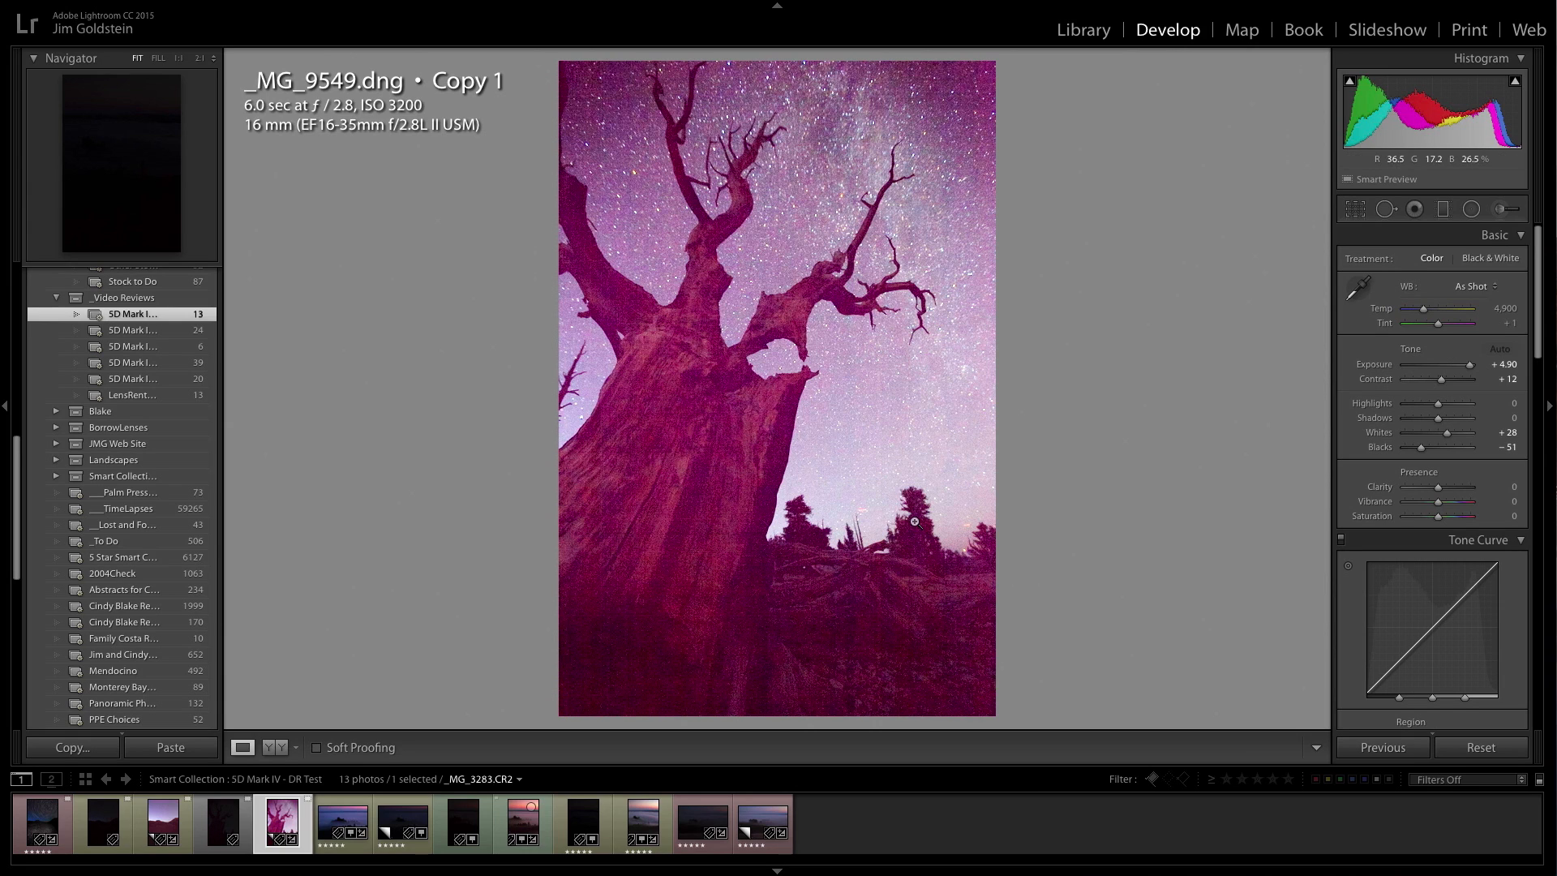
mouse_move(752, 405)
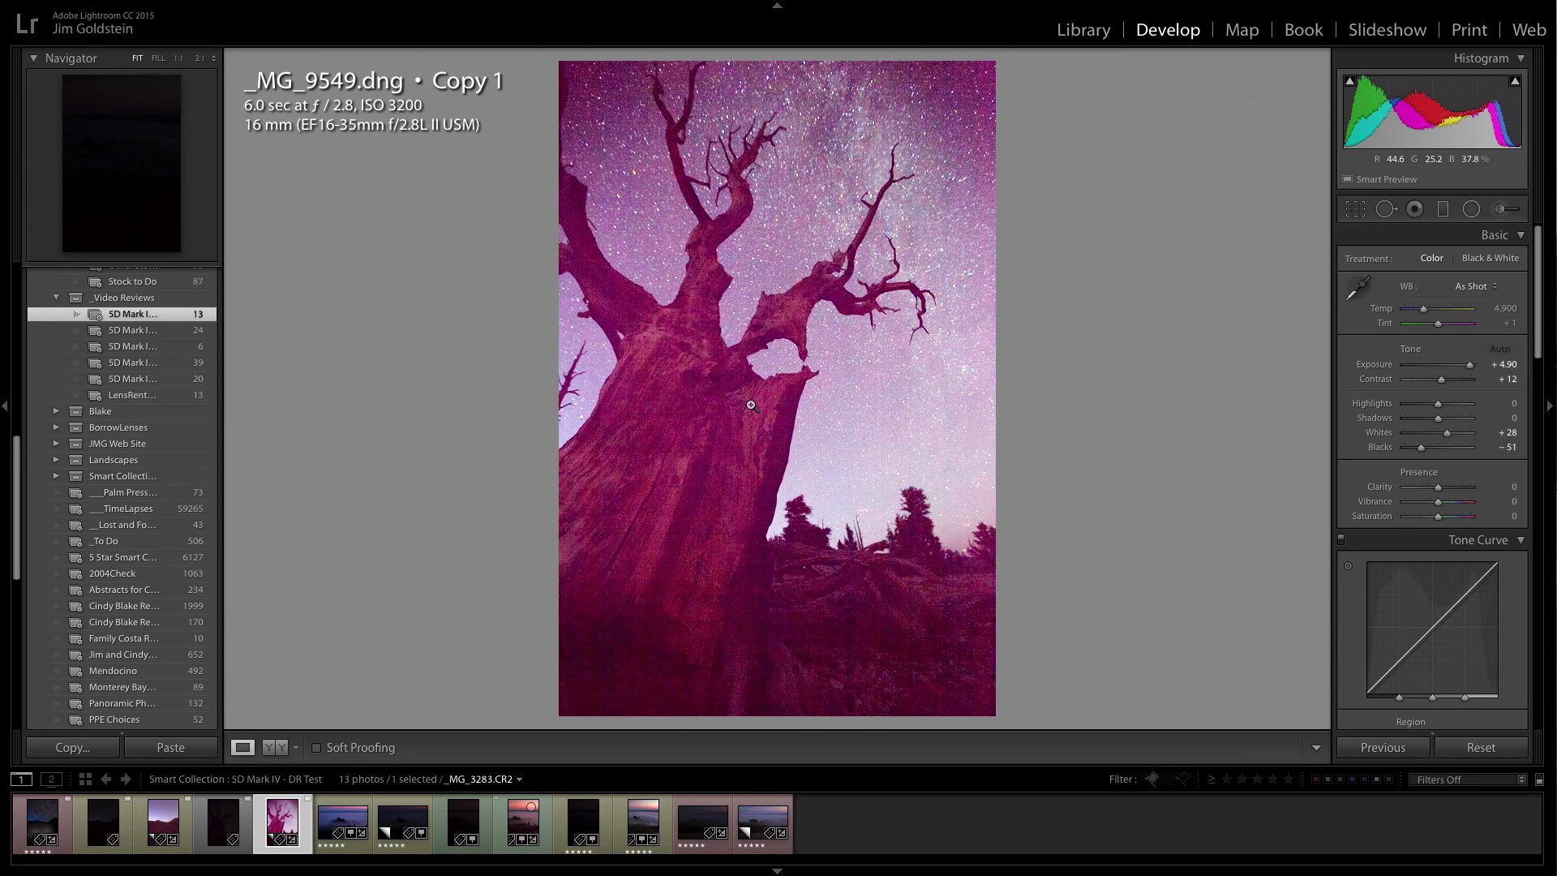
mouse_move(769, 451)
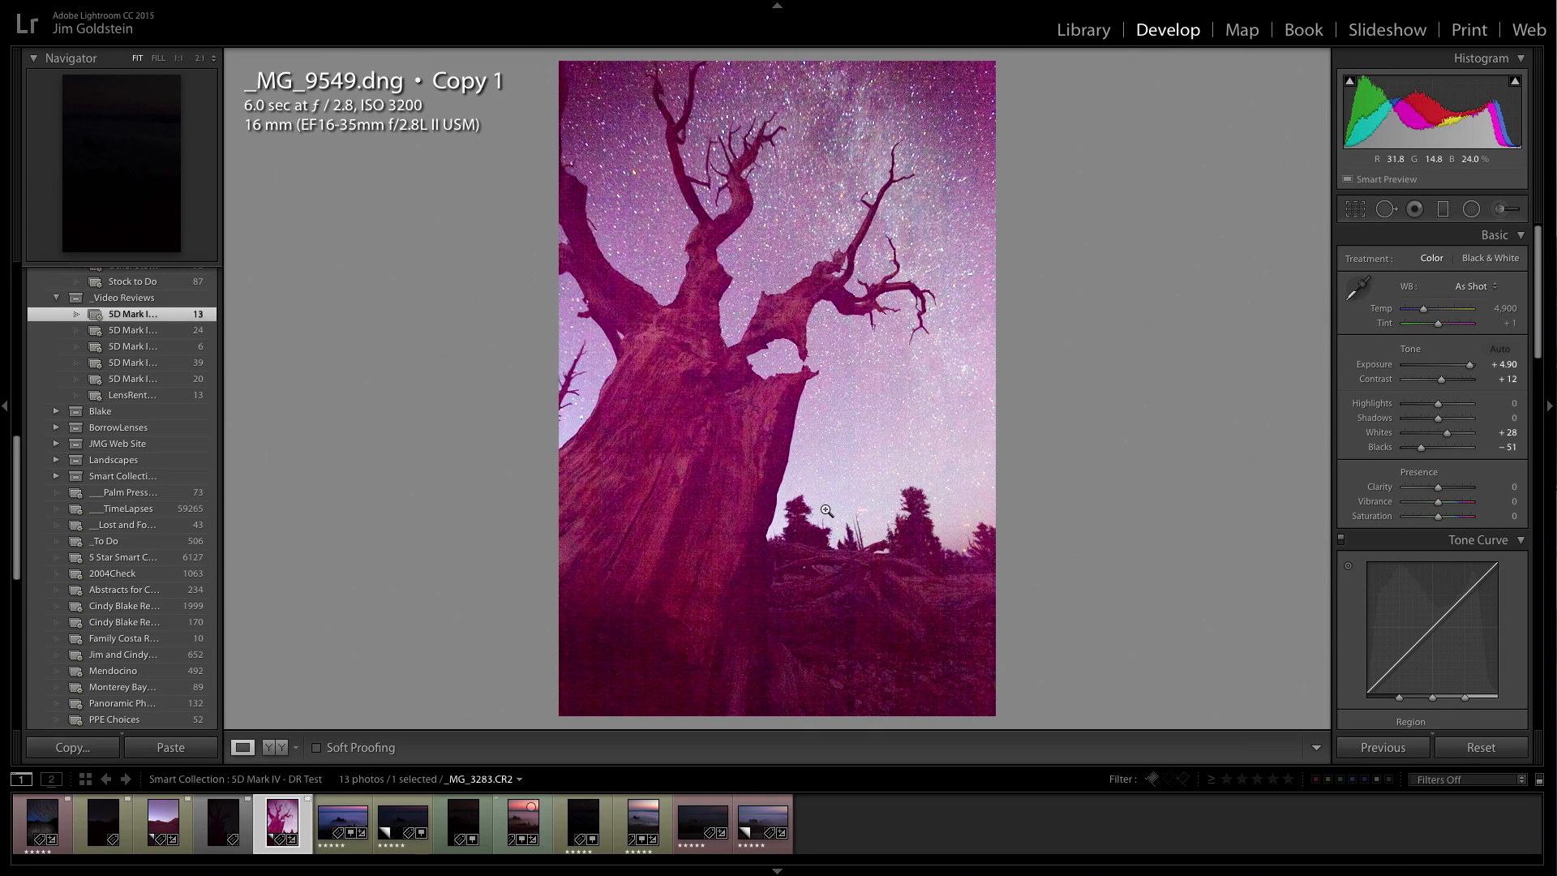
mouse_move(748, 493)
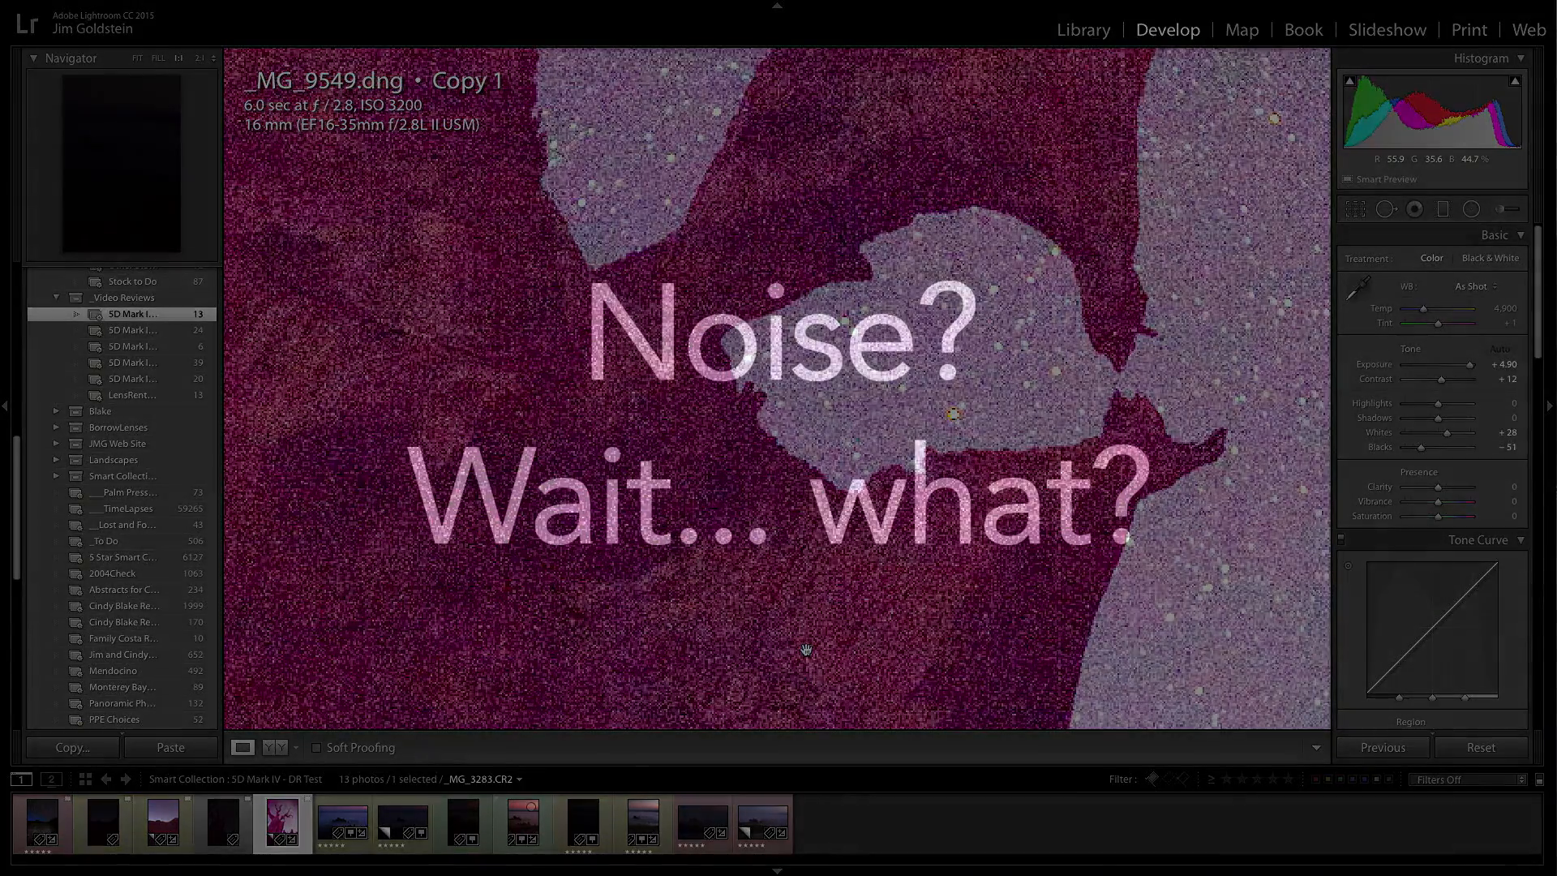
- Switch to the Library showing the brightened ISO 400 star-trail photo over rocks
left_click(1083, 29)
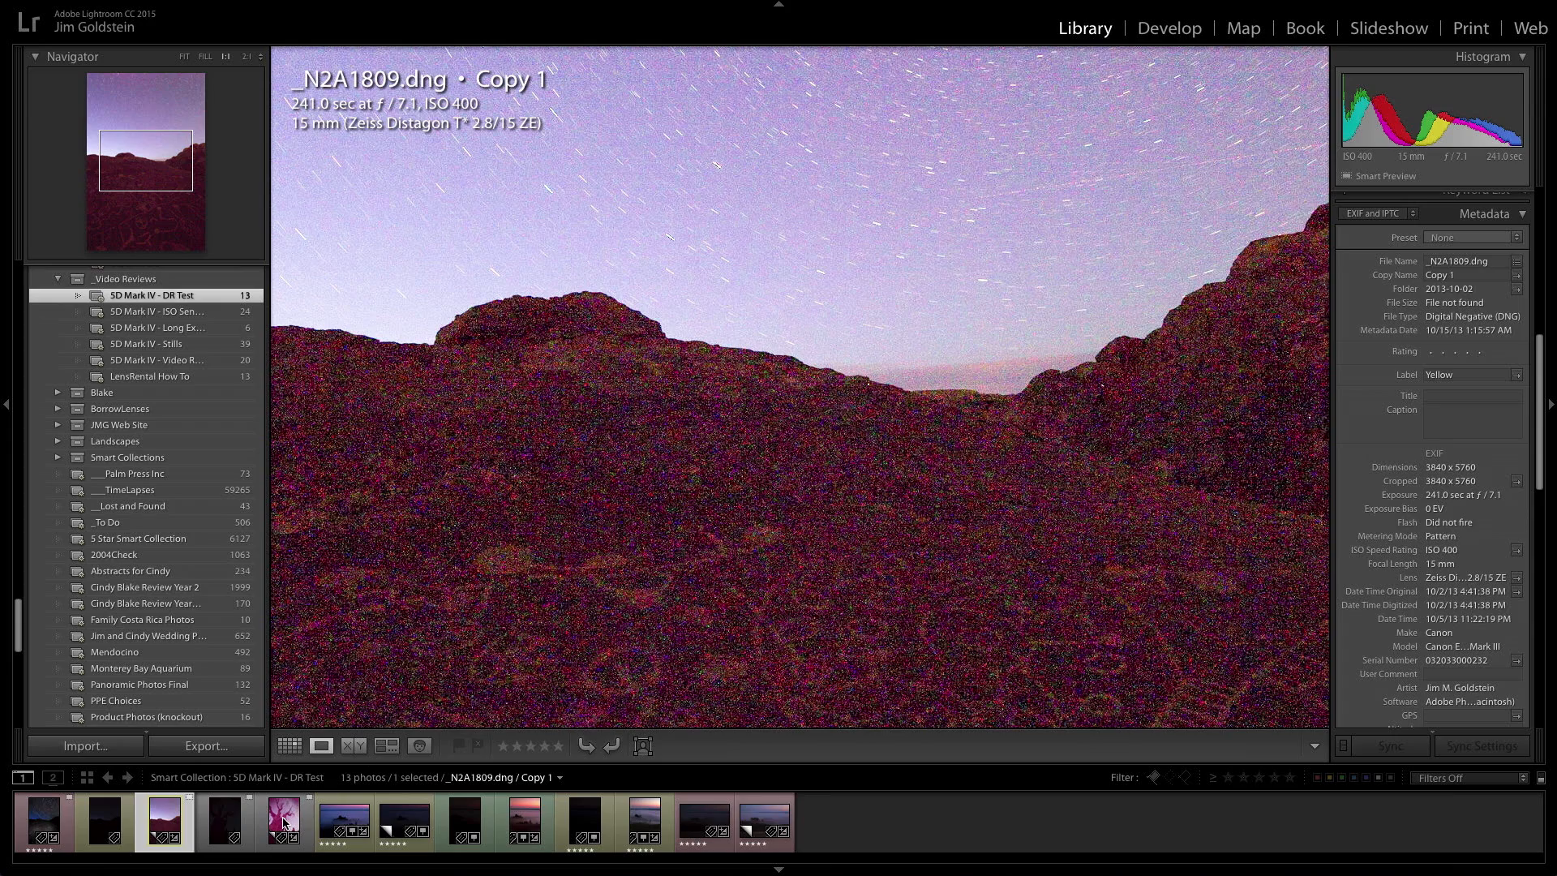
- Return to the pushed ISO 3200 tree copy and inspect its noisy starry sky
left_click(282, 820)
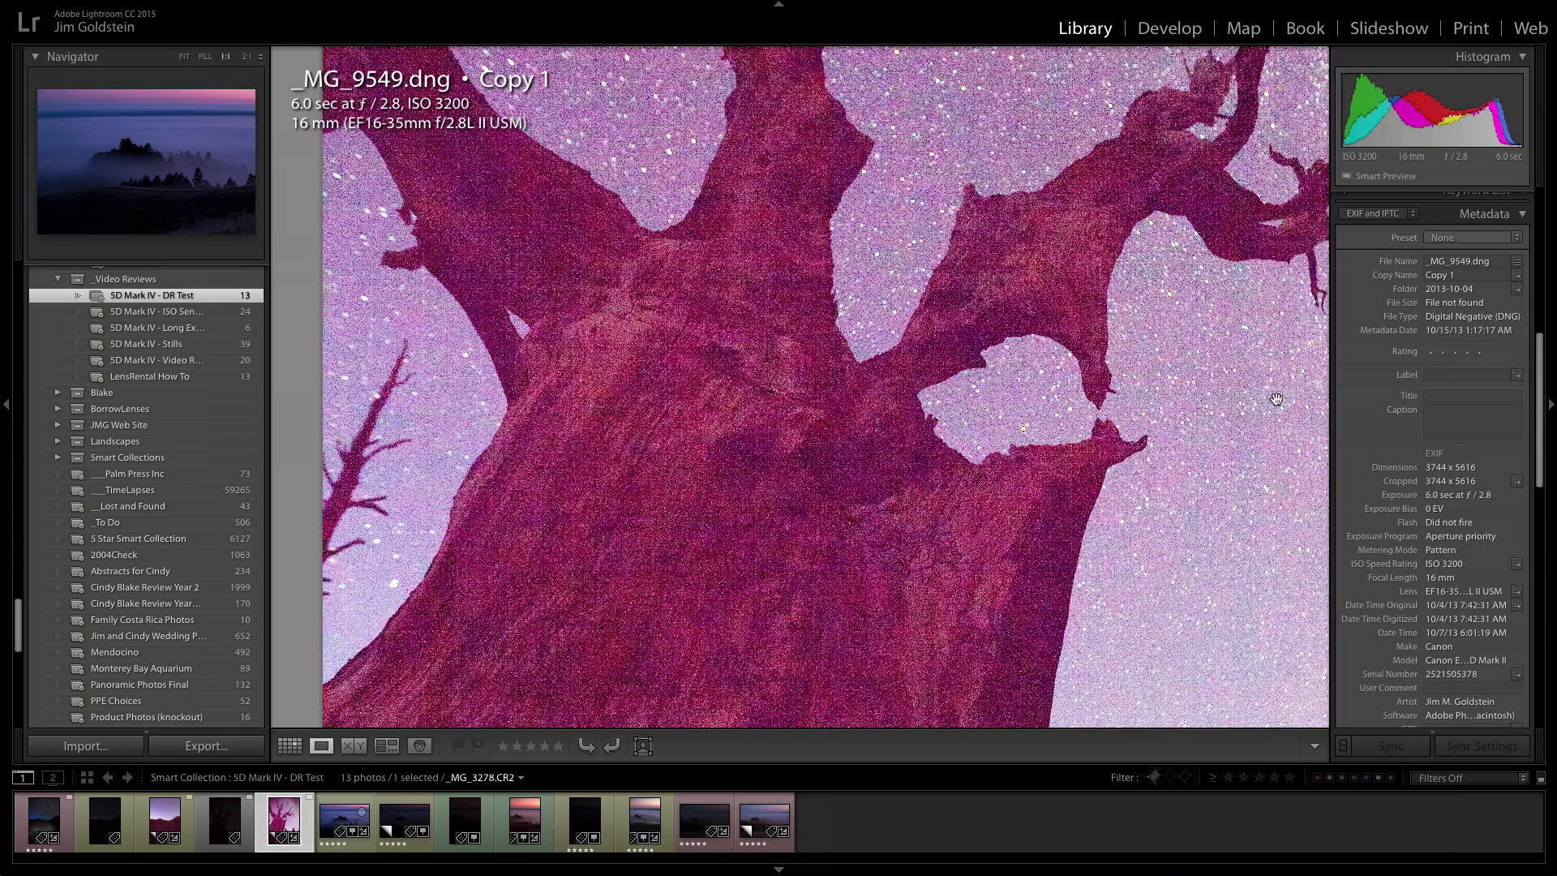
mouse_move(431, 454)
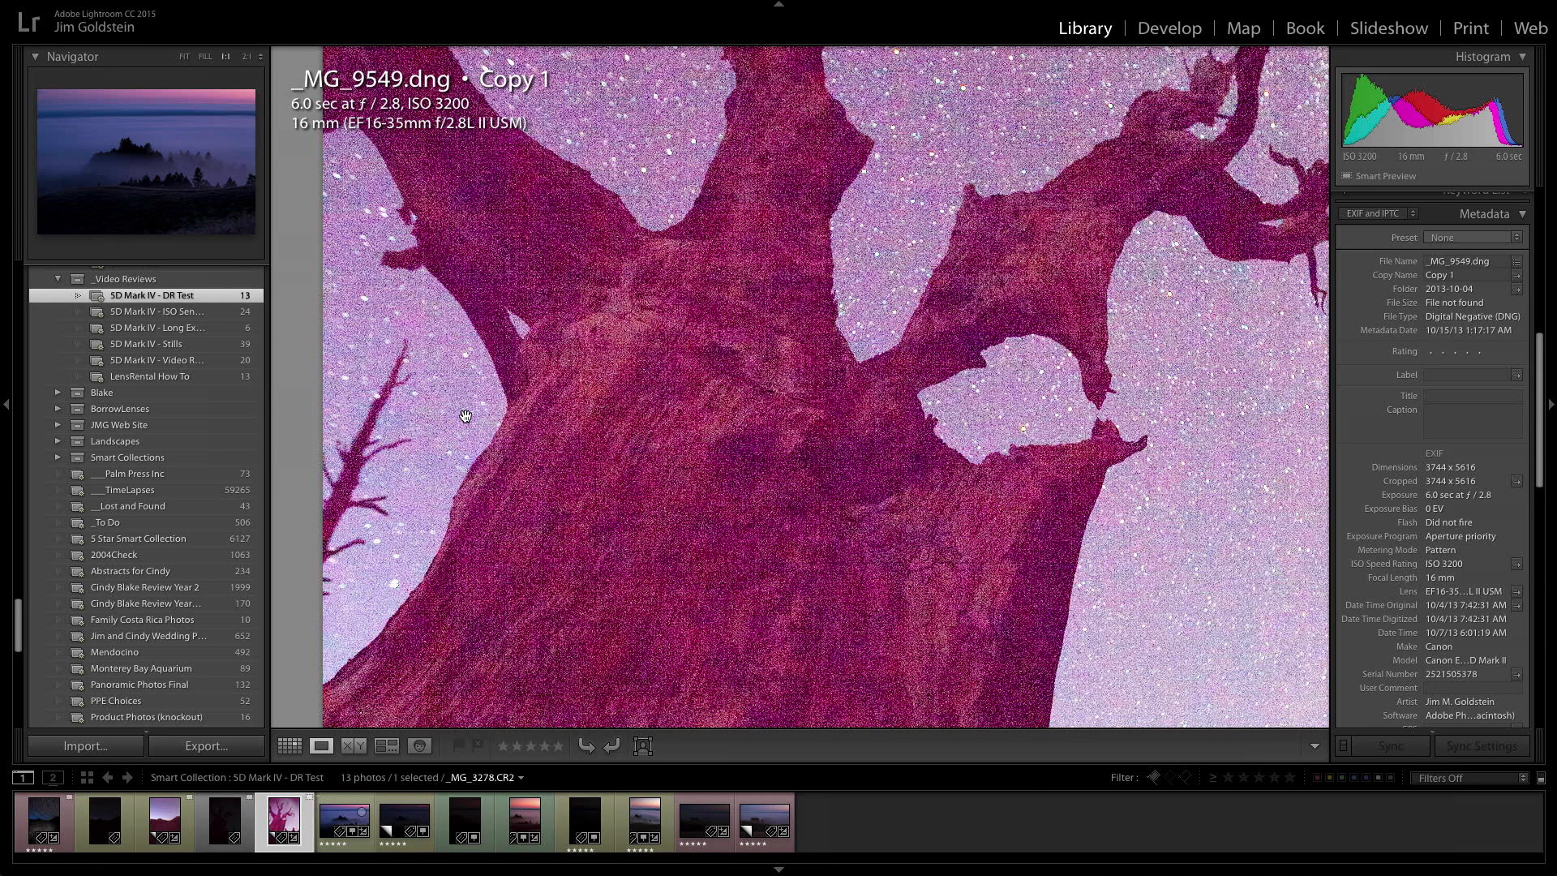
mouse_move(379, 289)
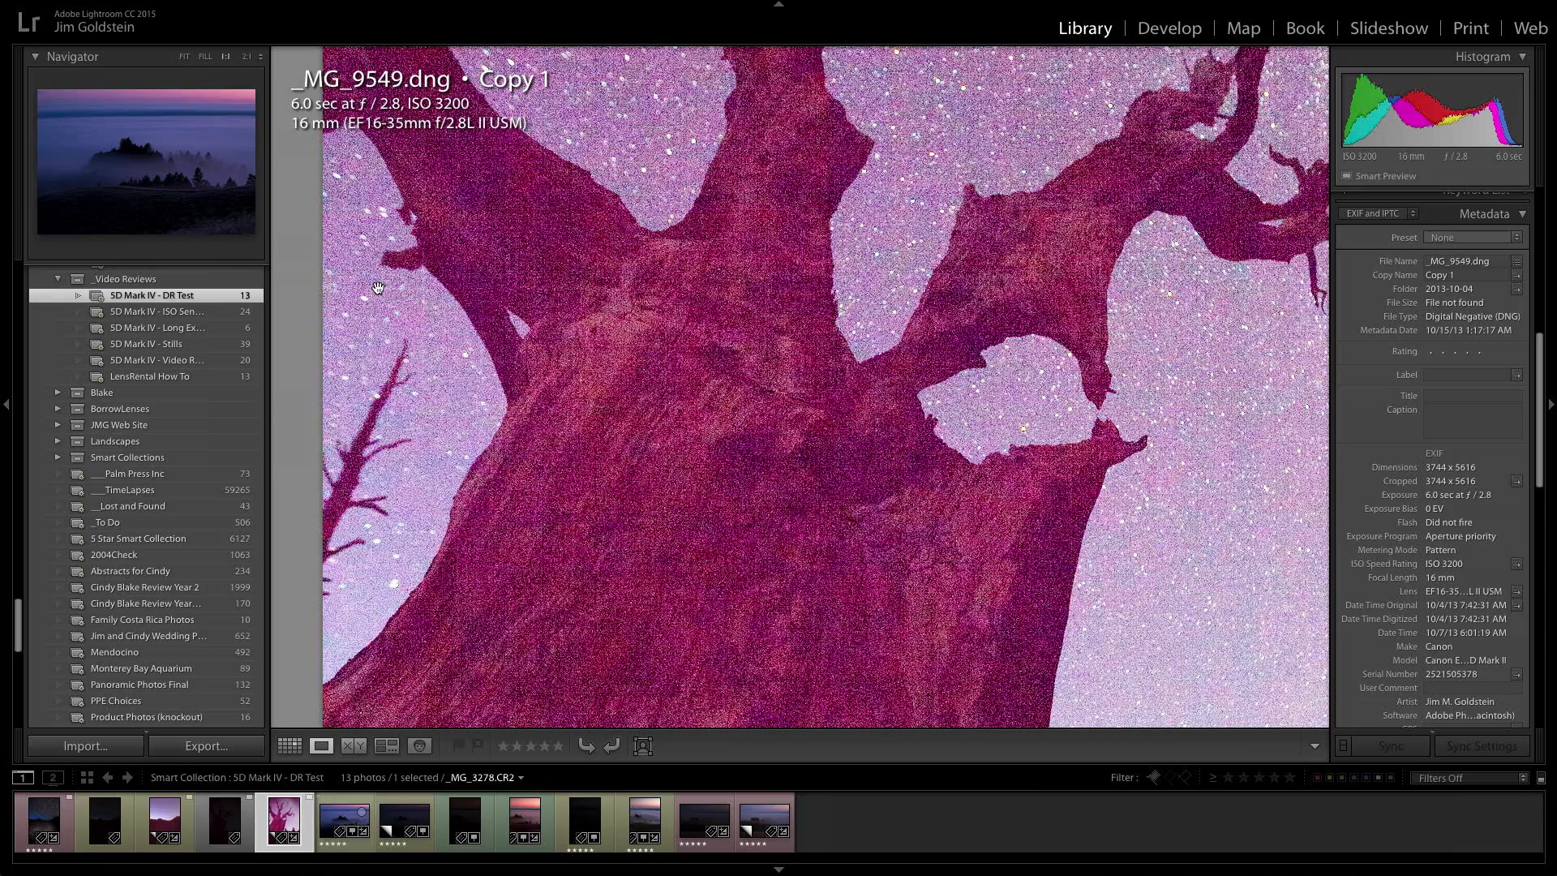
mouse_move(372, 299)
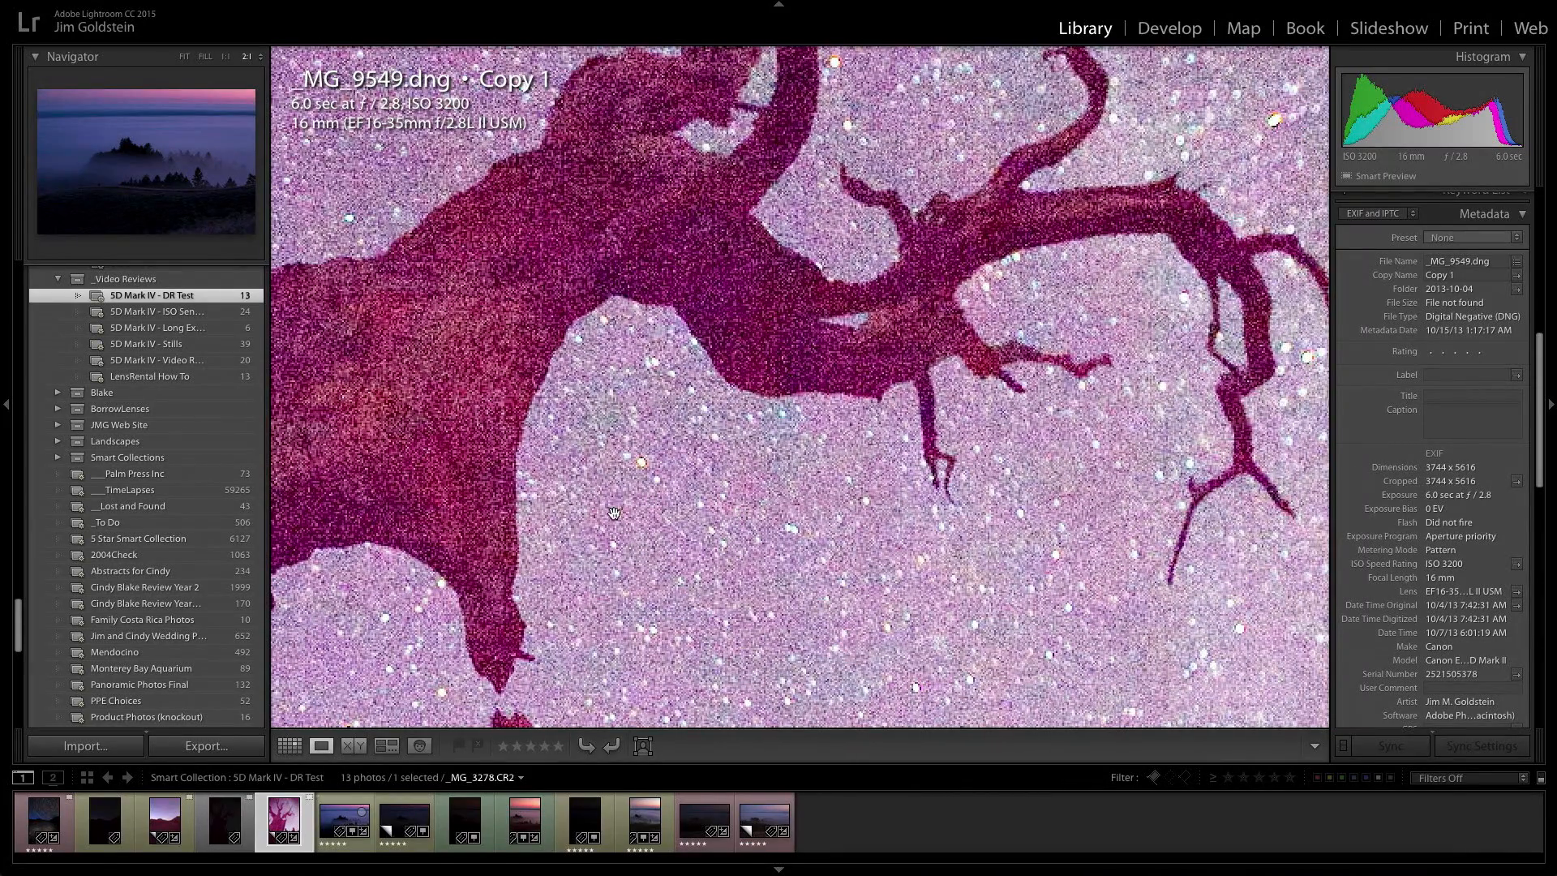
mouse_move(645, 534)
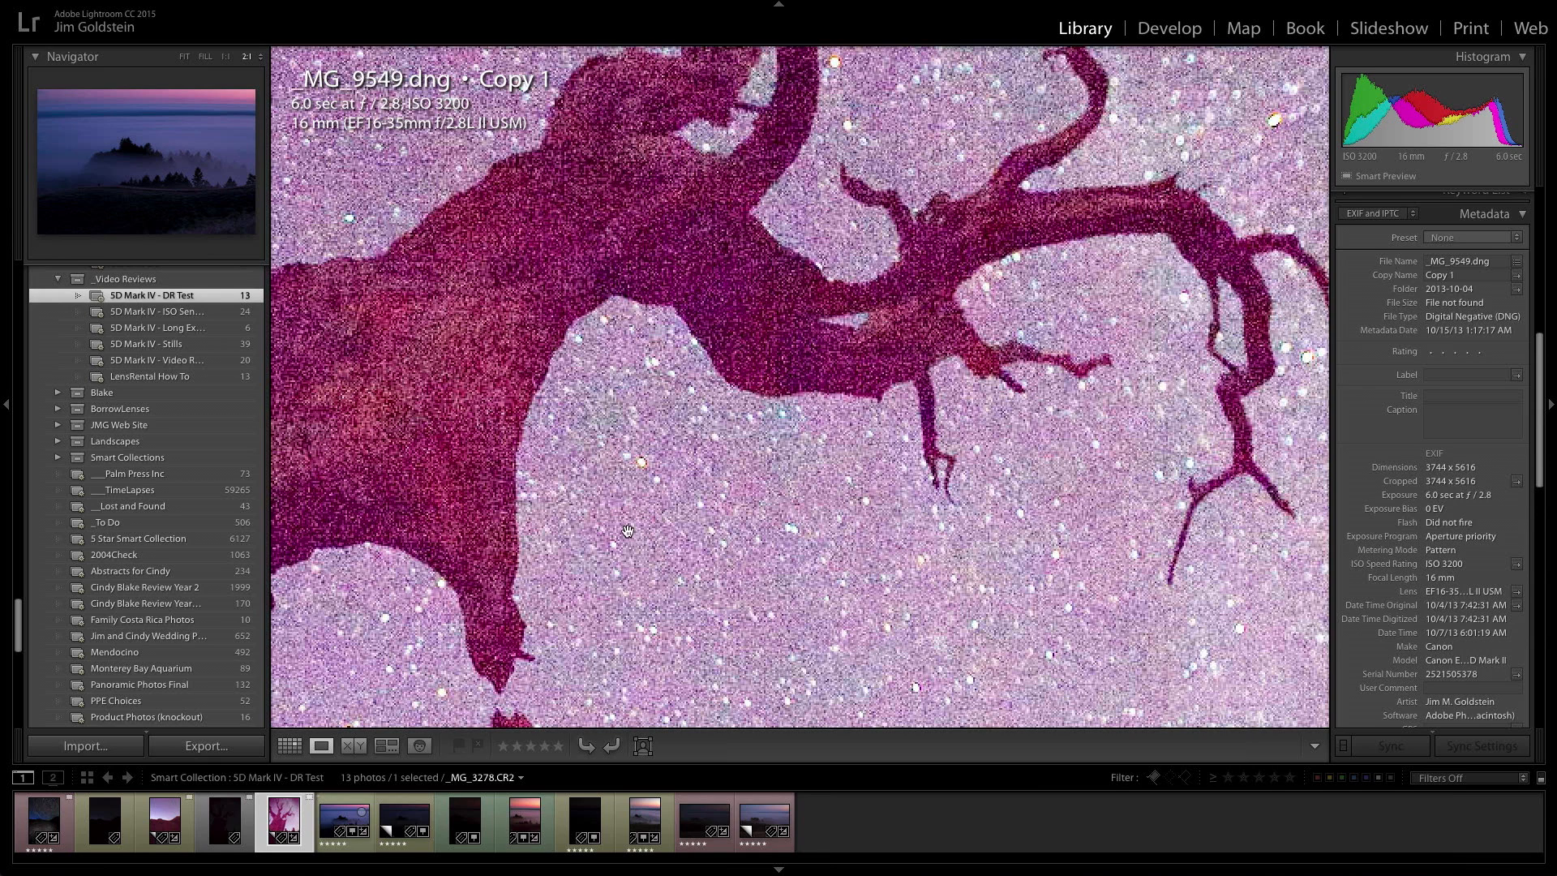
mouse_move(611, 522)
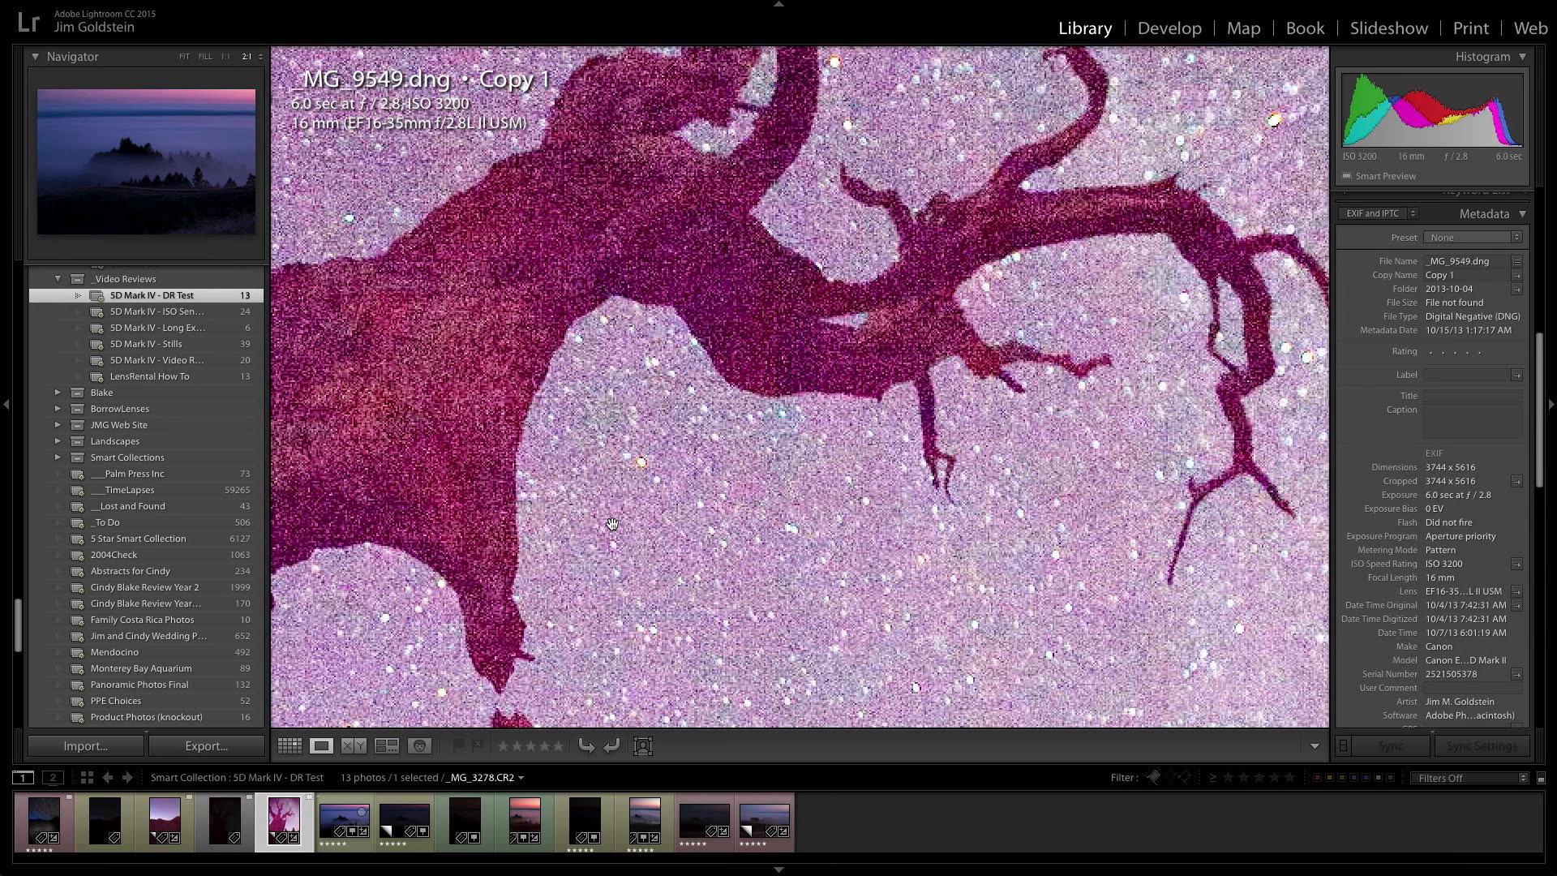
mouse_move(622, 556)
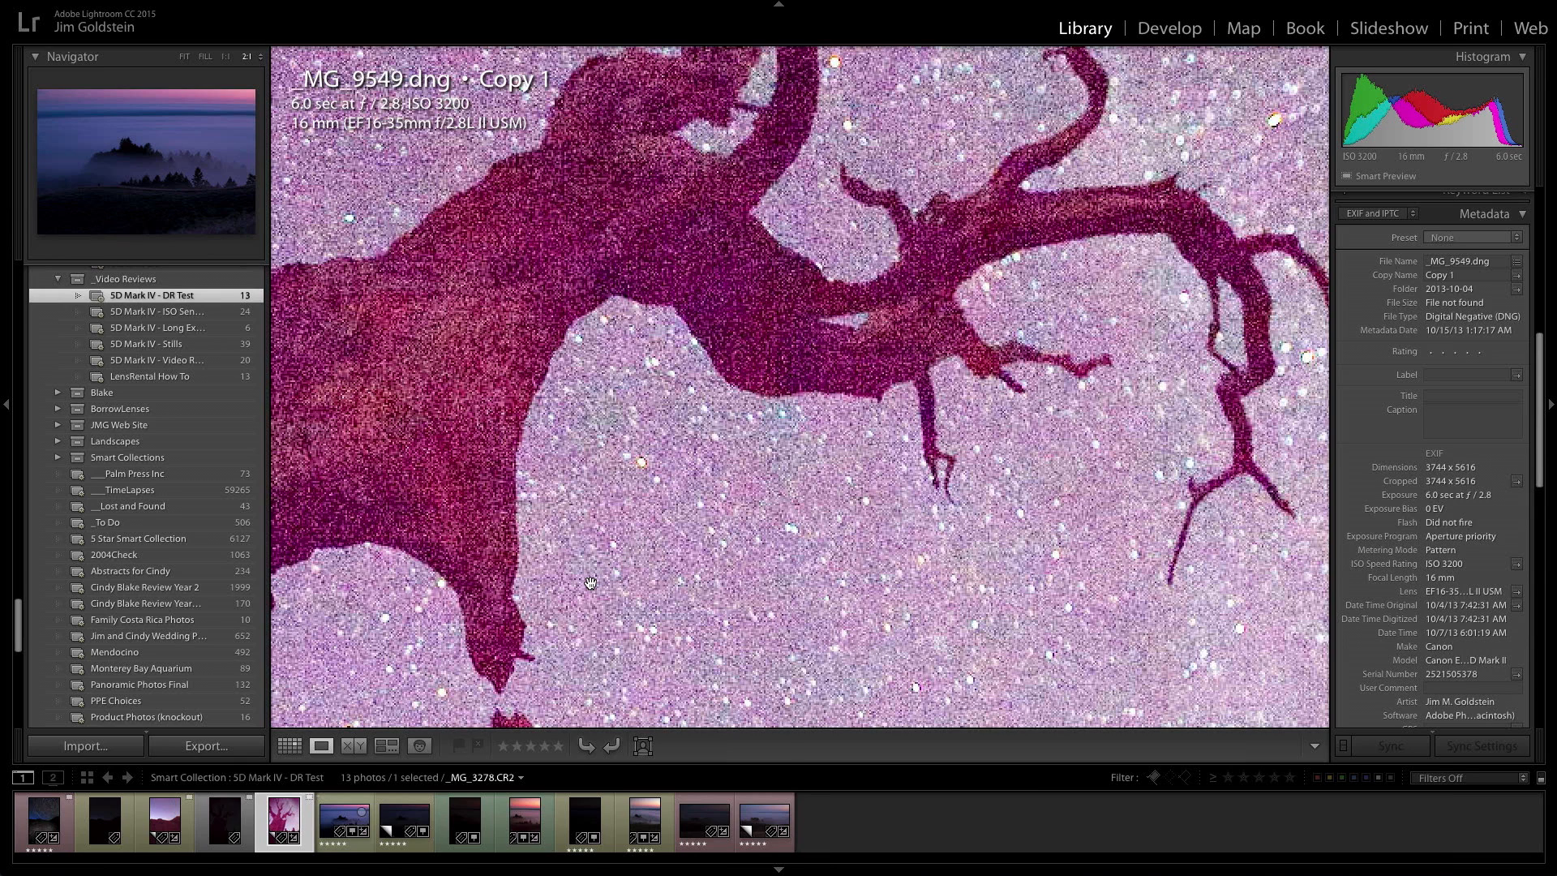
right_click(568, 469)
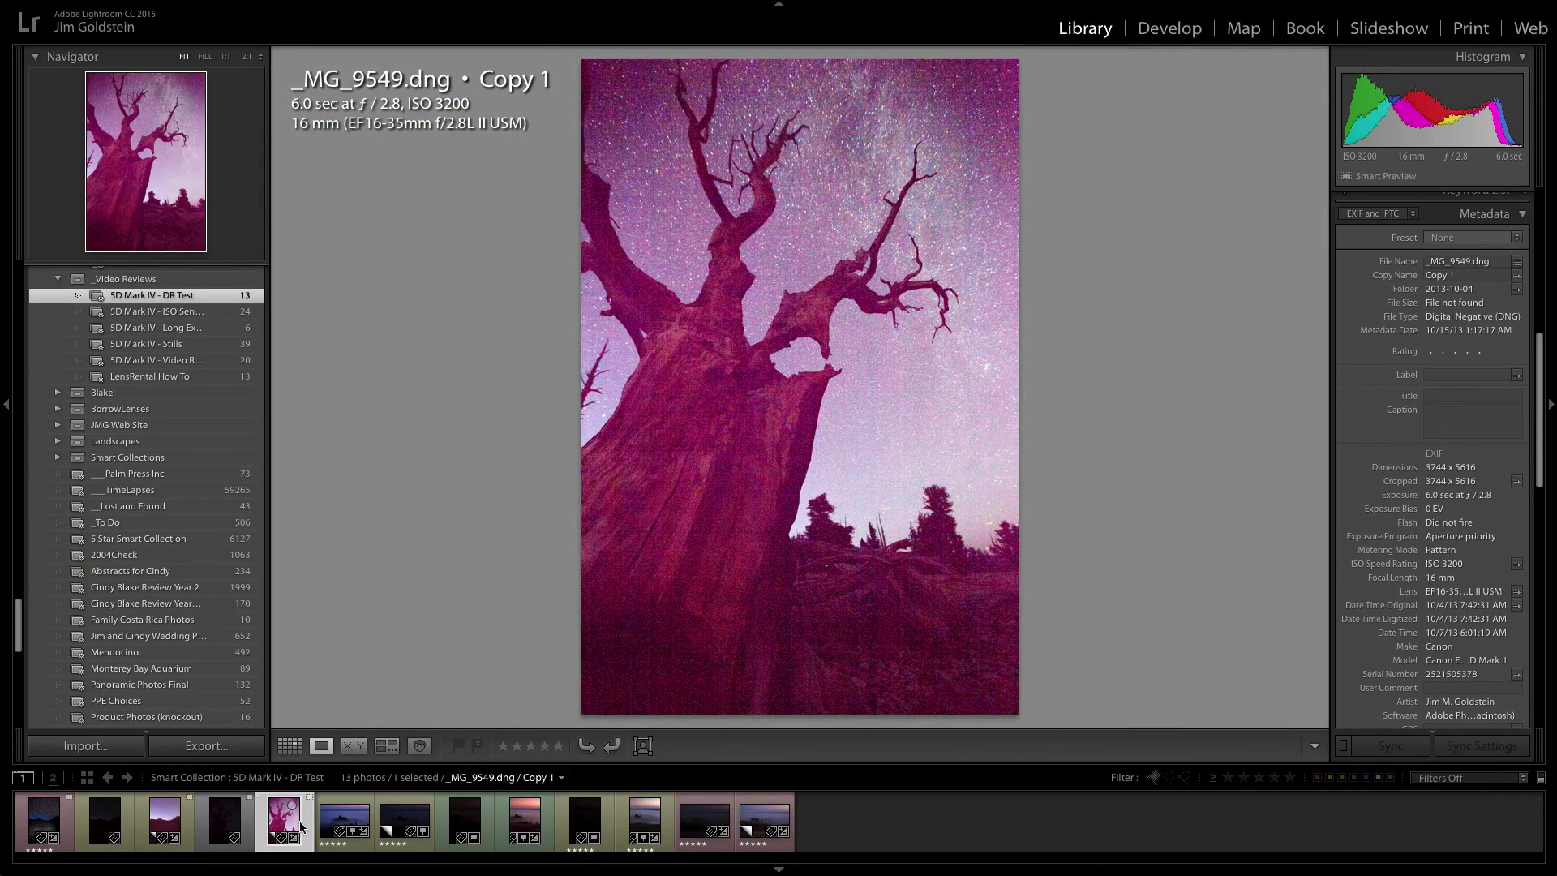
- Show the brightened ISO 400 rock copy and enlarge the rocks to inspect their noise
left_click(164, 819)
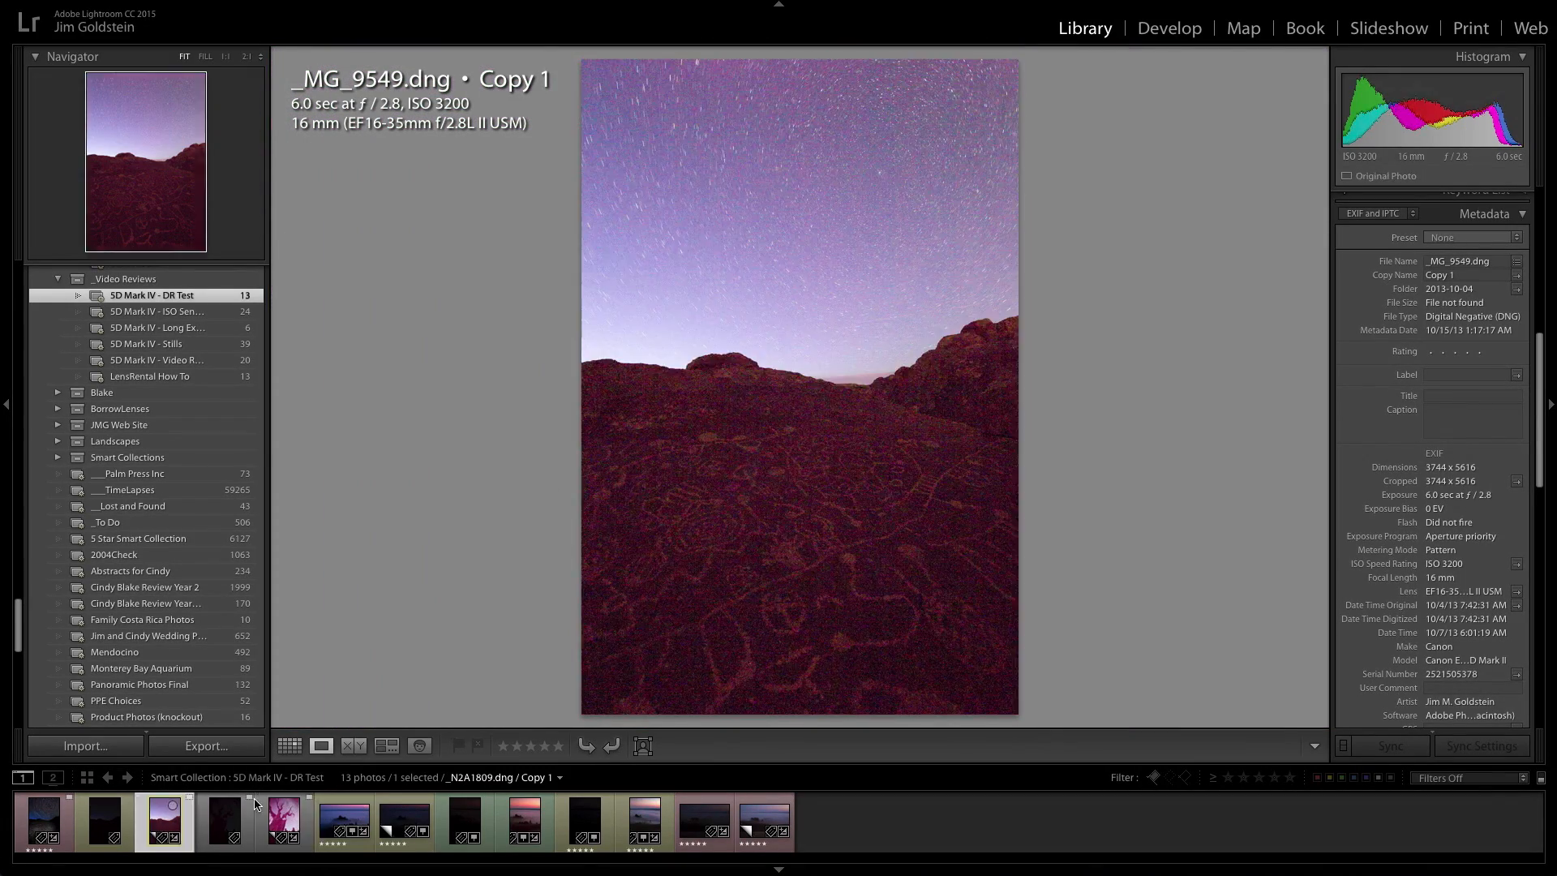
left_click(225, 821)
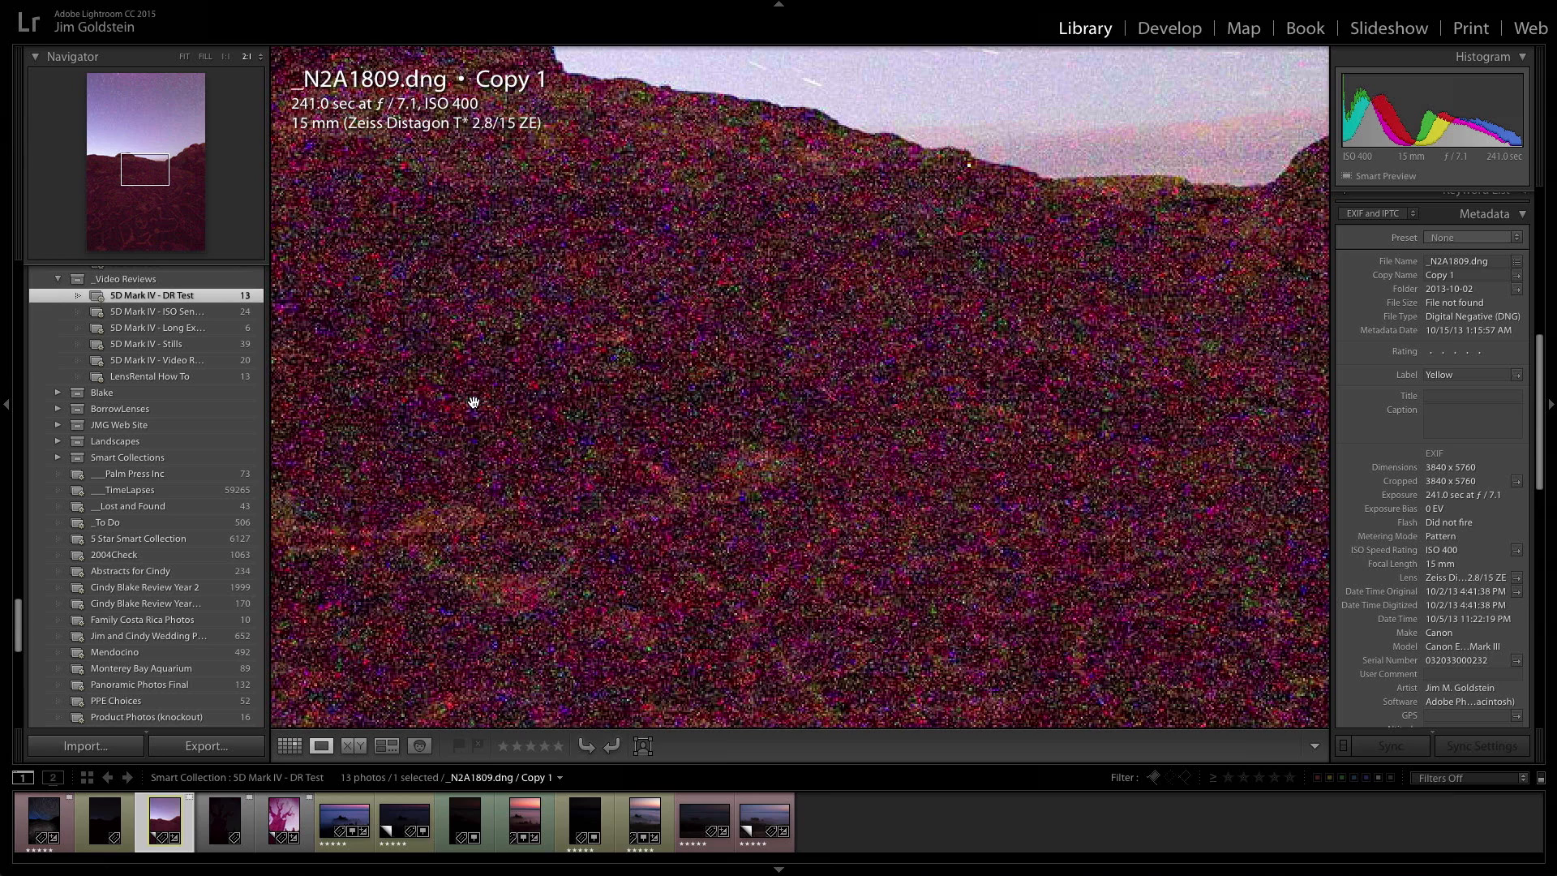
mouse_move(555, 405)
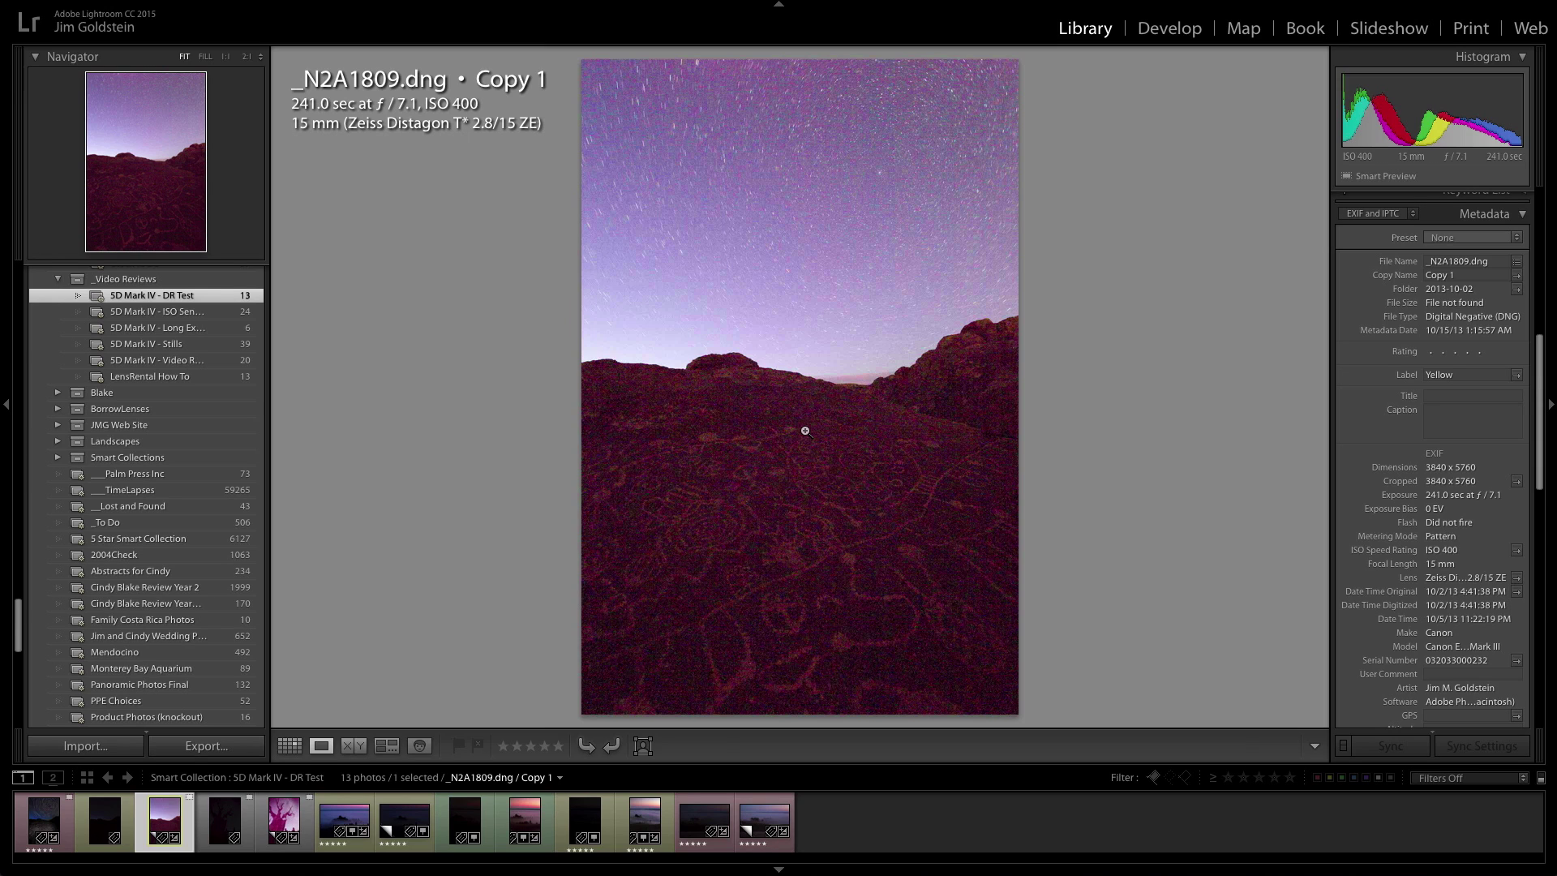
mouse_move(877, 437)
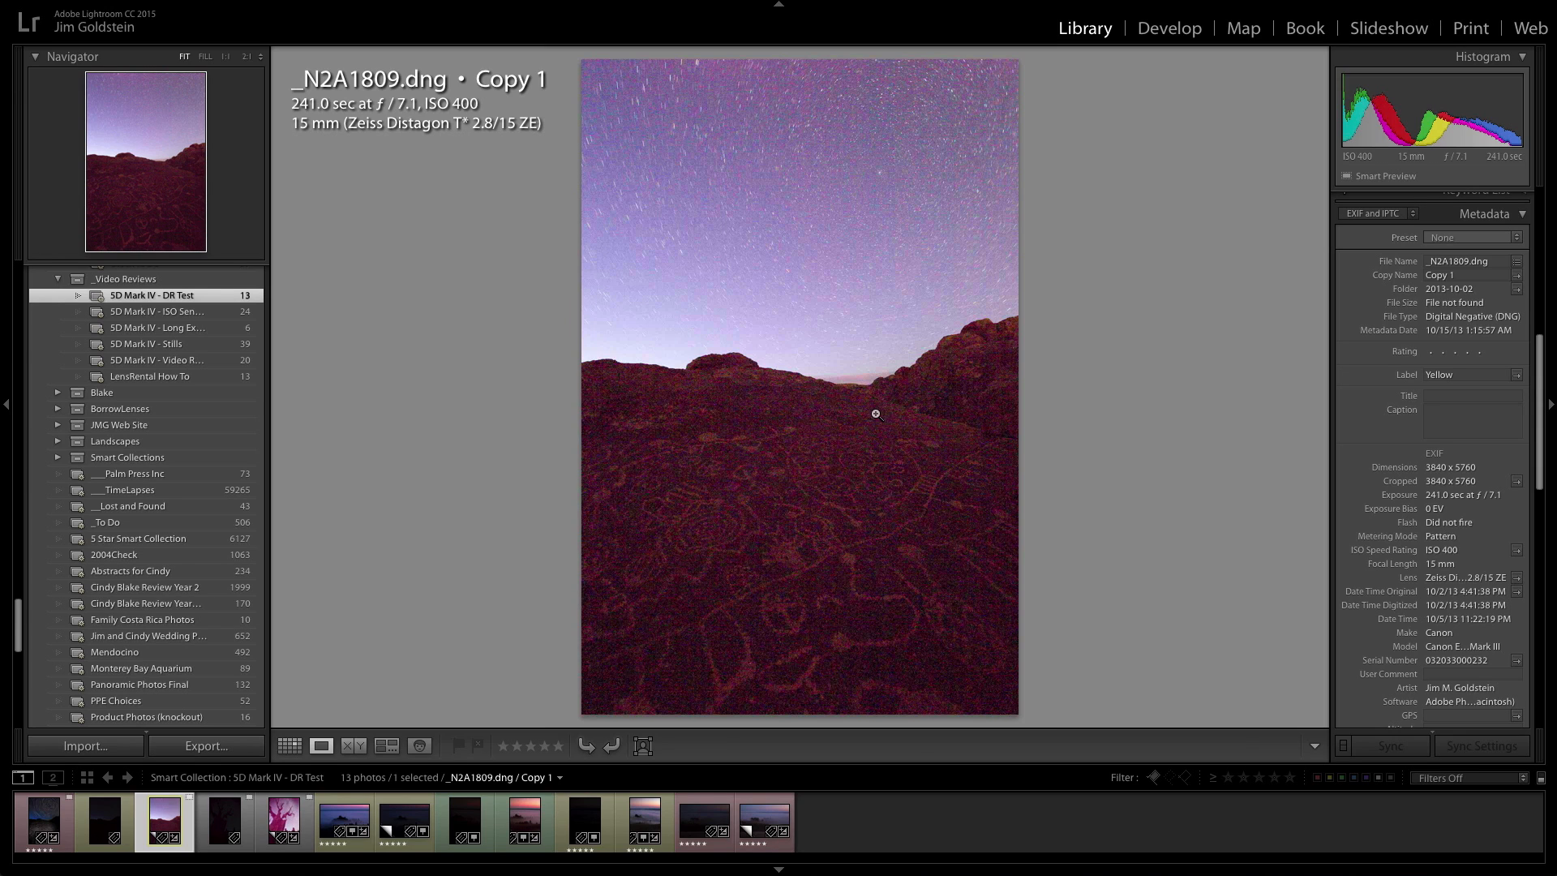
mouse_move(868, 413)
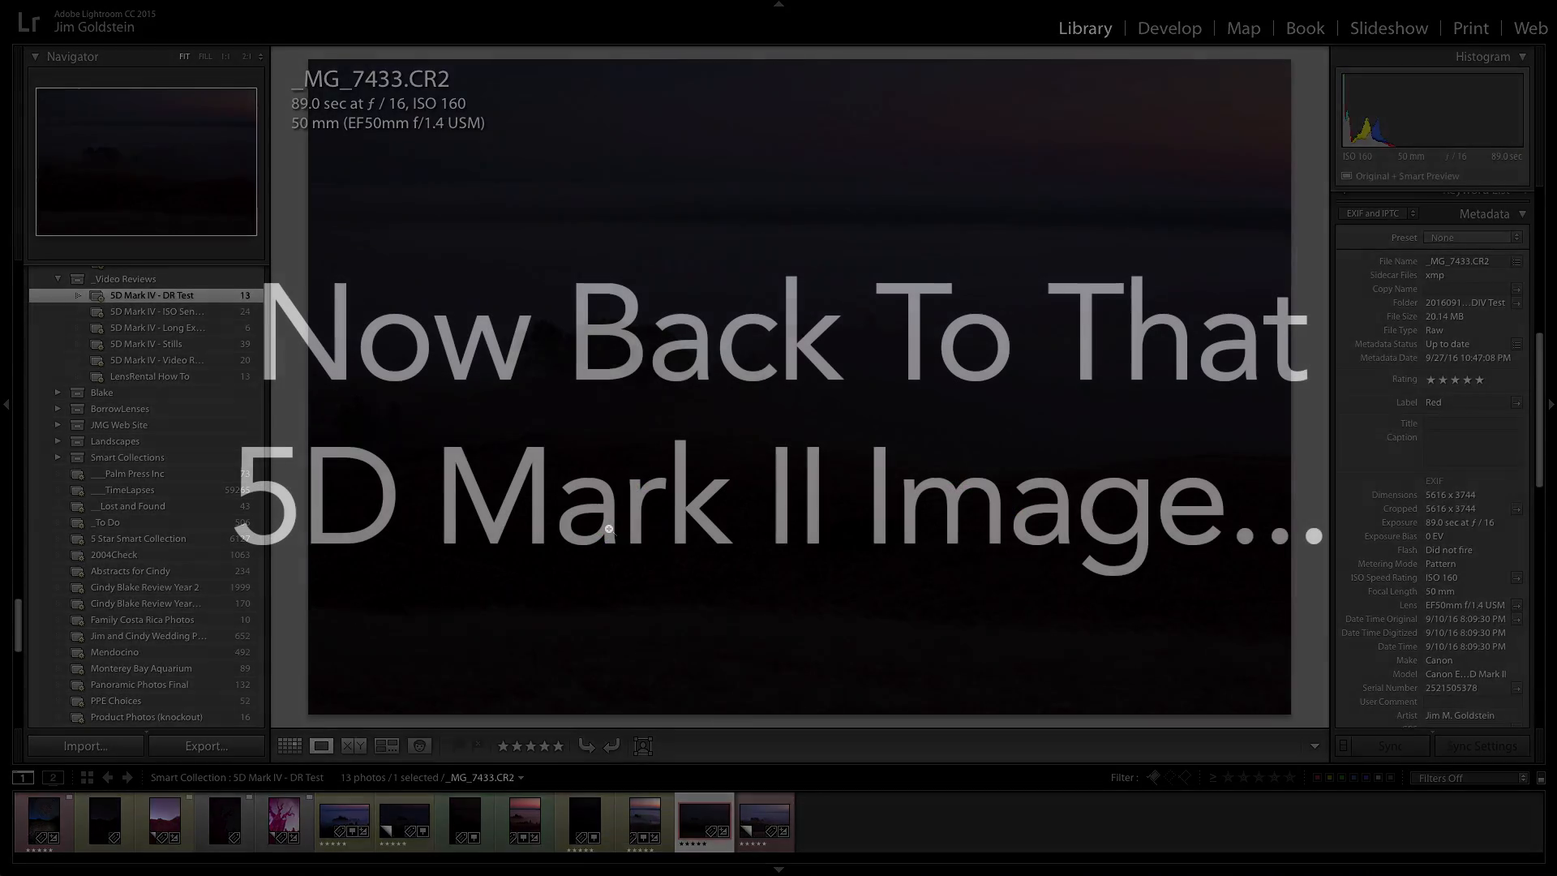
- Enter Develop to review the ISO 3200 tree copy, then clear the photo selection
left_click(1168, 29)
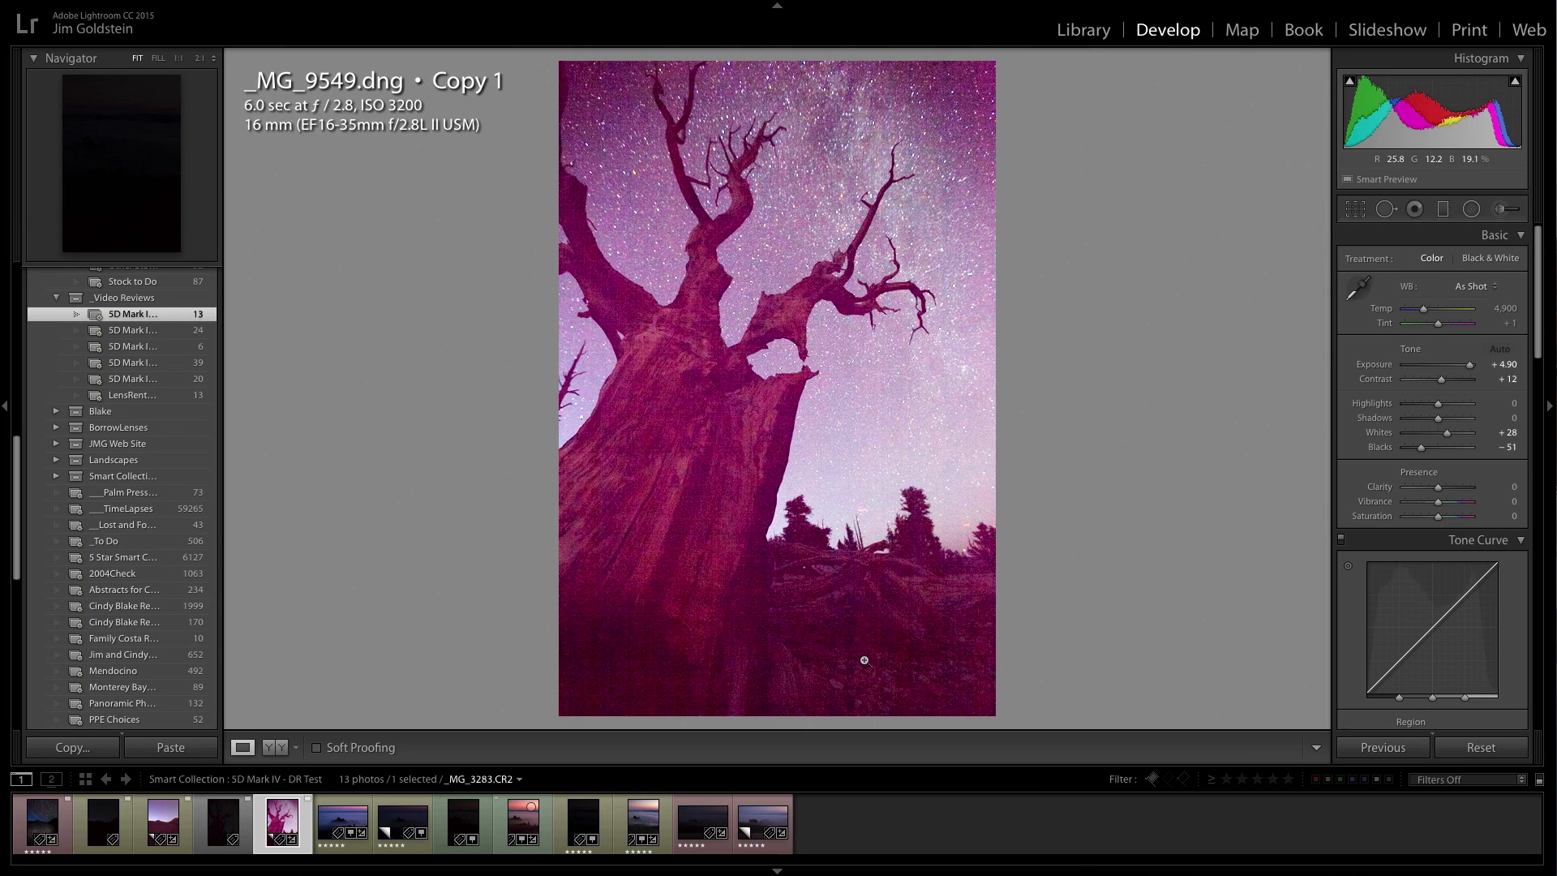
mouse_move(642, 625)
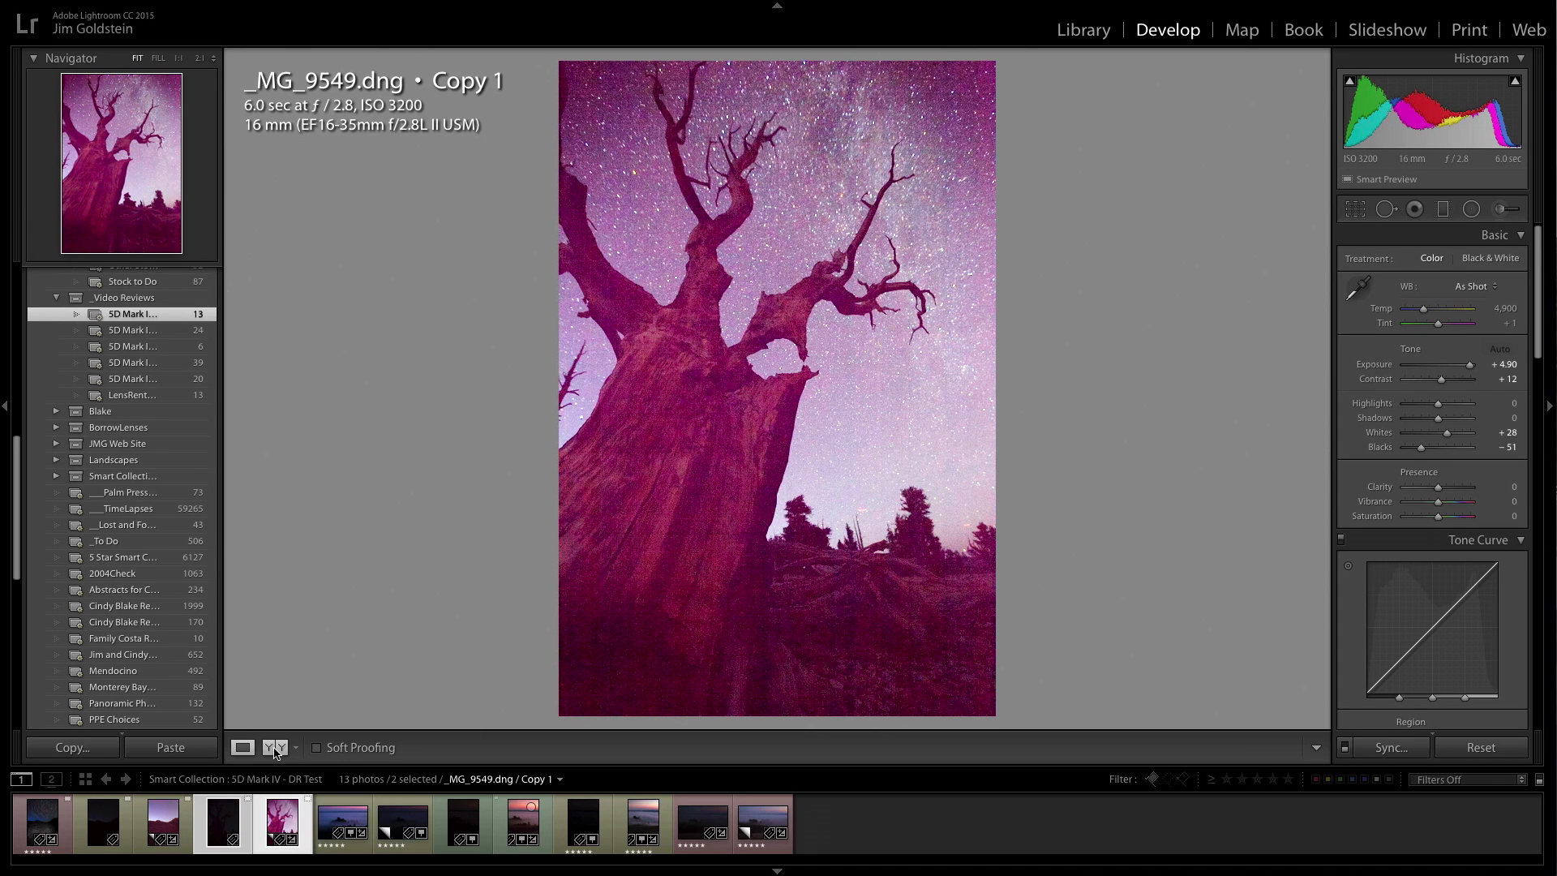
left_click(274, 746)
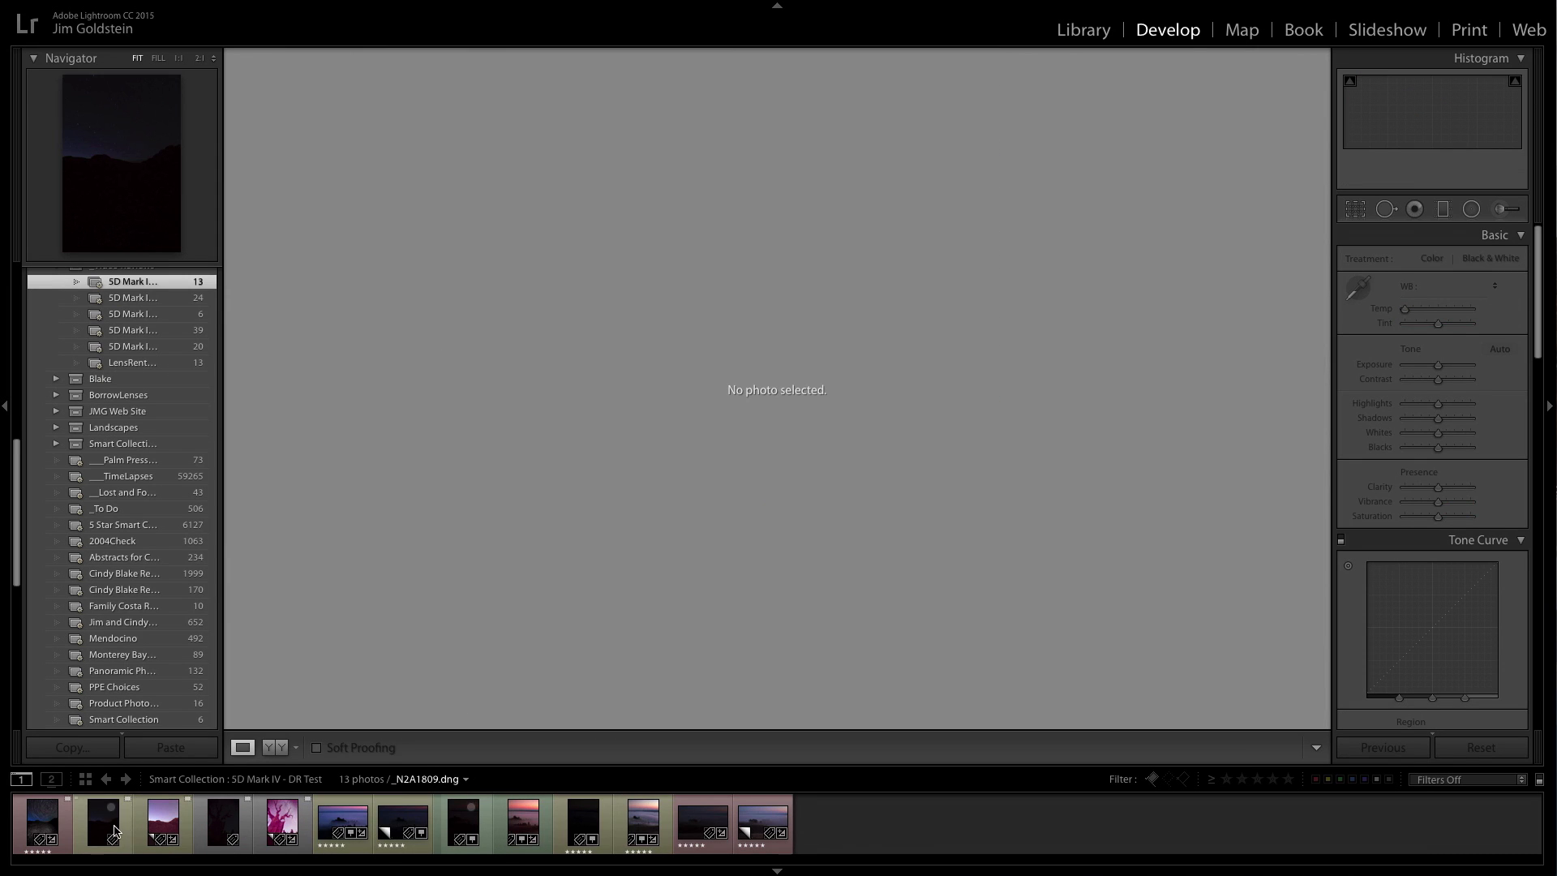
- Show the dark unedited ISO 400 _N2A1809.dng rock night photo in Develop
left_click(103, 824)
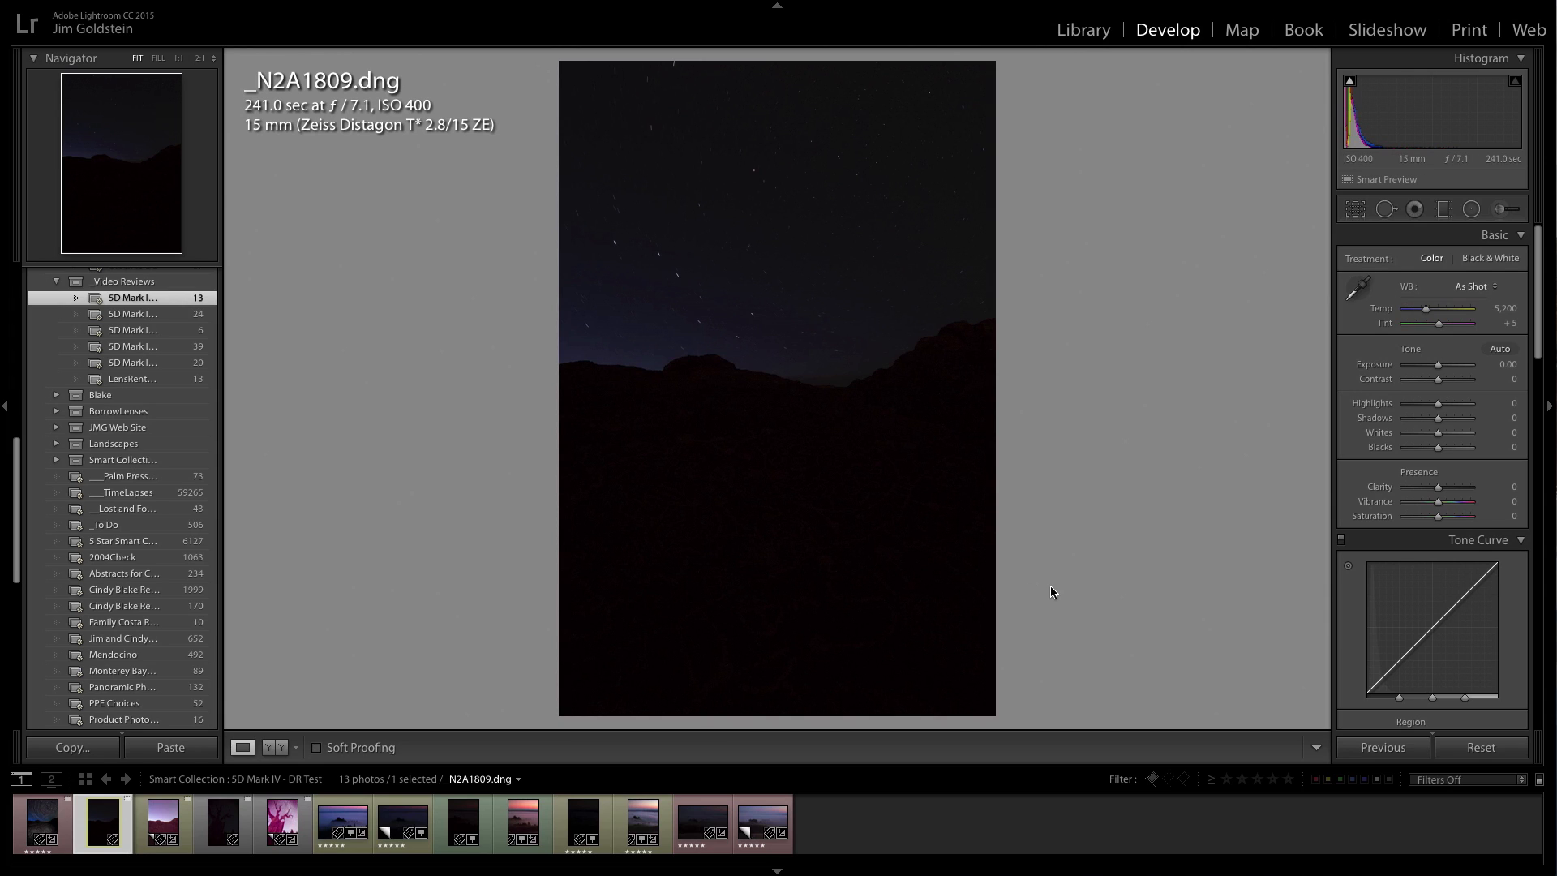
mouse_move(801, 493)
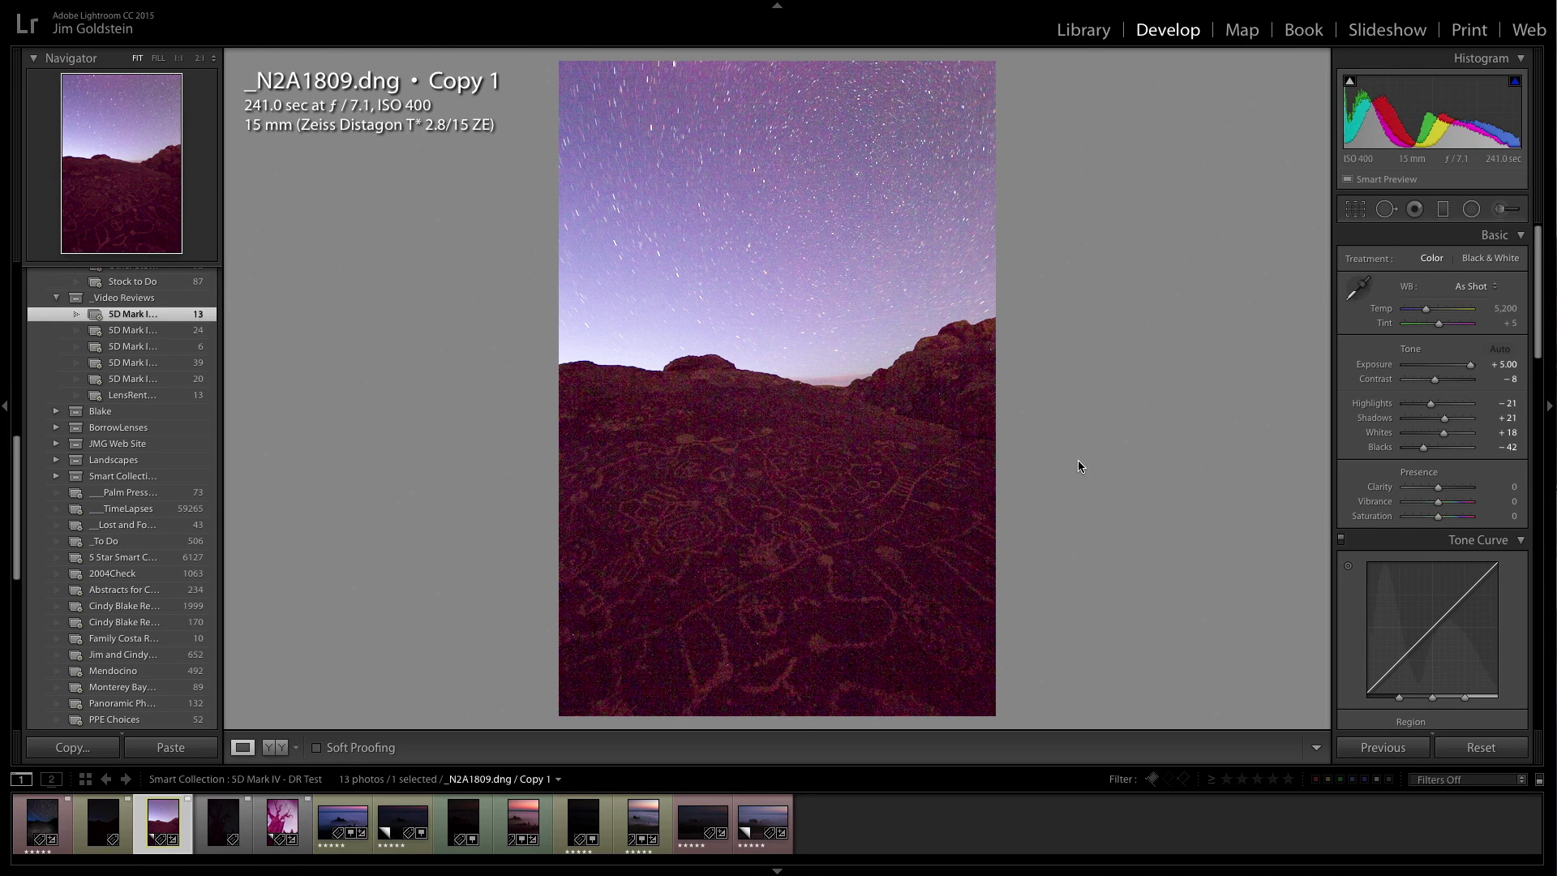
mouse_move(891, 513)
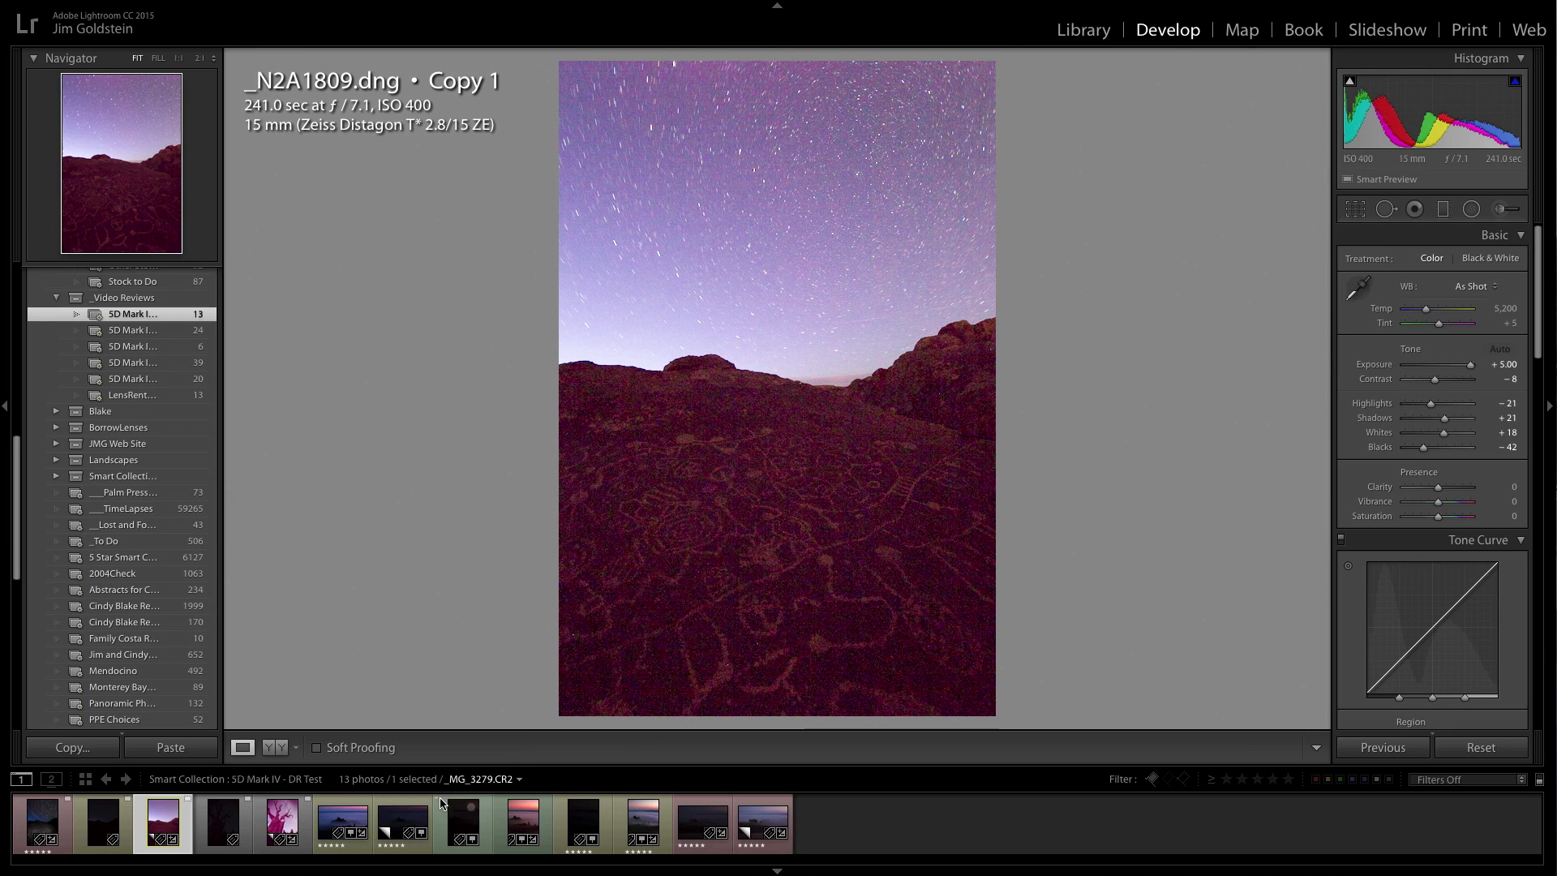
- Compare the dark ISO 100 _MG_3283.CR2 fog photo with its copy pushed to Exposure +5.00
left_click(584, 825)
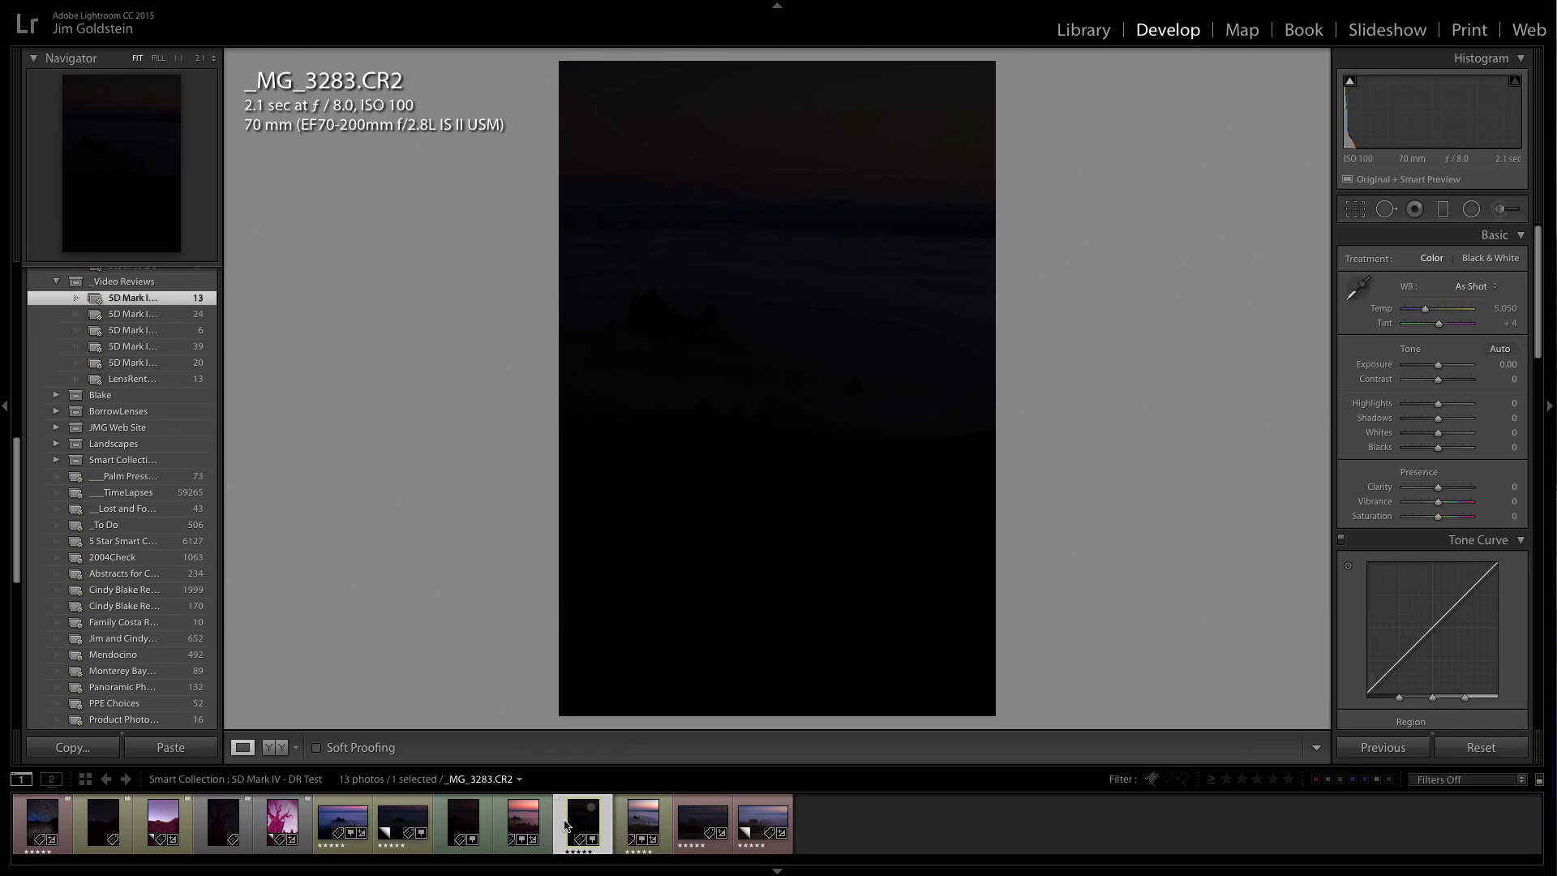
mouse_move(579, 816)
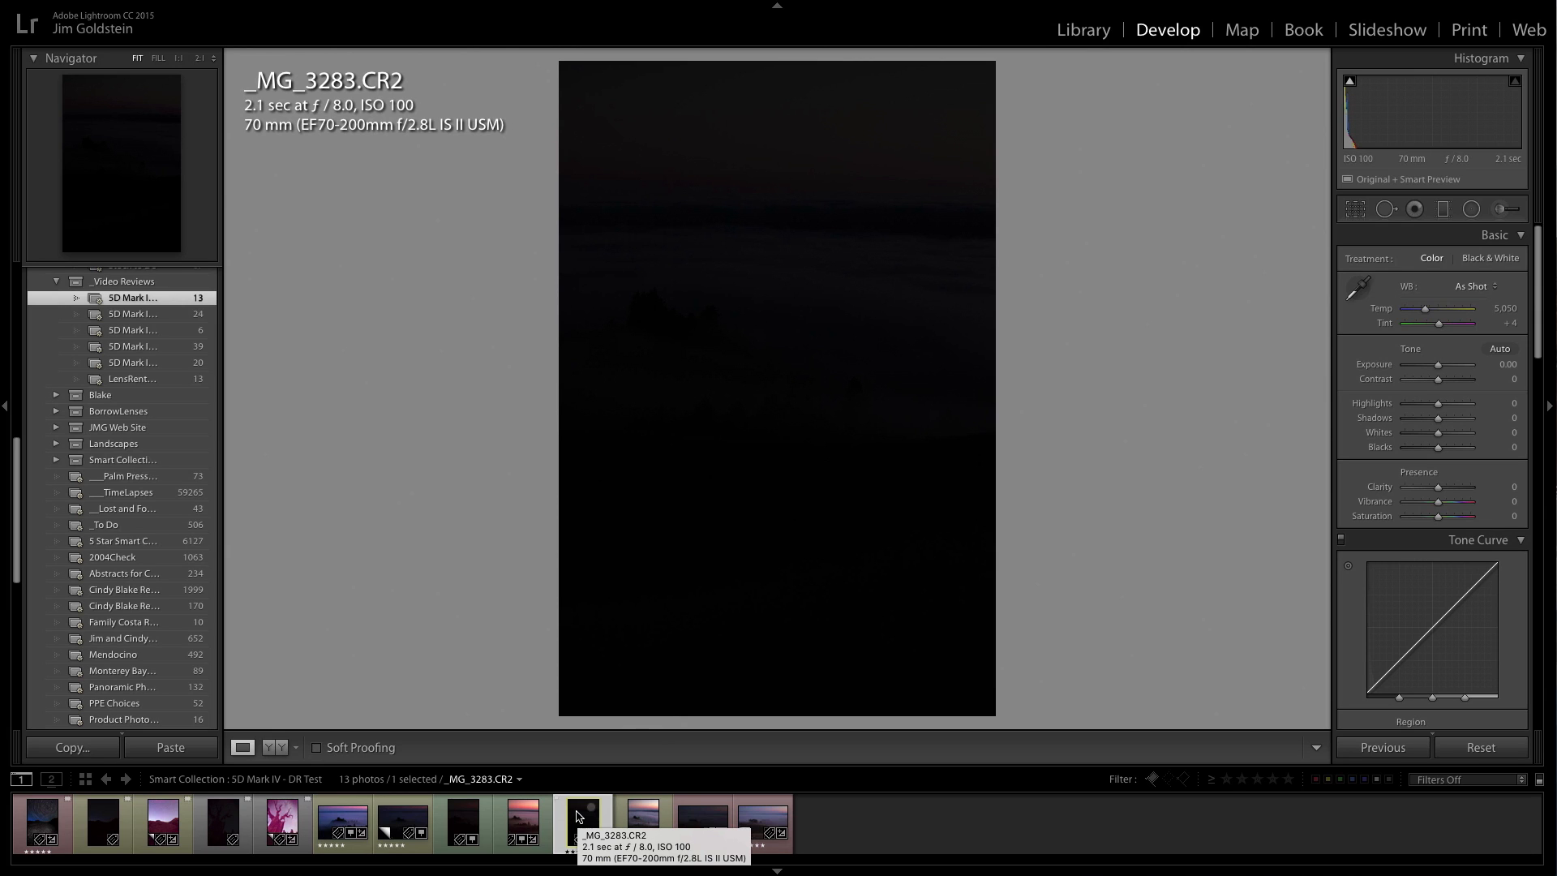
mouse_move(707, 541)
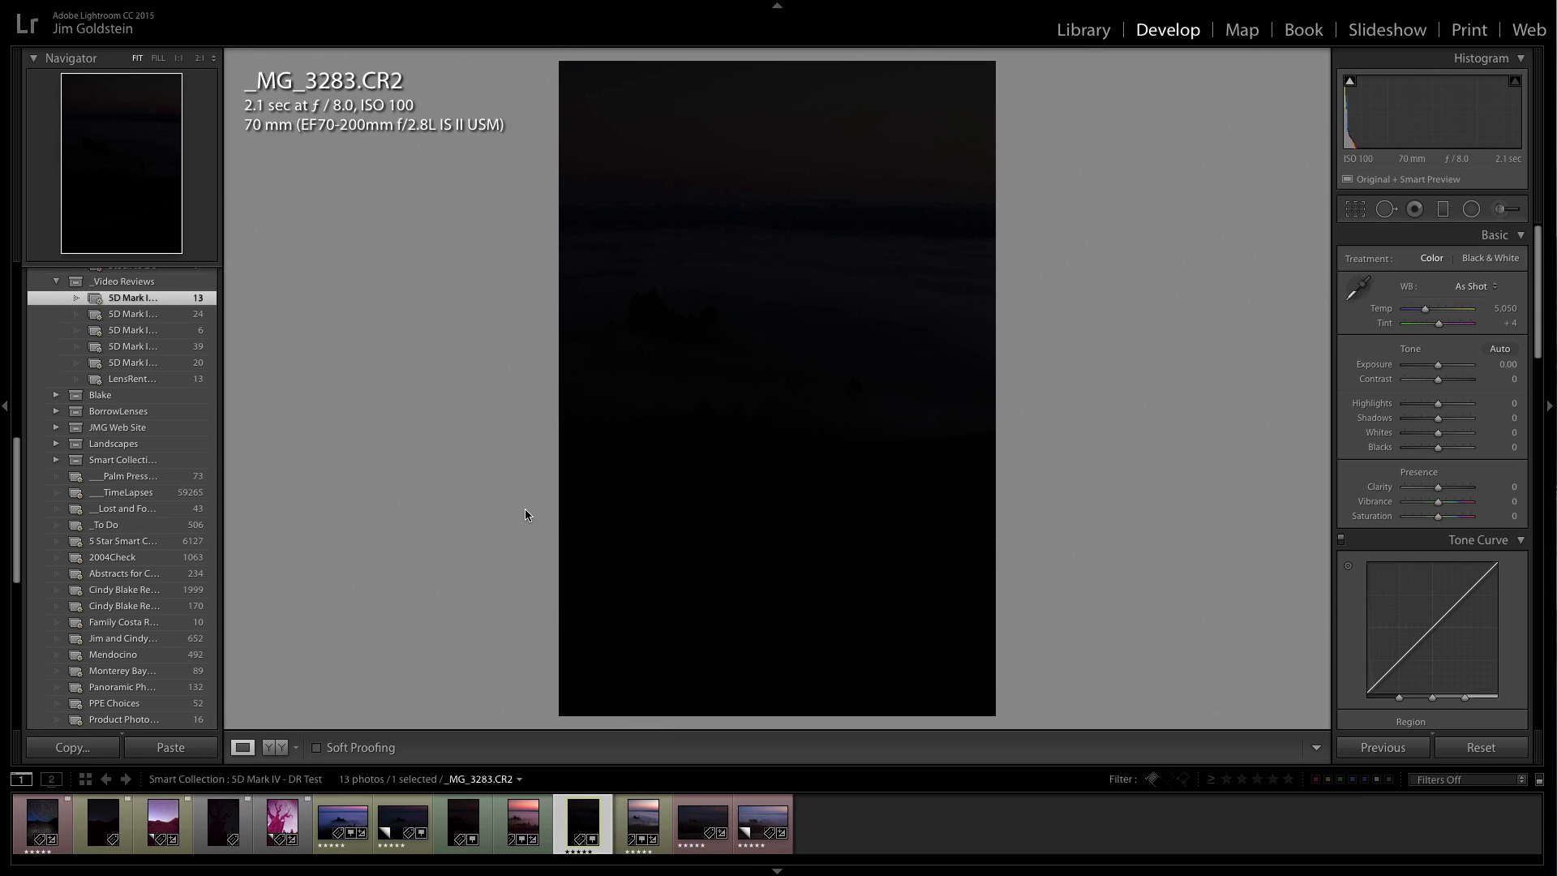
mouse_move(699, 535)
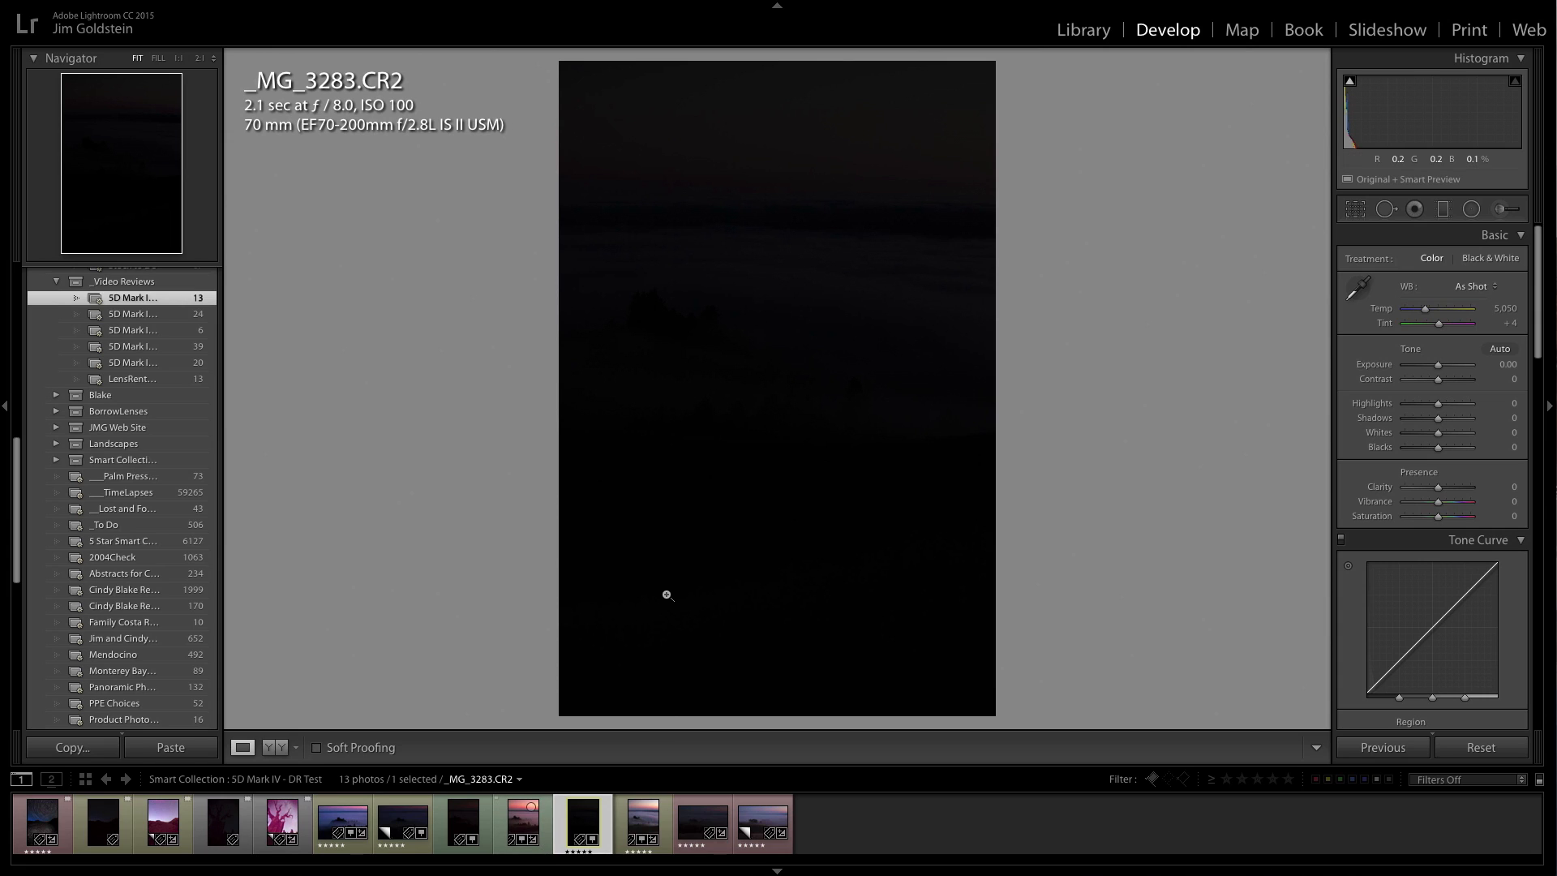
mouse_move(947, 201)
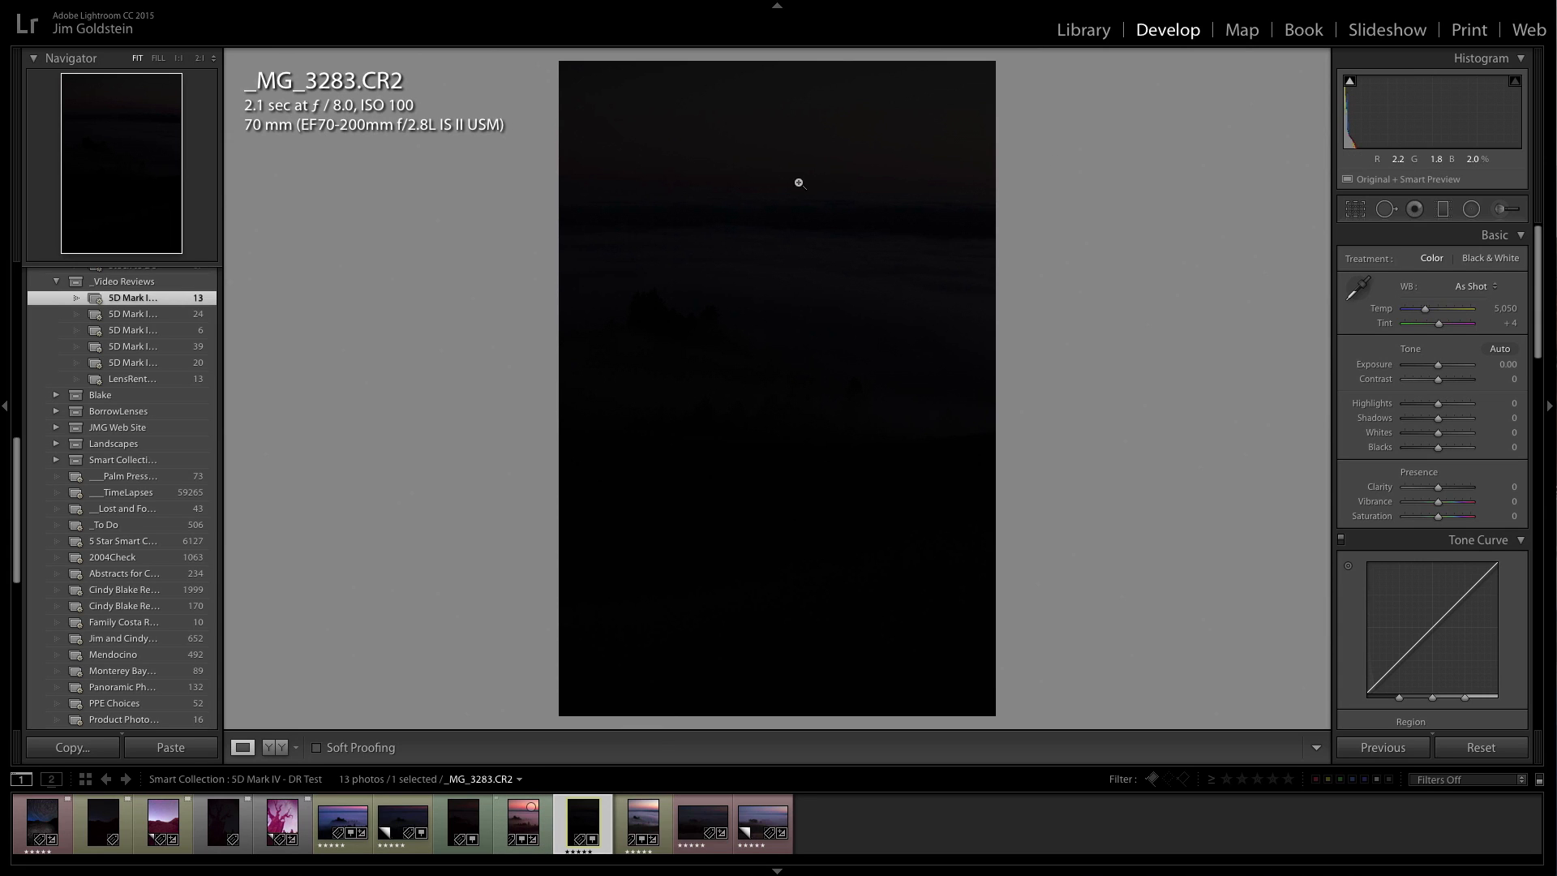
left_click(642, 824)
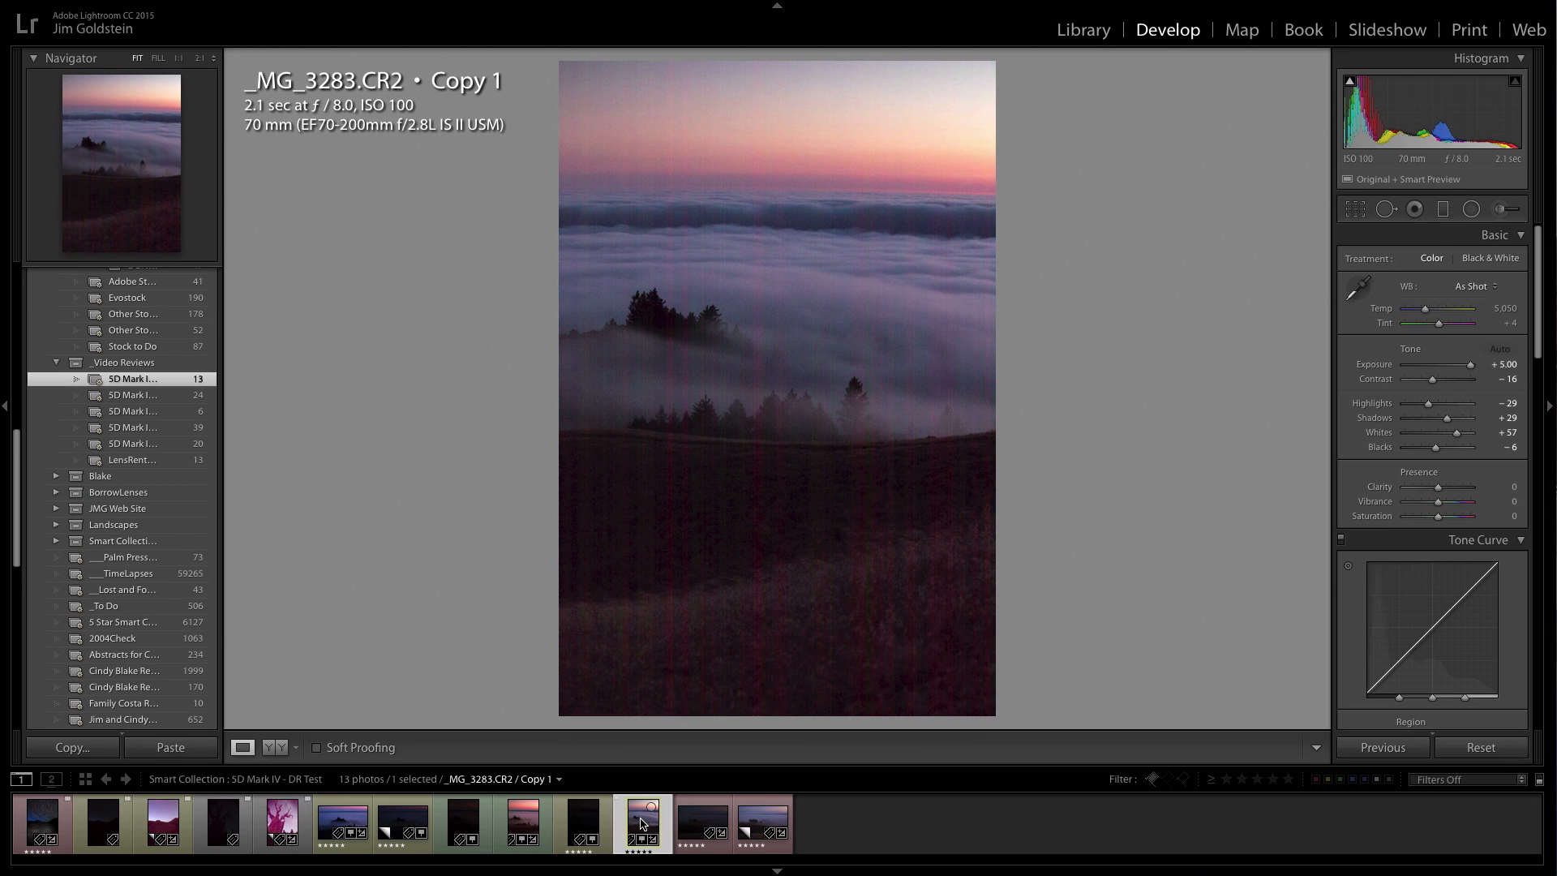
mouse_move(642, 824)
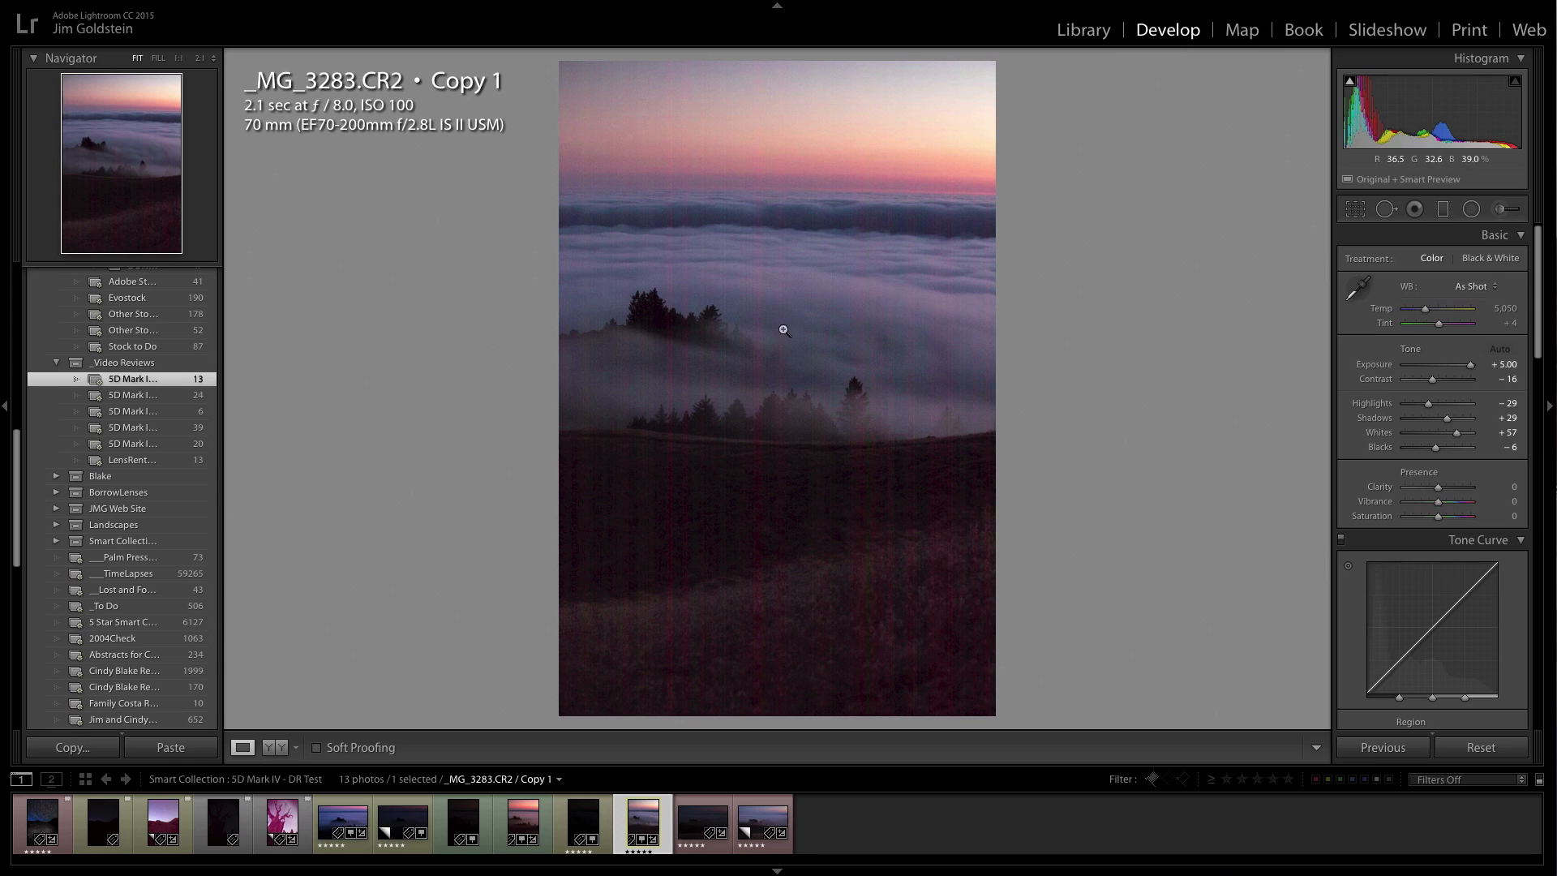
mouse_move(887, 584)
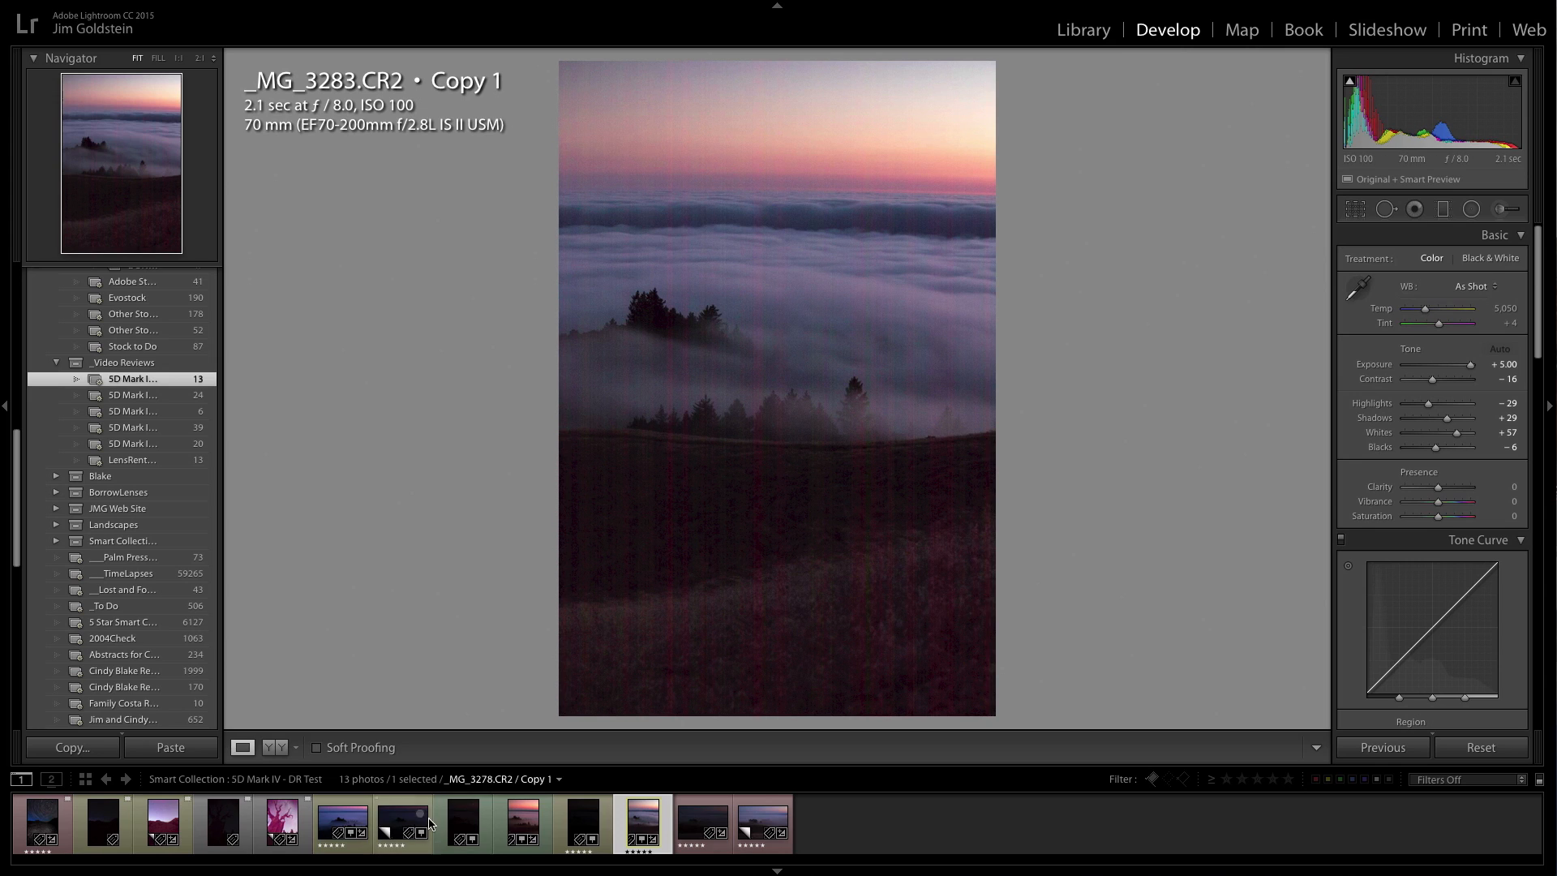
left_click(701, 824)
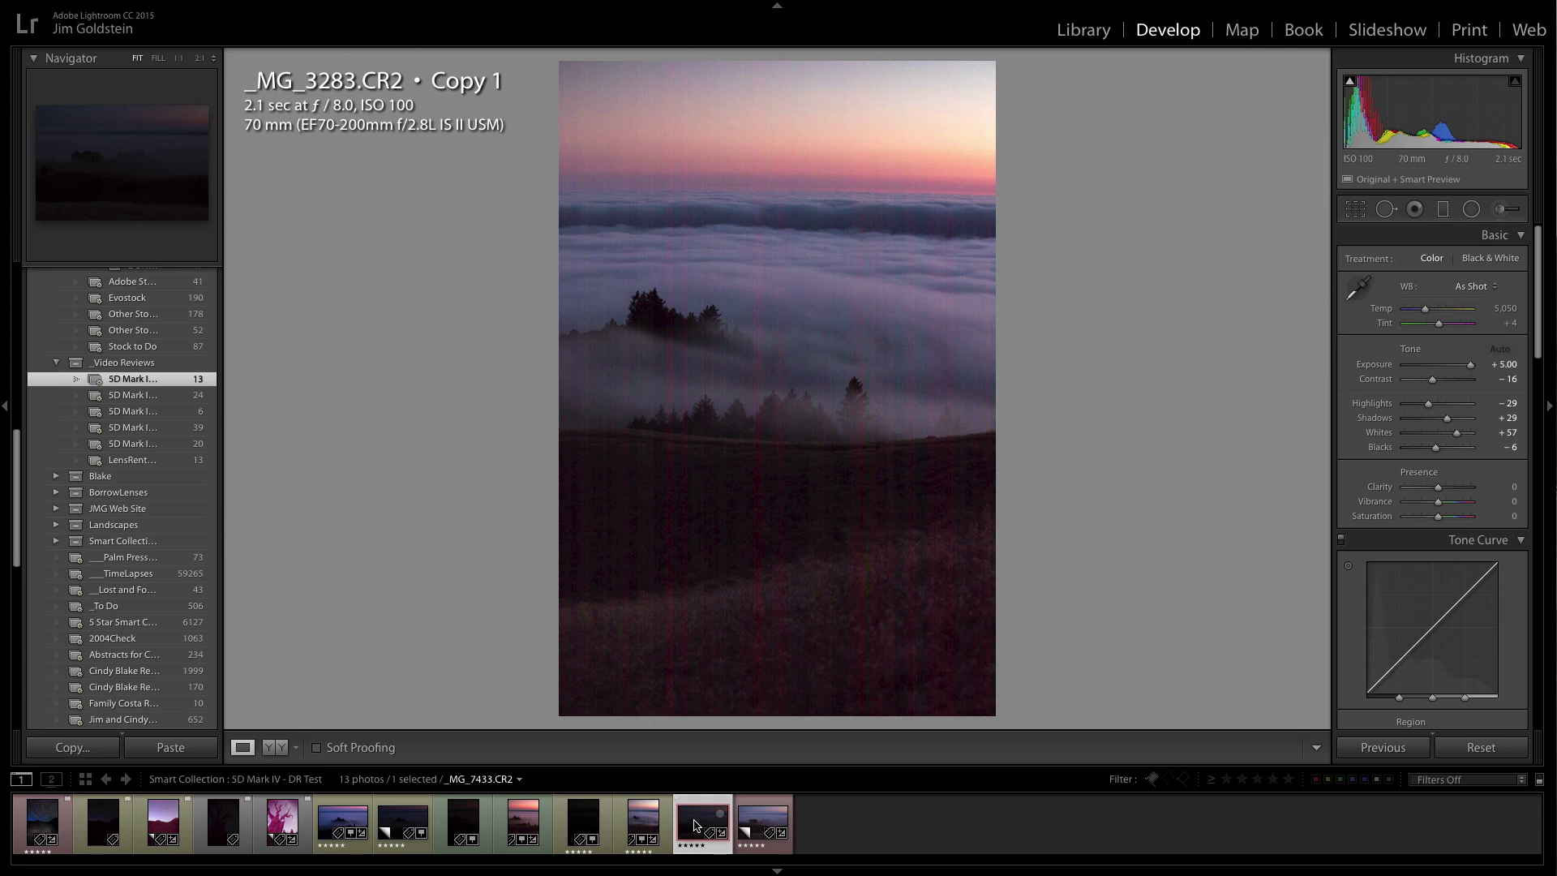
- Compare the dark ISO 160 _MG_7433.CR2 fog photo with its +2.20 copy, then return to the Library
left_click(700, 826)
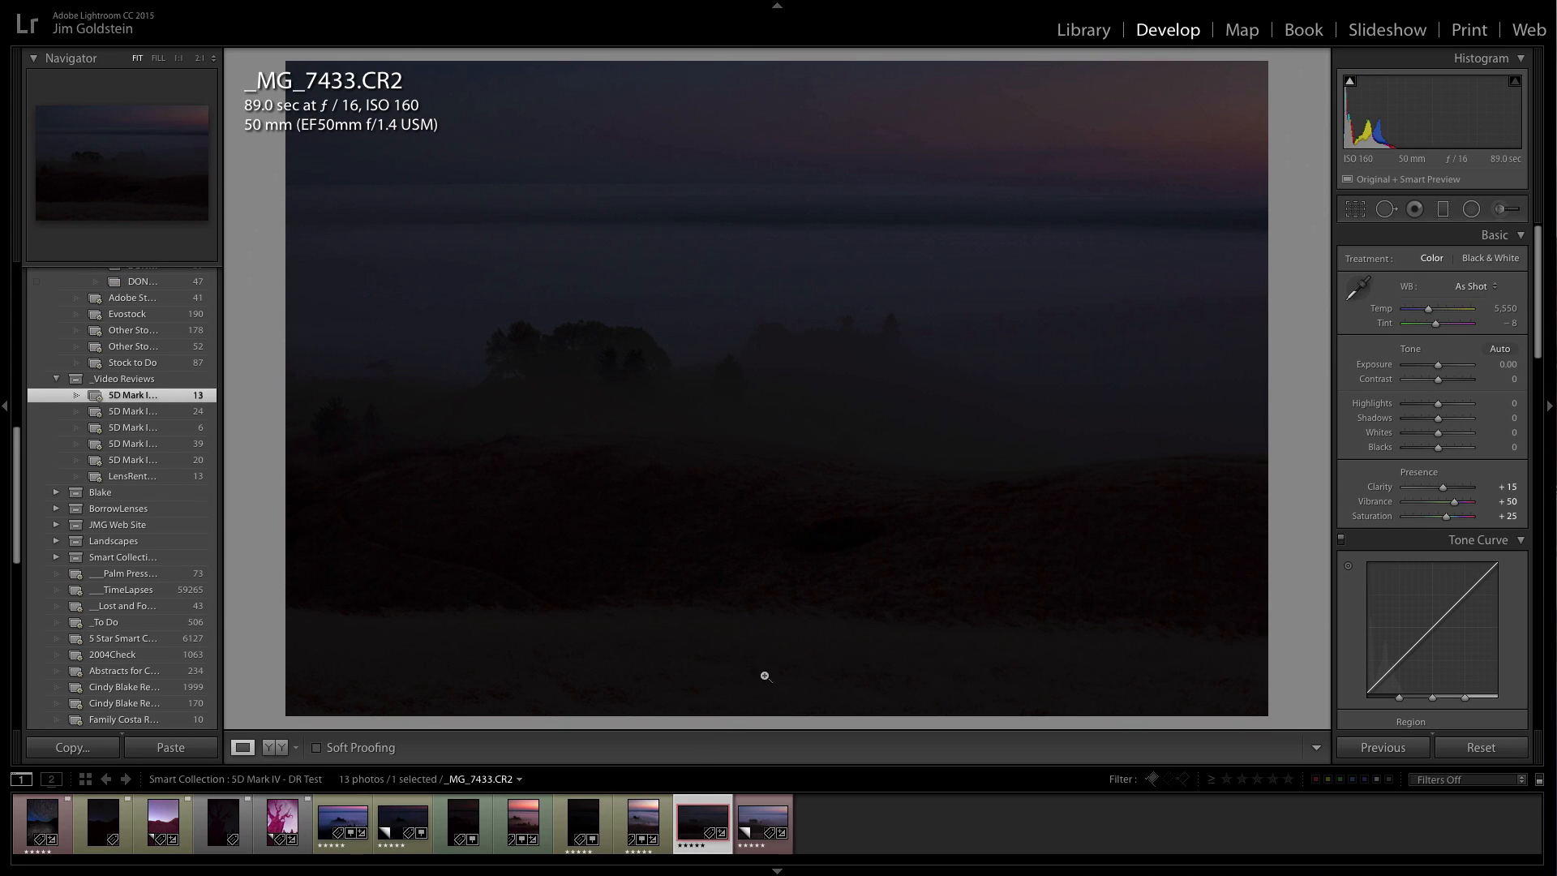
mouse_move(709, 439)
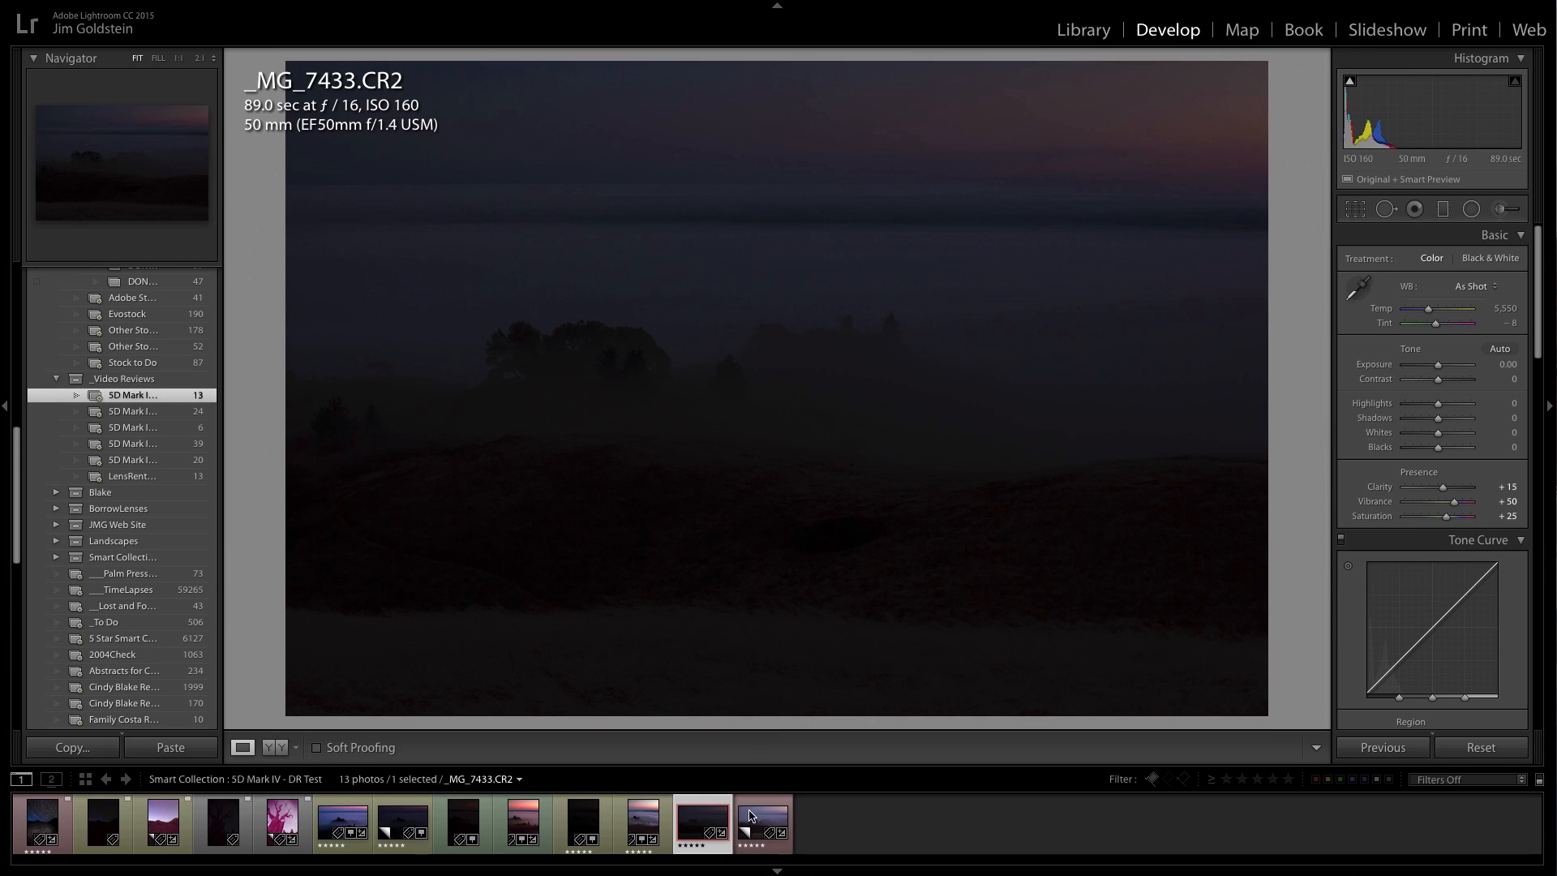
left_click(762, 824)
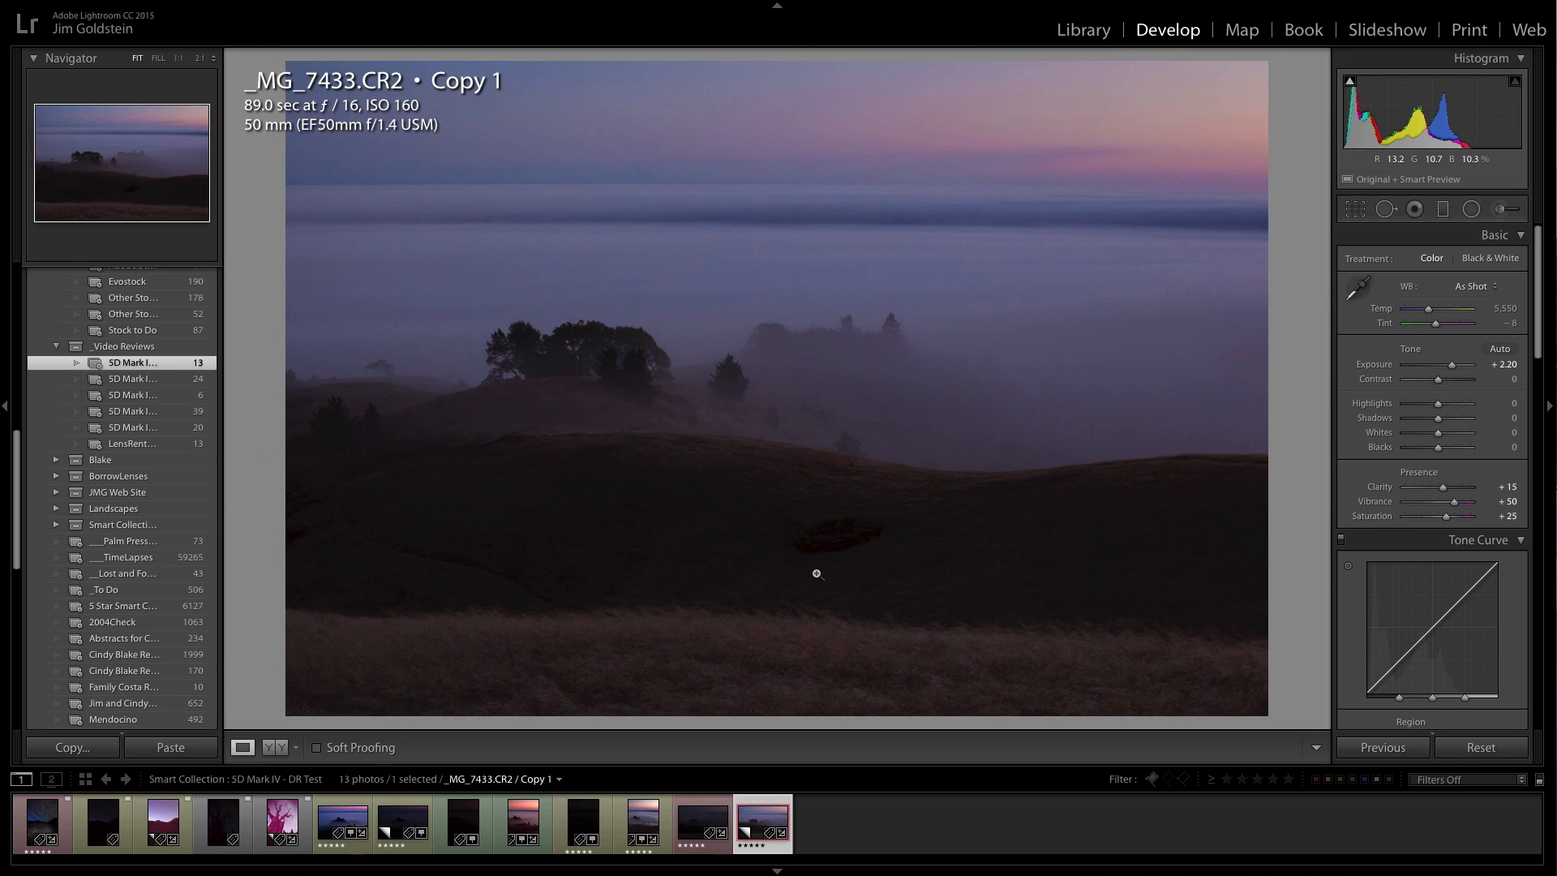
left_click(816, 574)
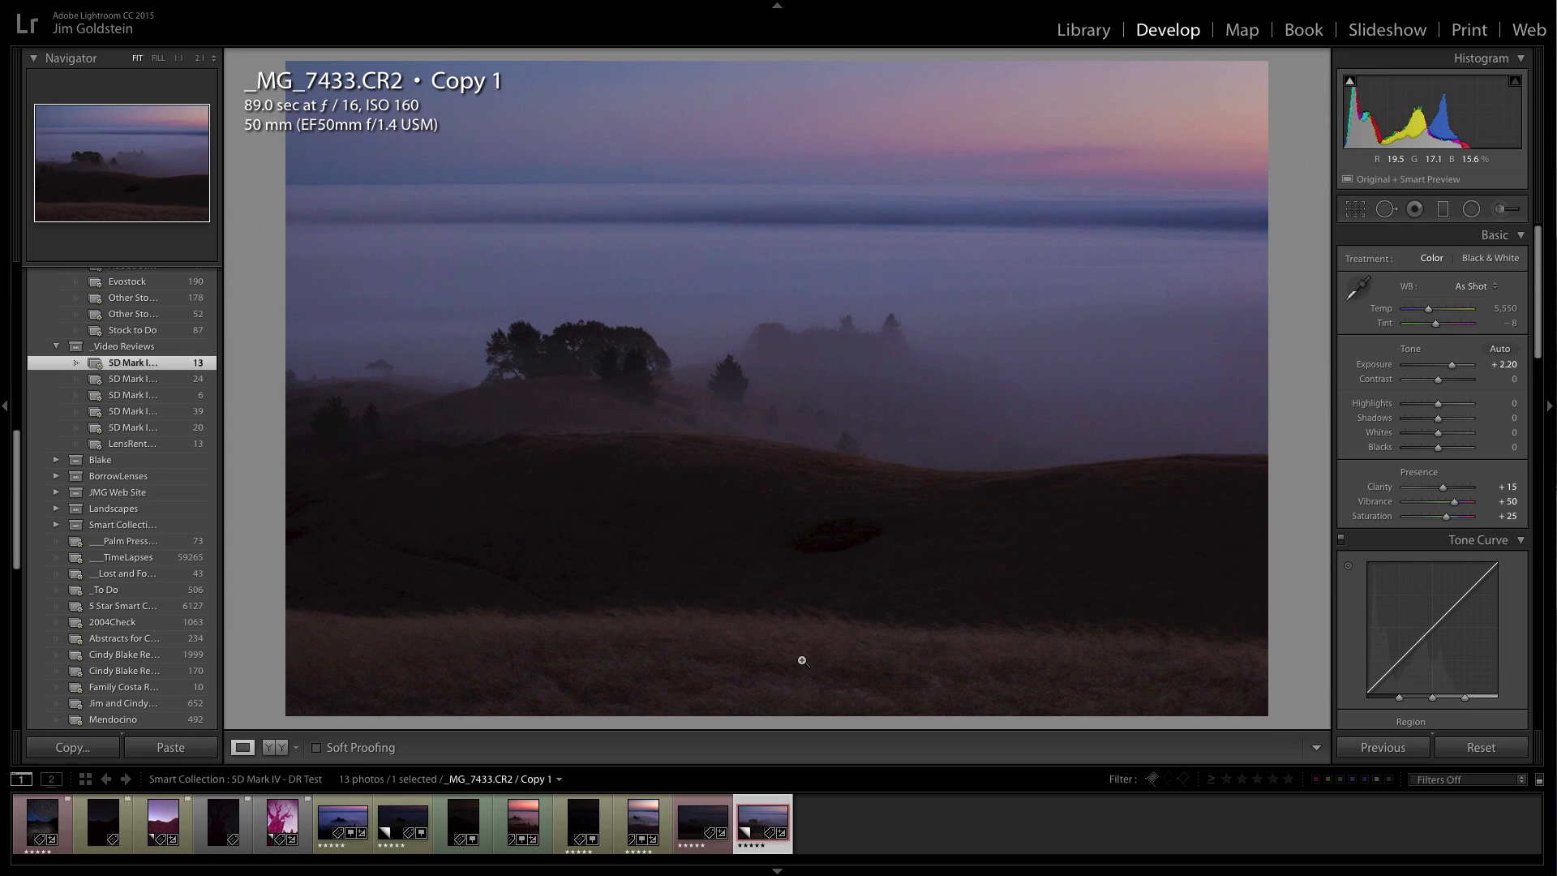
mouse_move(733, 499)
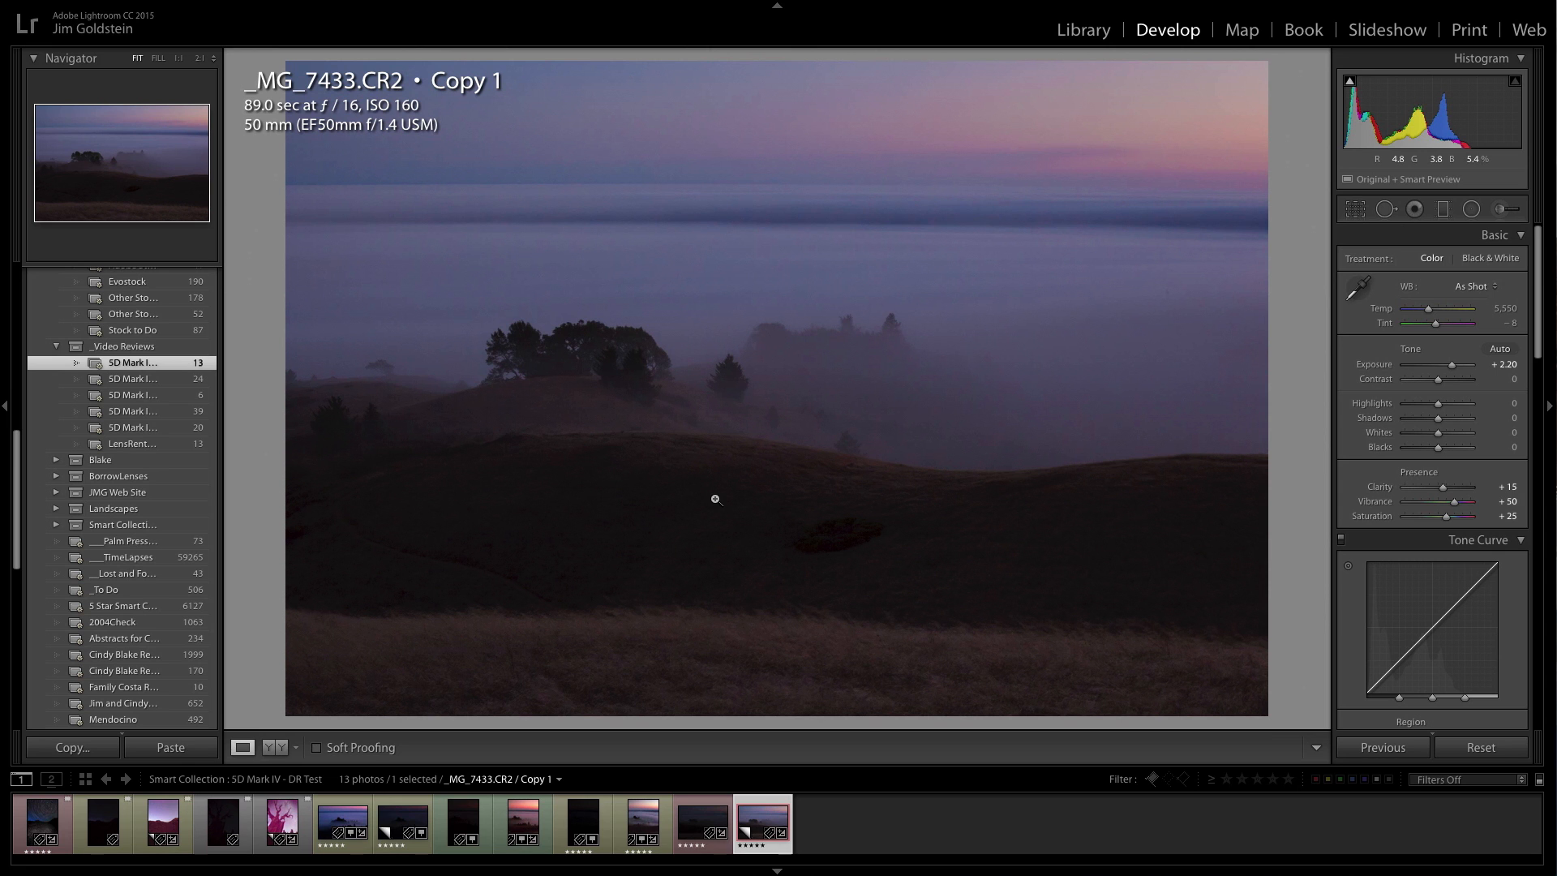
mouse_move(897, 620)
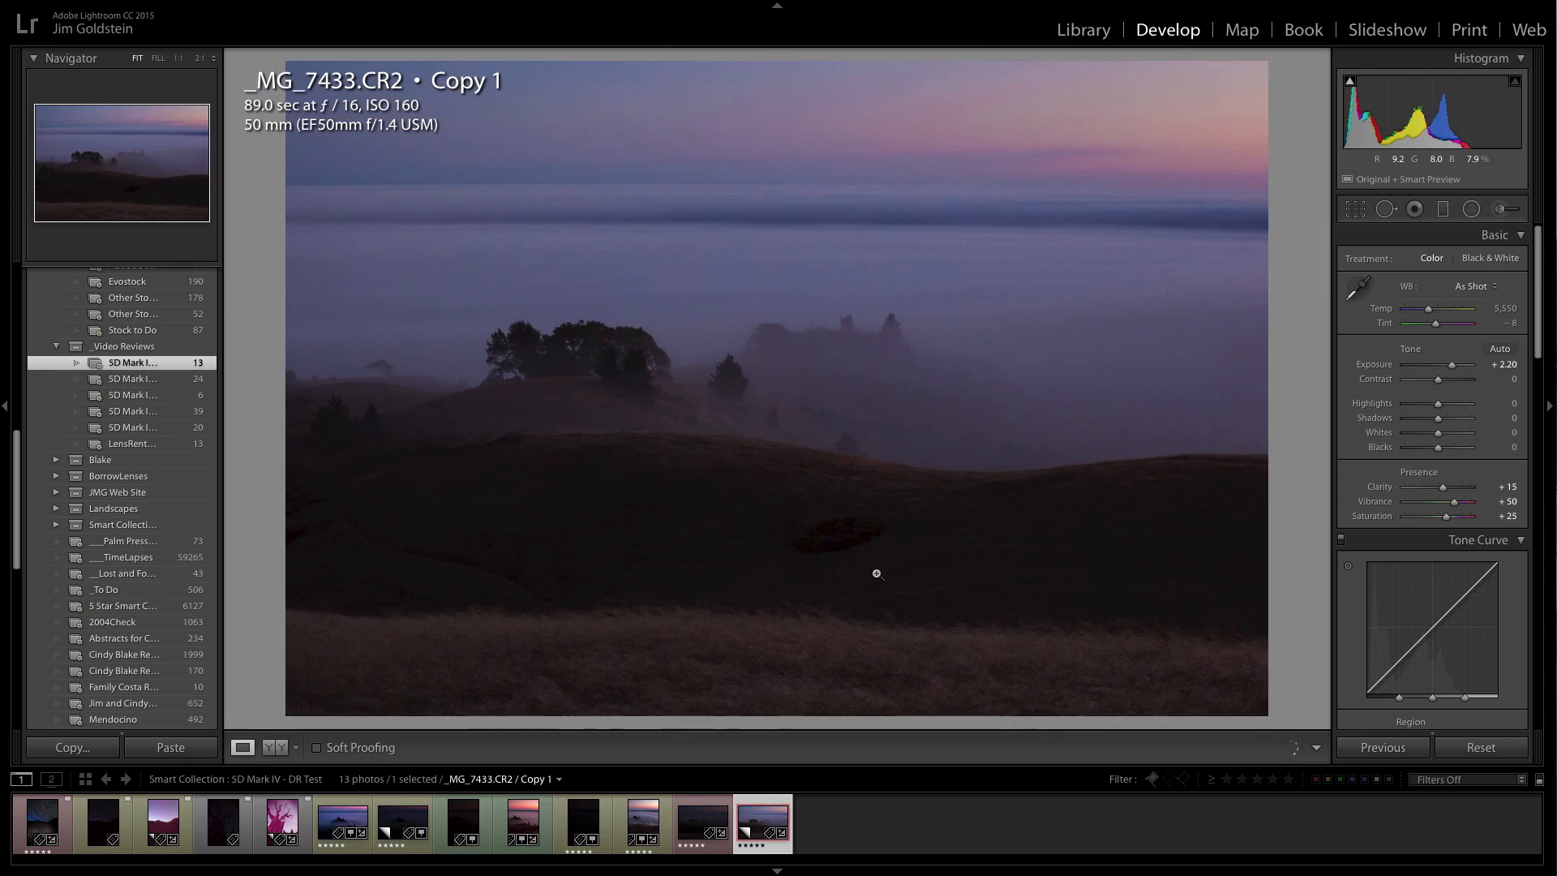
left_click(1081, 29)
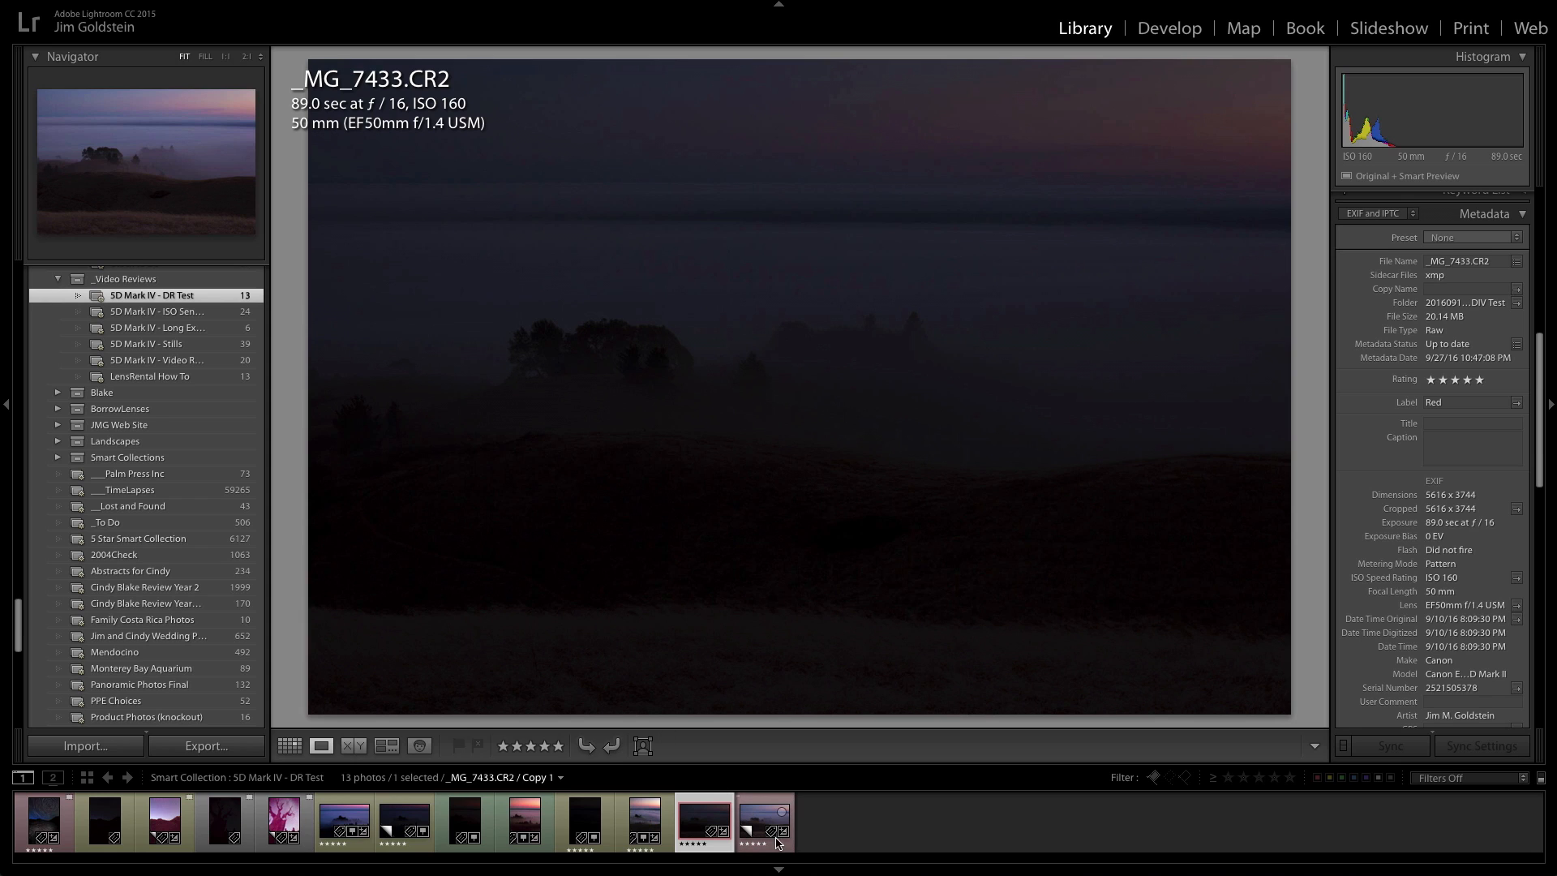
left_click(764, 826)
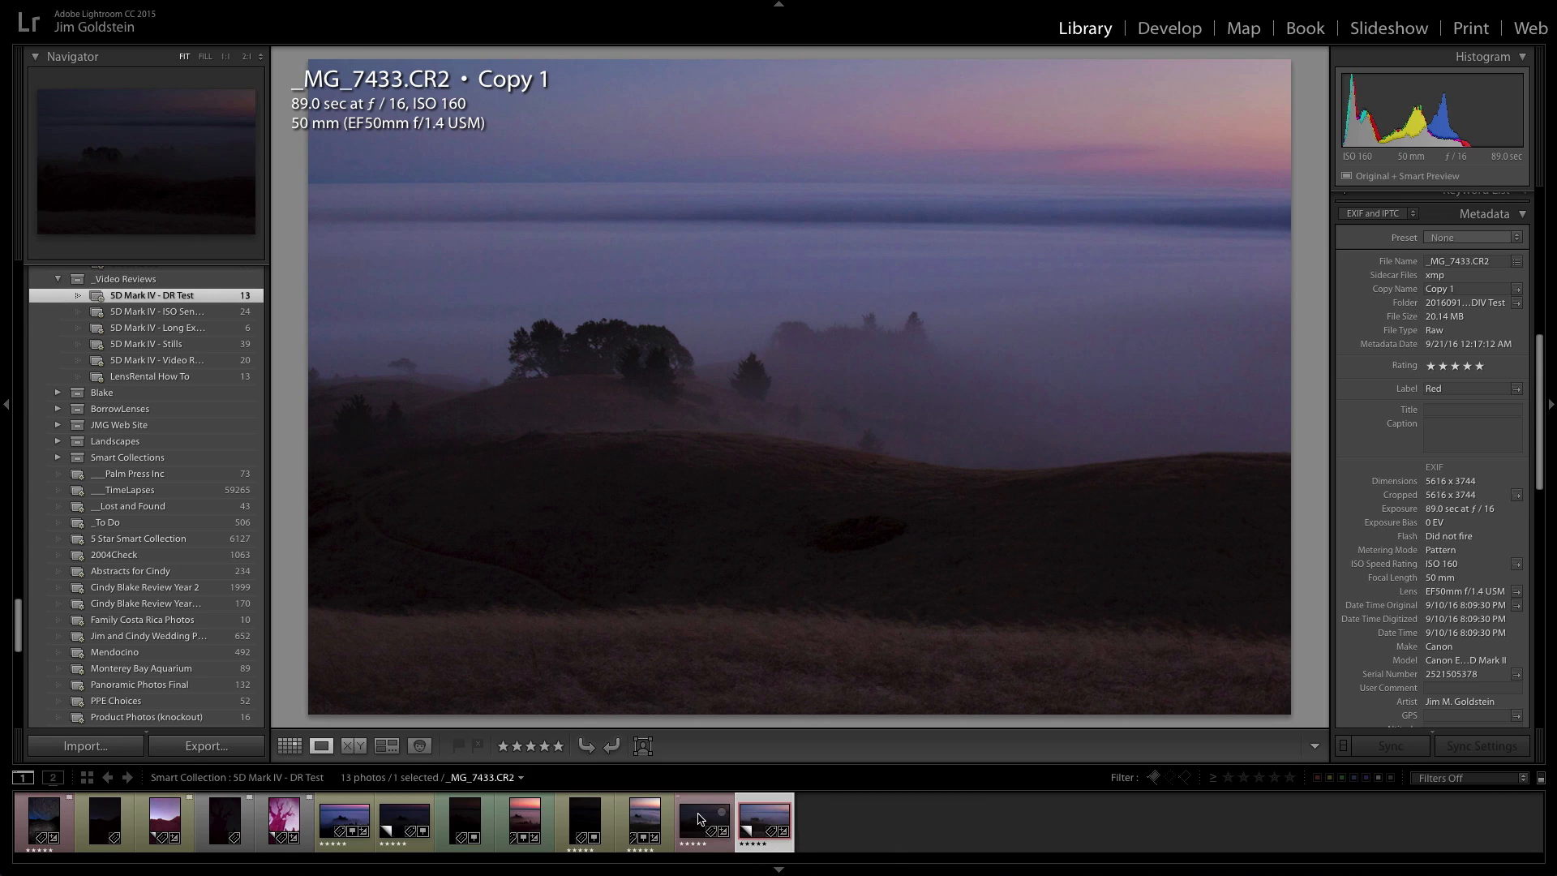
left_click(702, 821)
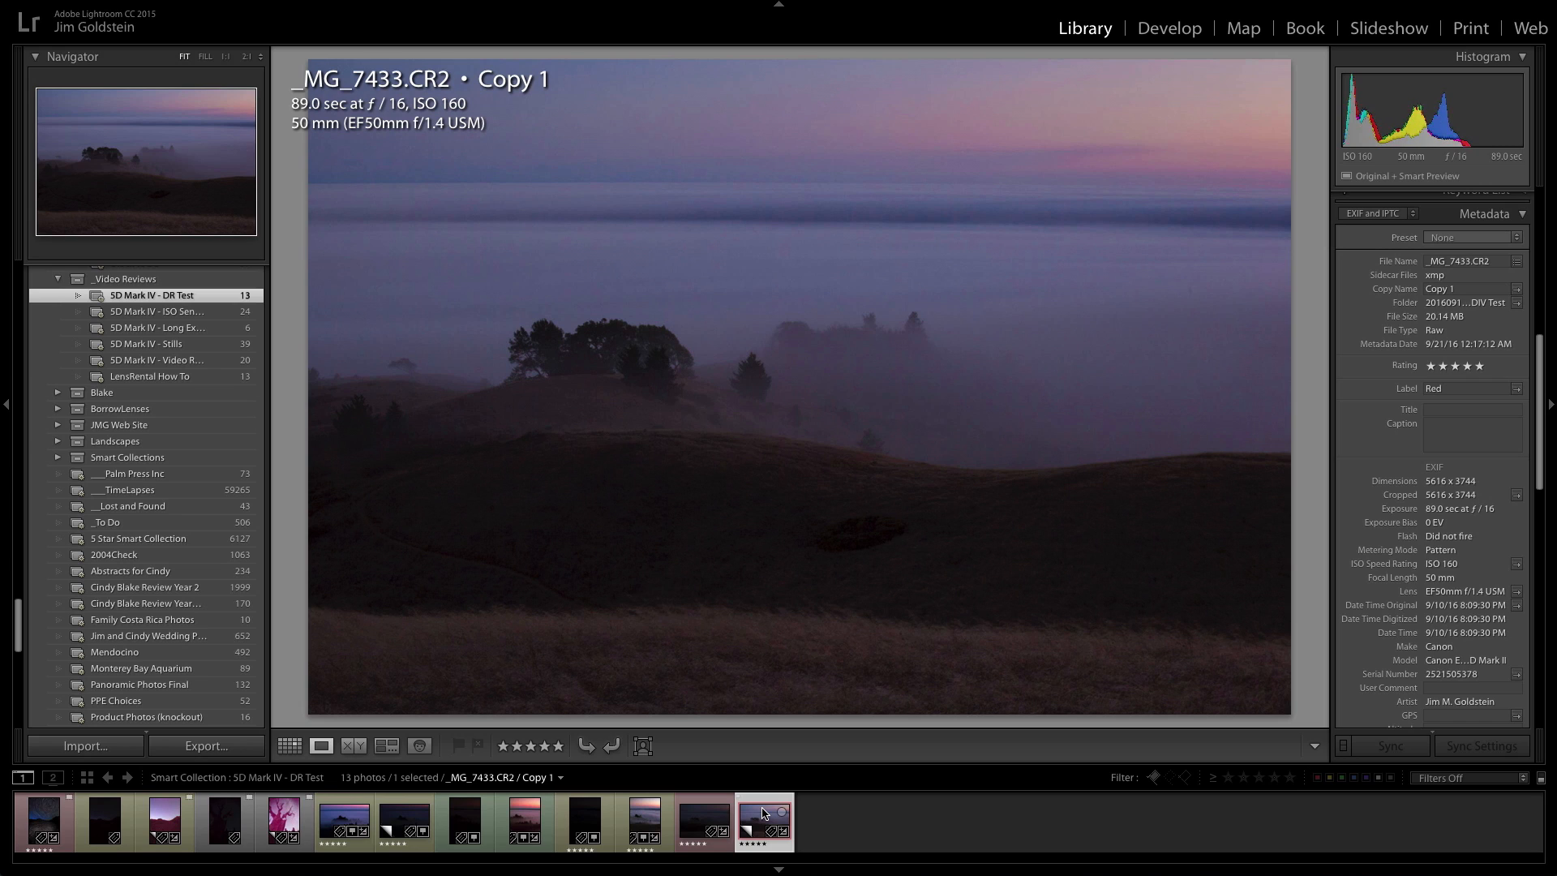
mouse_move(673, 772)
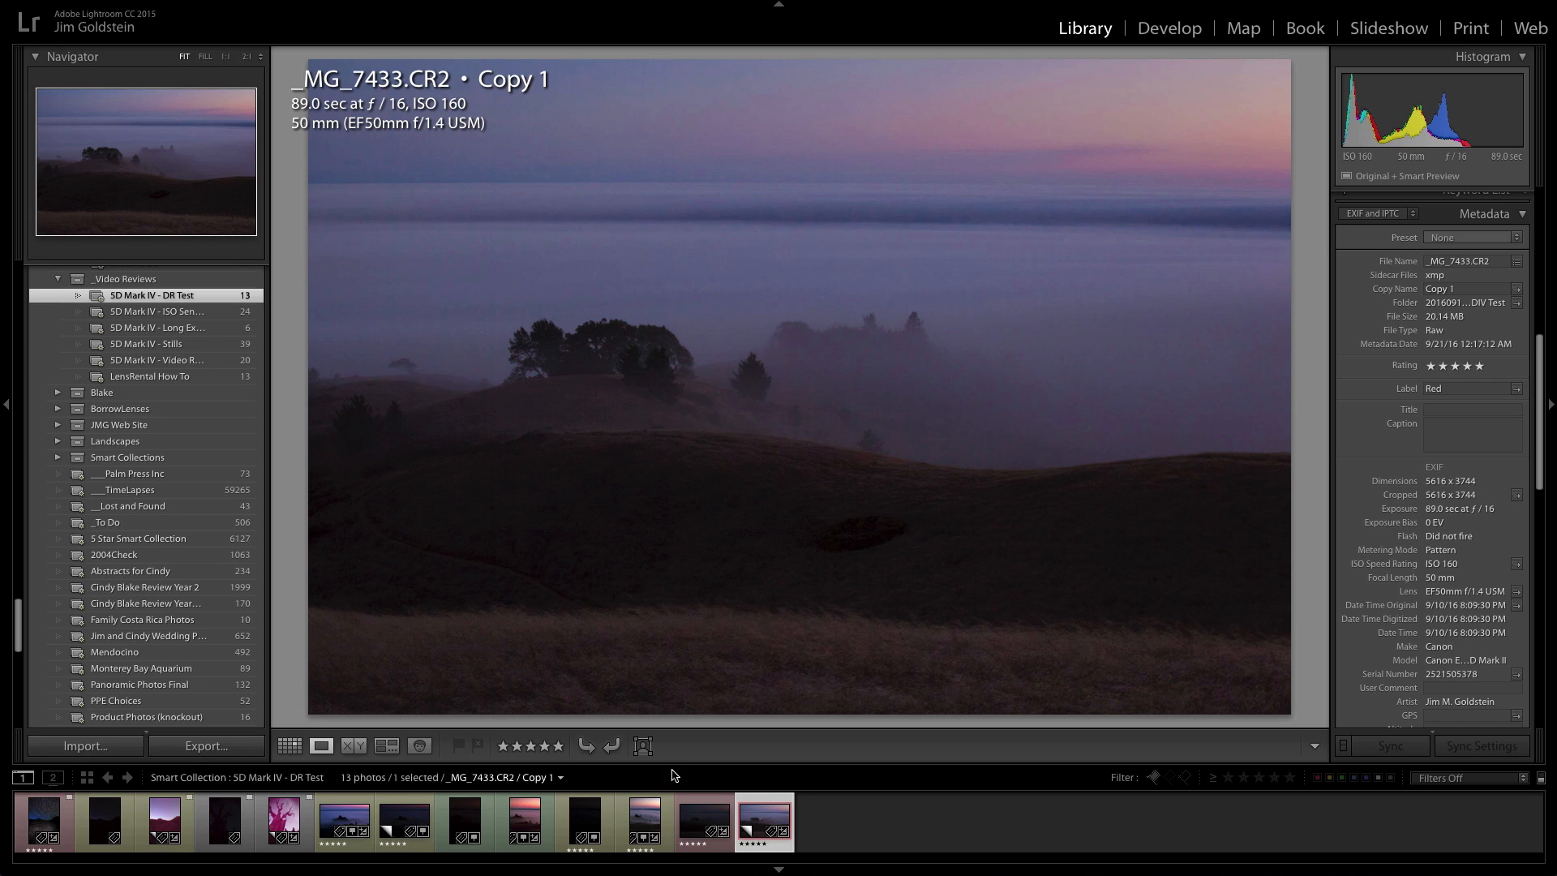
mouse_move(773, 834)
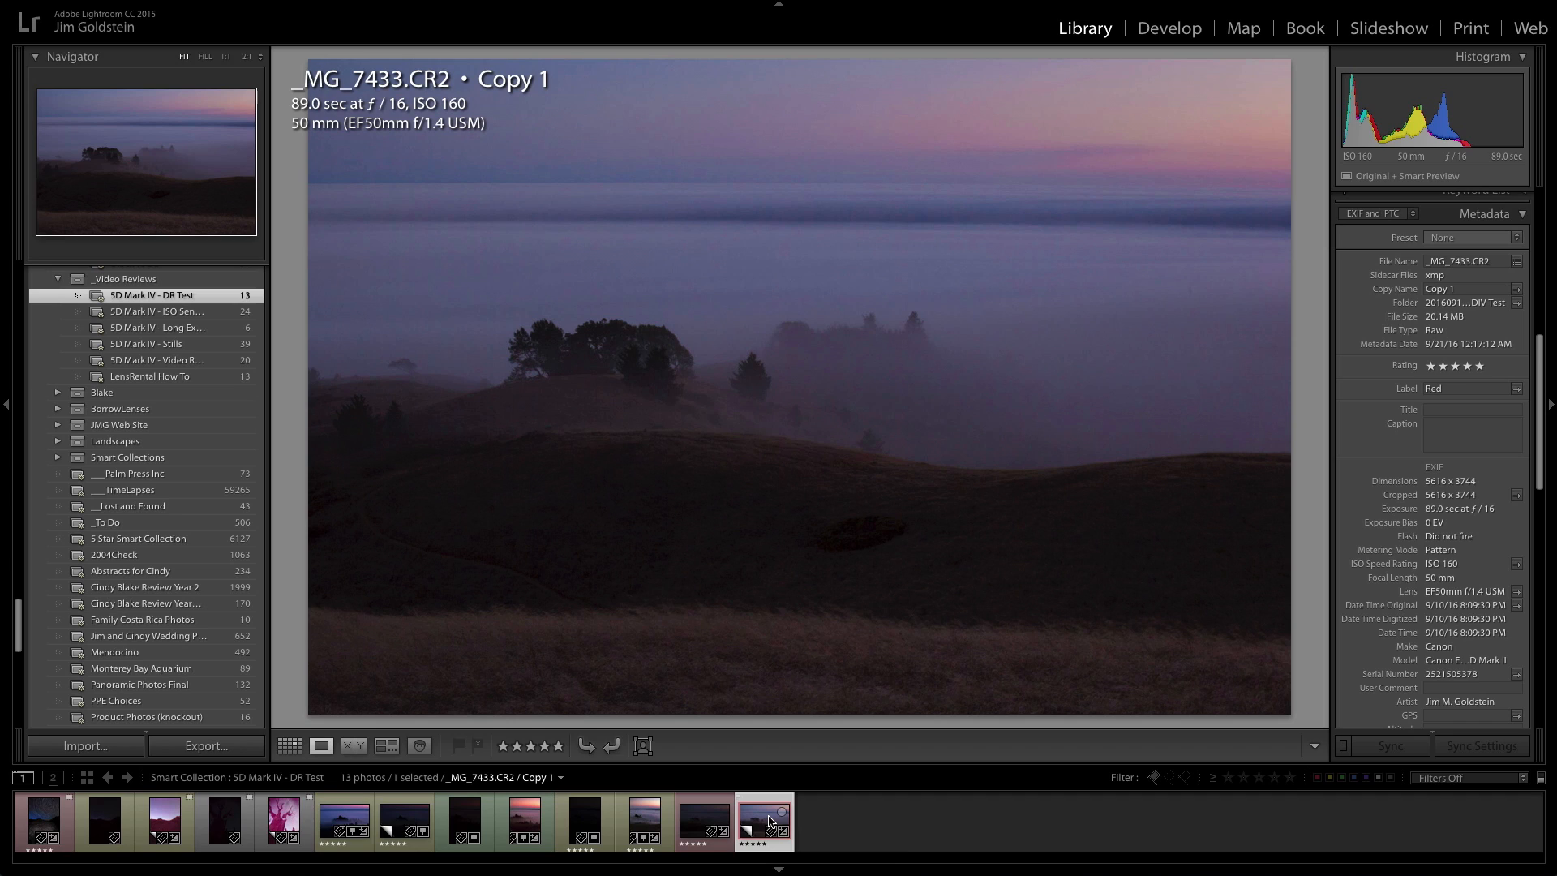
mouse_move(766, 835)
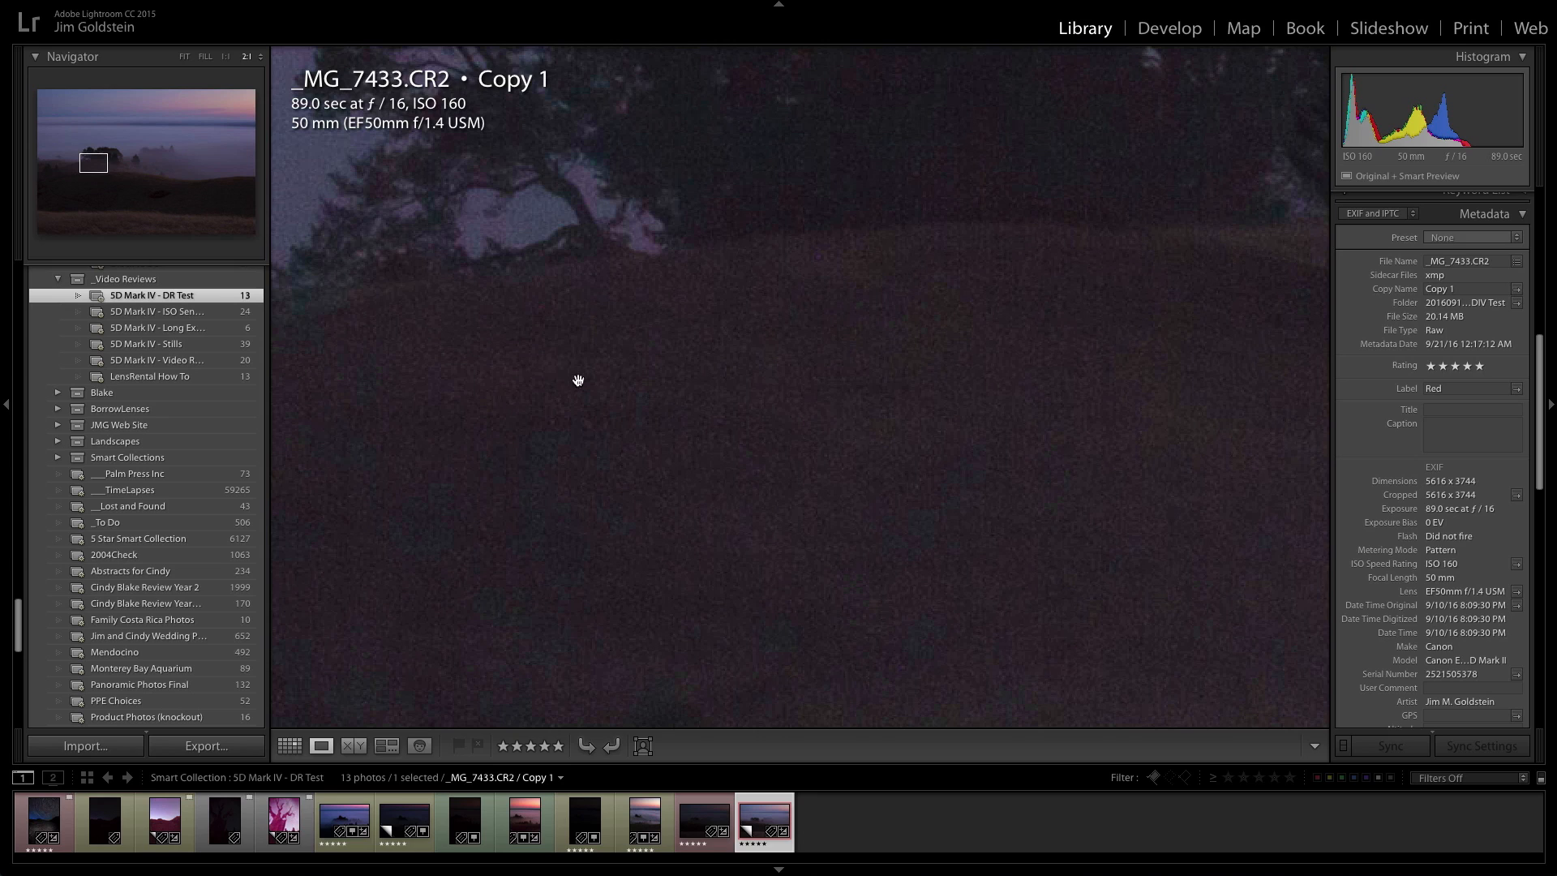
mouse_move(551, 360)
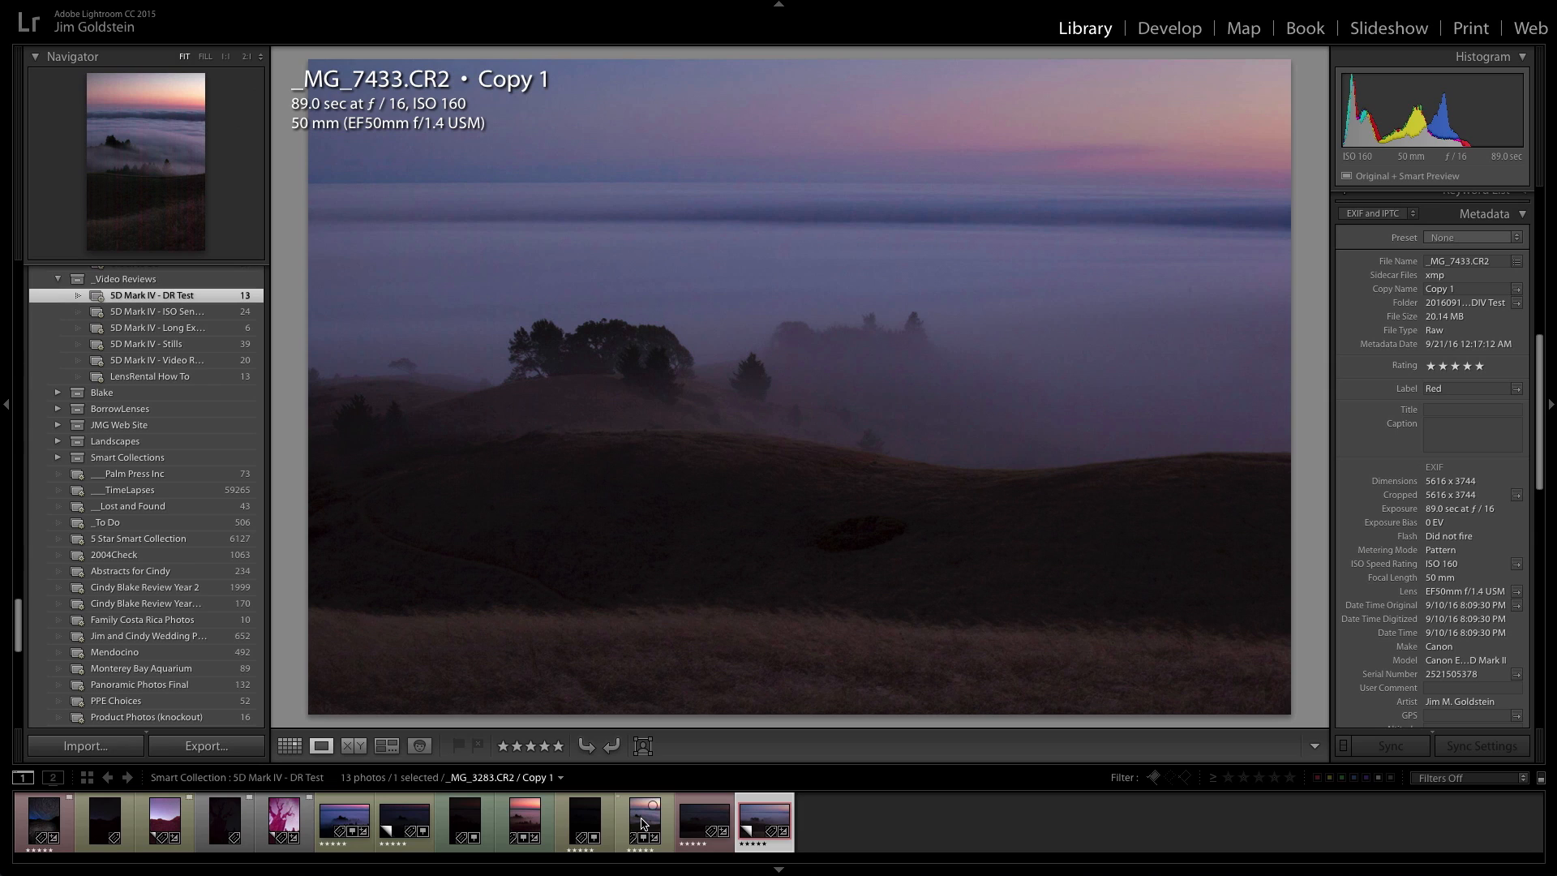
- View the pushed _MG_3283 Copy 1 fog photo and bring the photos into Develop
left_click(644, 824)
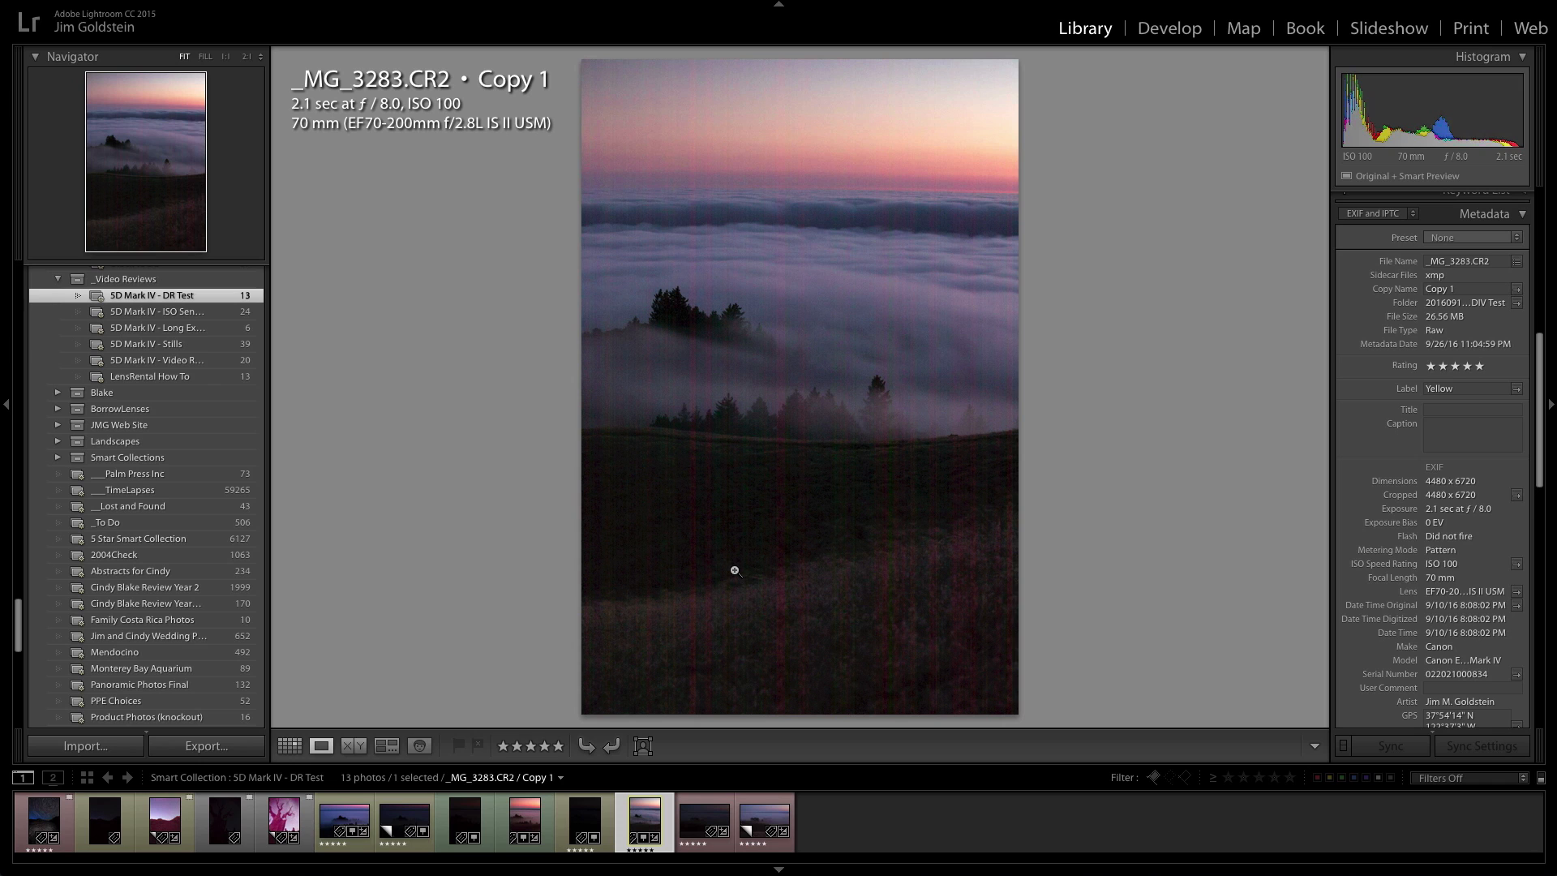
left_click(1168, 29)
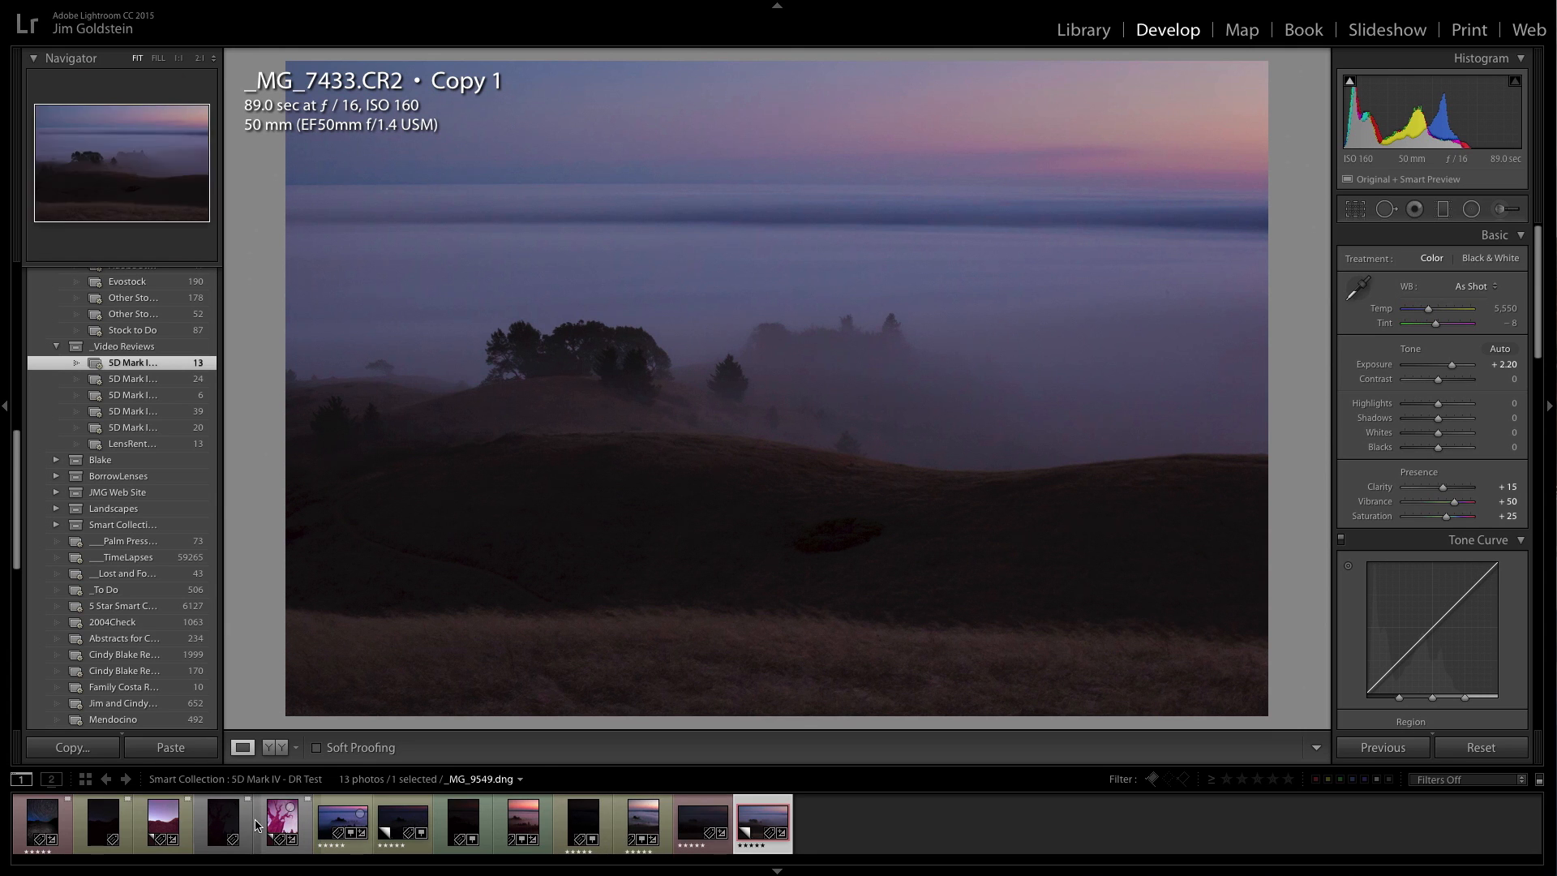
- Review the pushed tree, petroglyph and _MG_3283 copies, then show the unedited _MG_3279 original
left_click(282, 822)
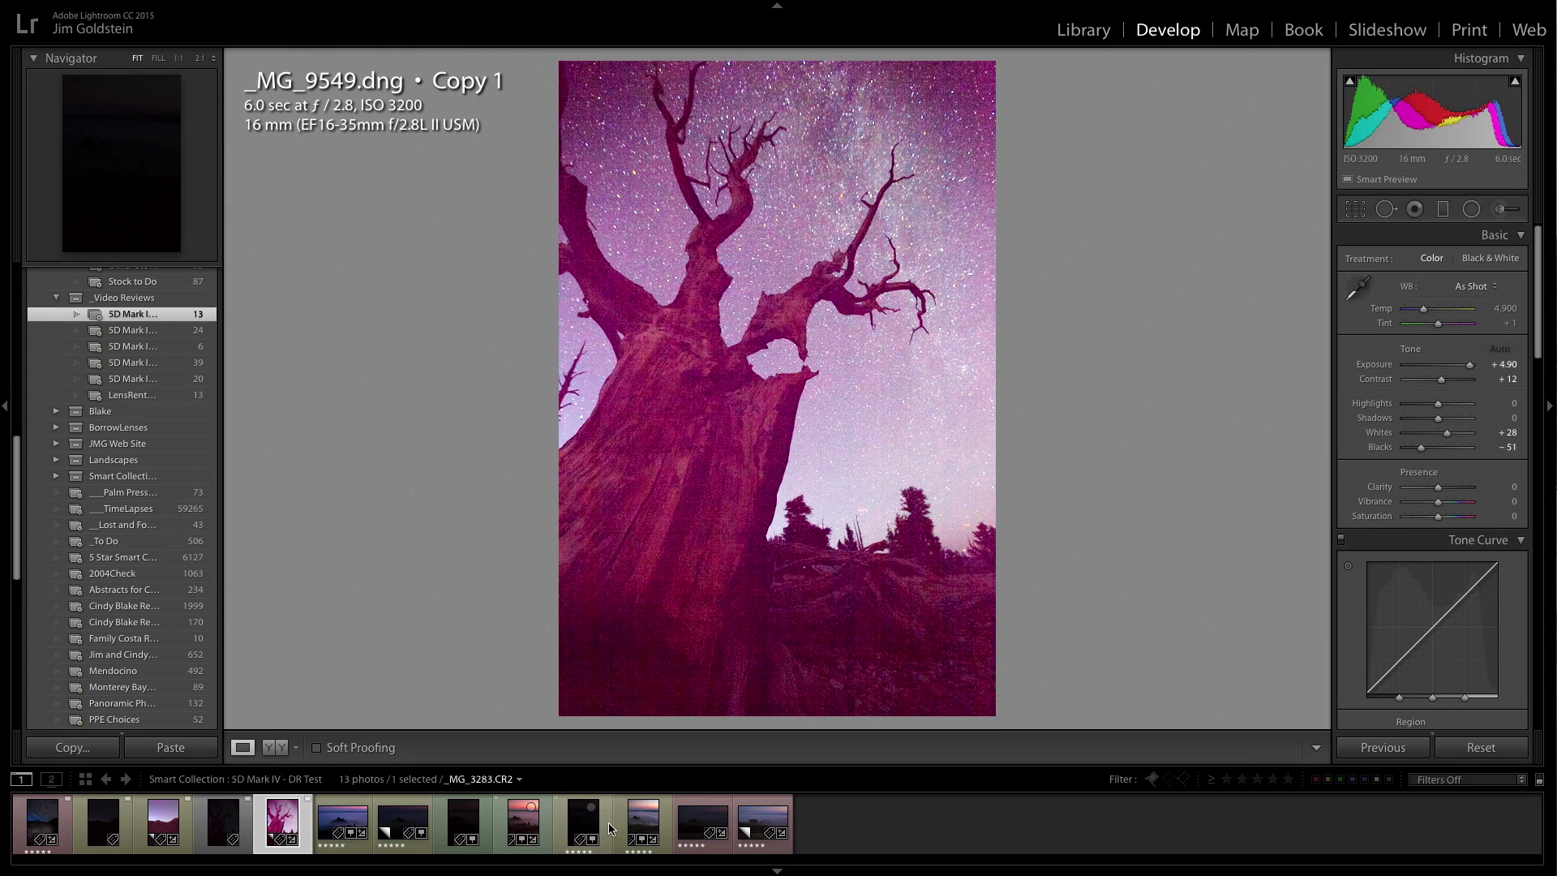
left_click(162, 824)
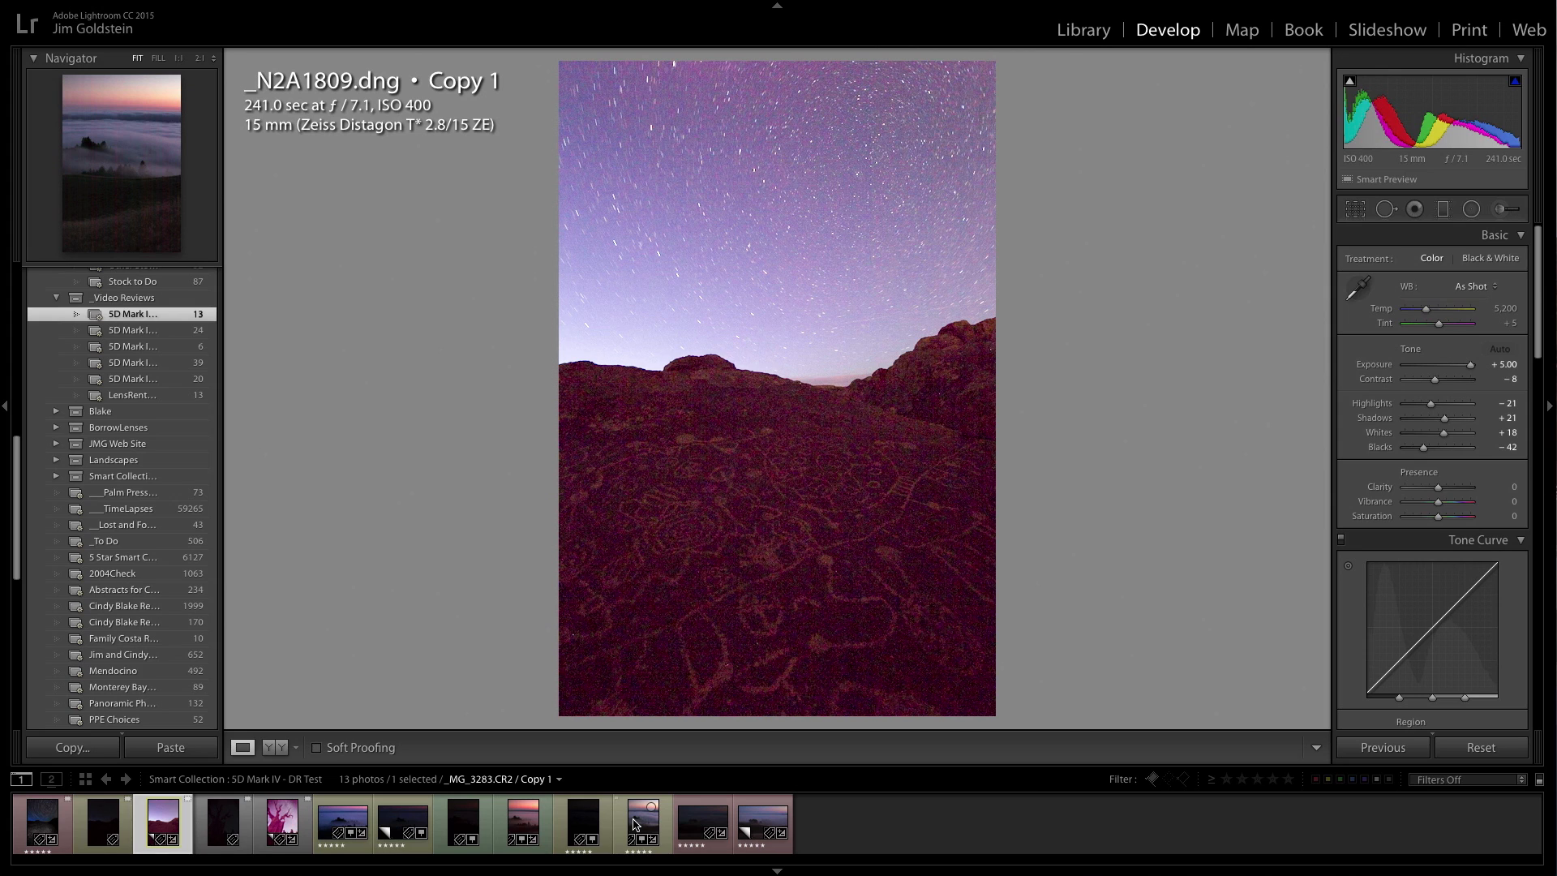
left_click(639, 824)
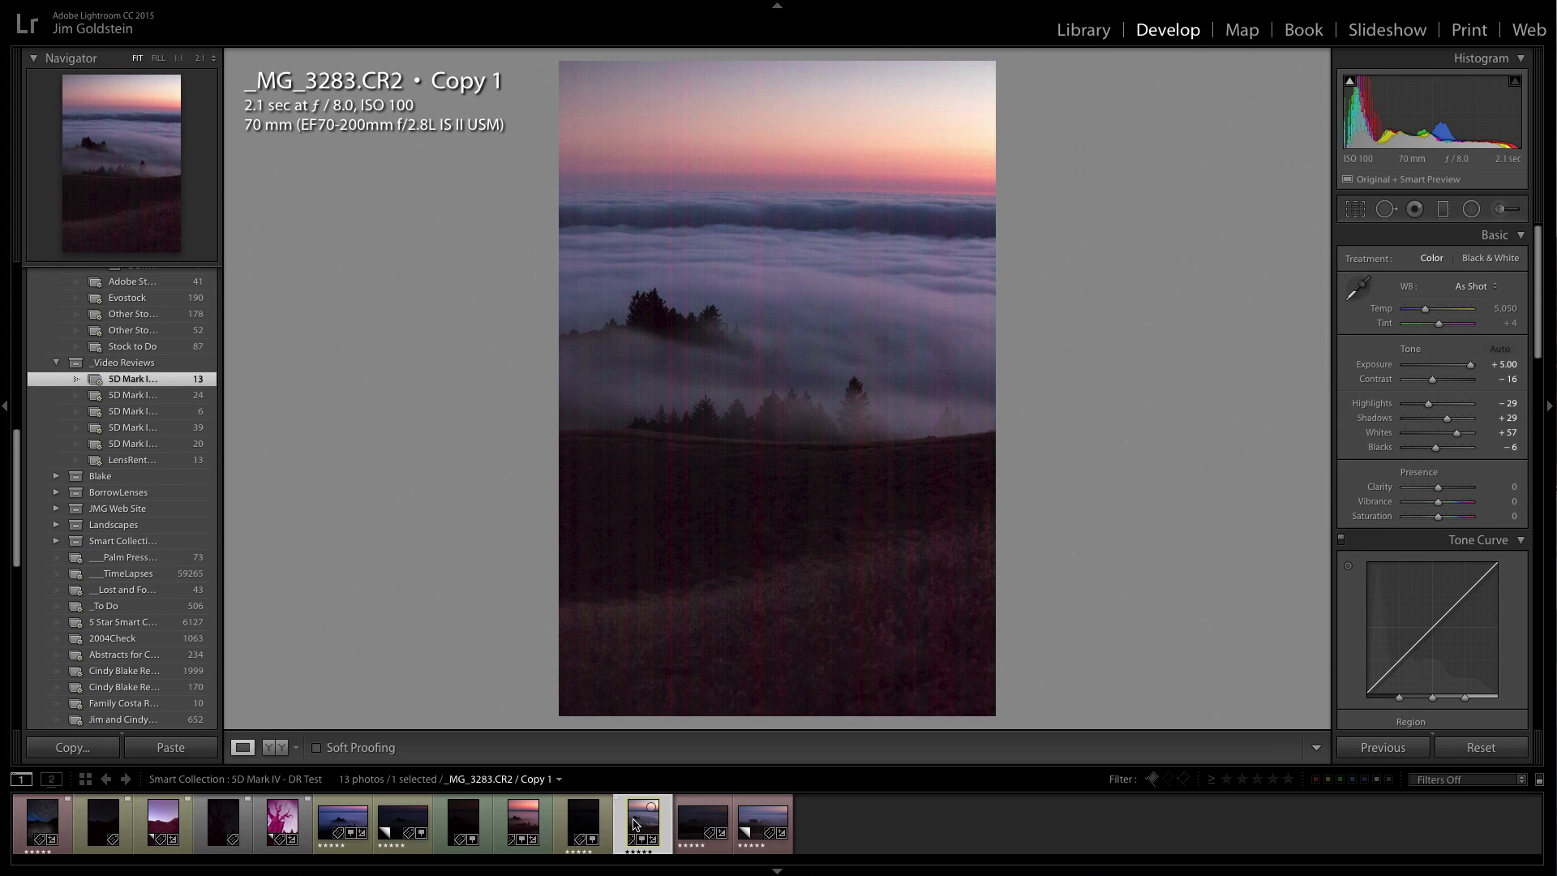
mouse_move(633, 821)
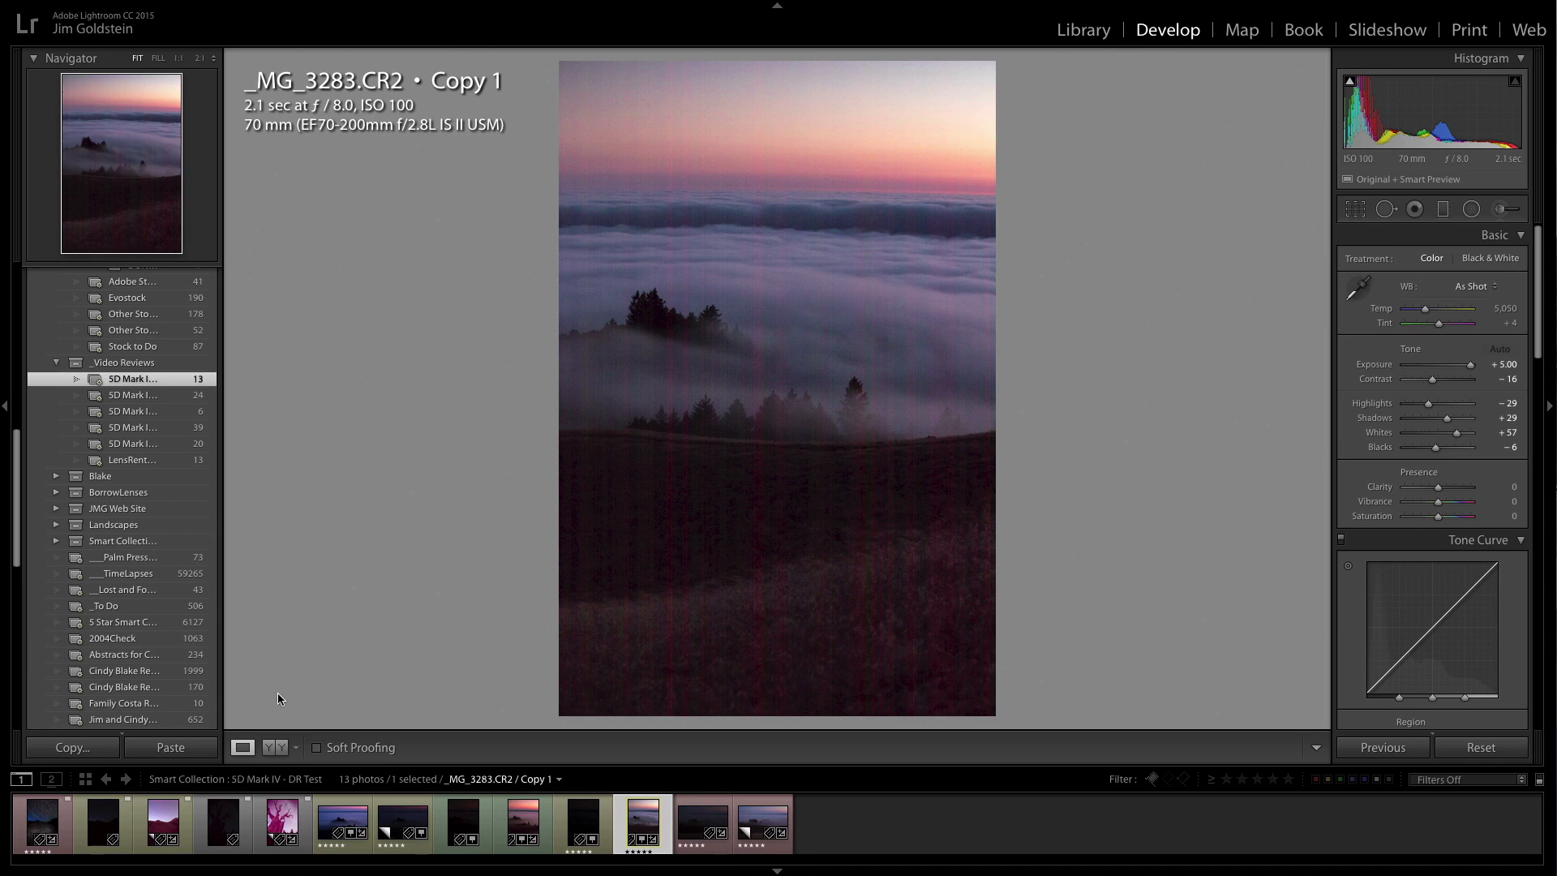
left_click(464, 824)
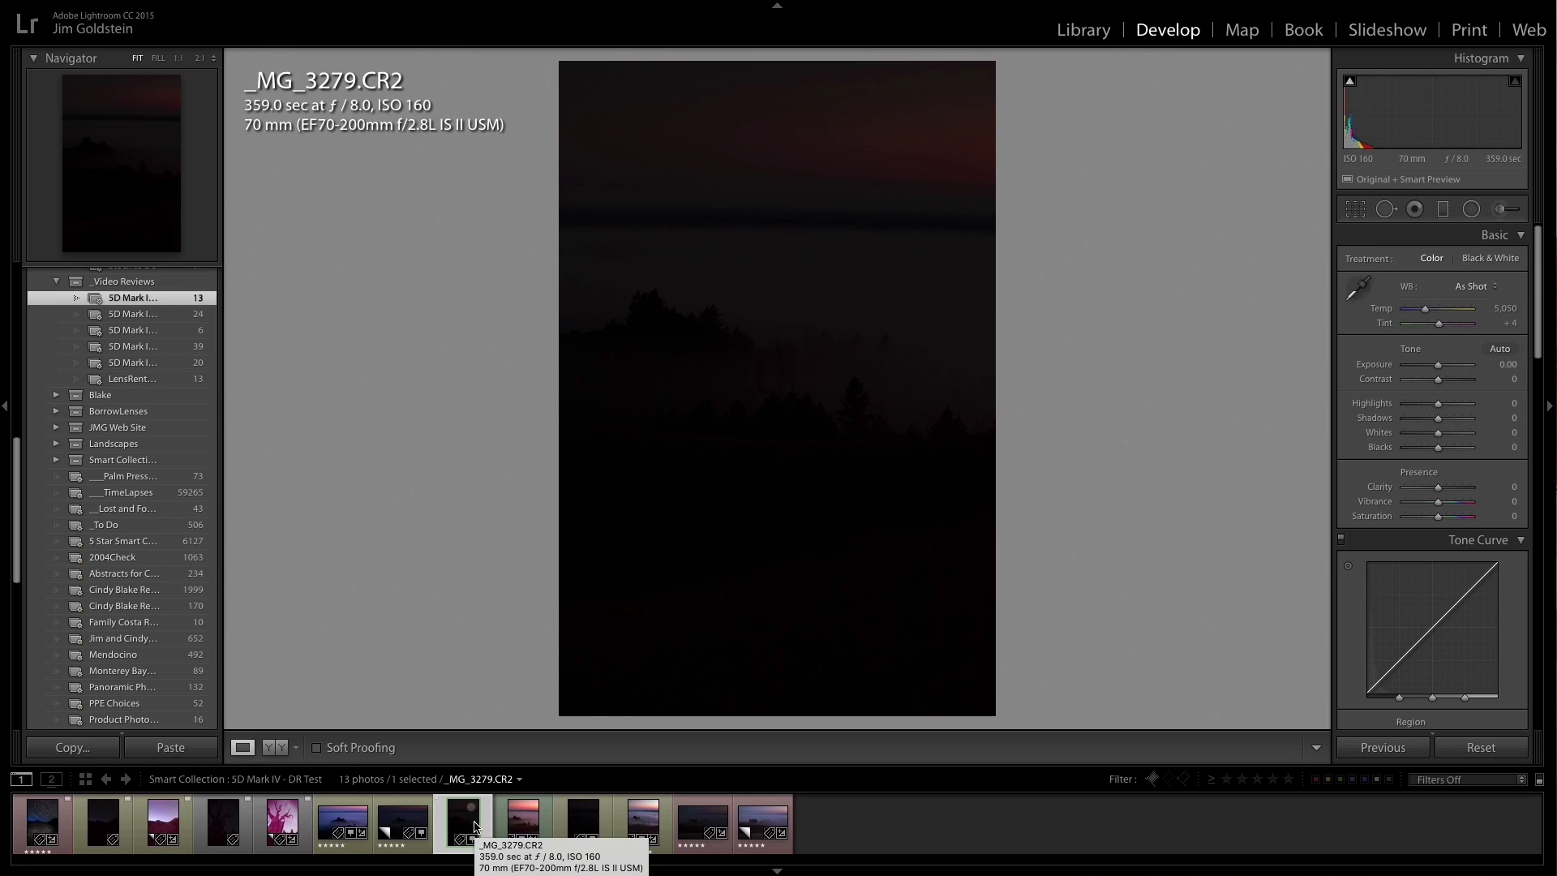
- View the pushed _MG_3279 Copy 1, then the _MG_3278 blue fog photo at exposure +2.65, shadows +52
left_click(522, 826)
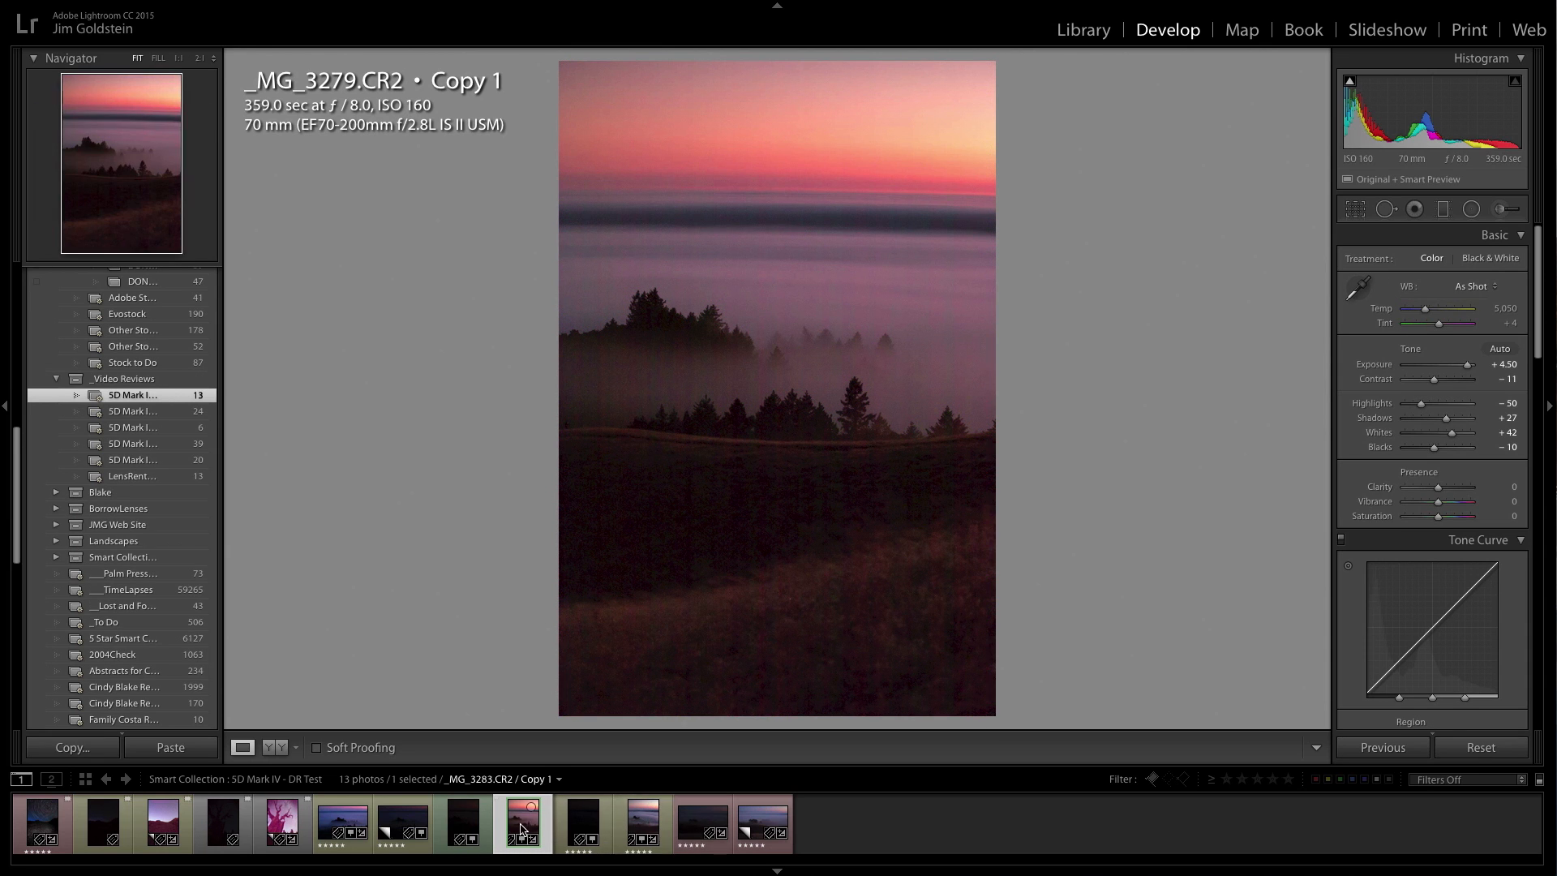
mouse_move(396, 824)
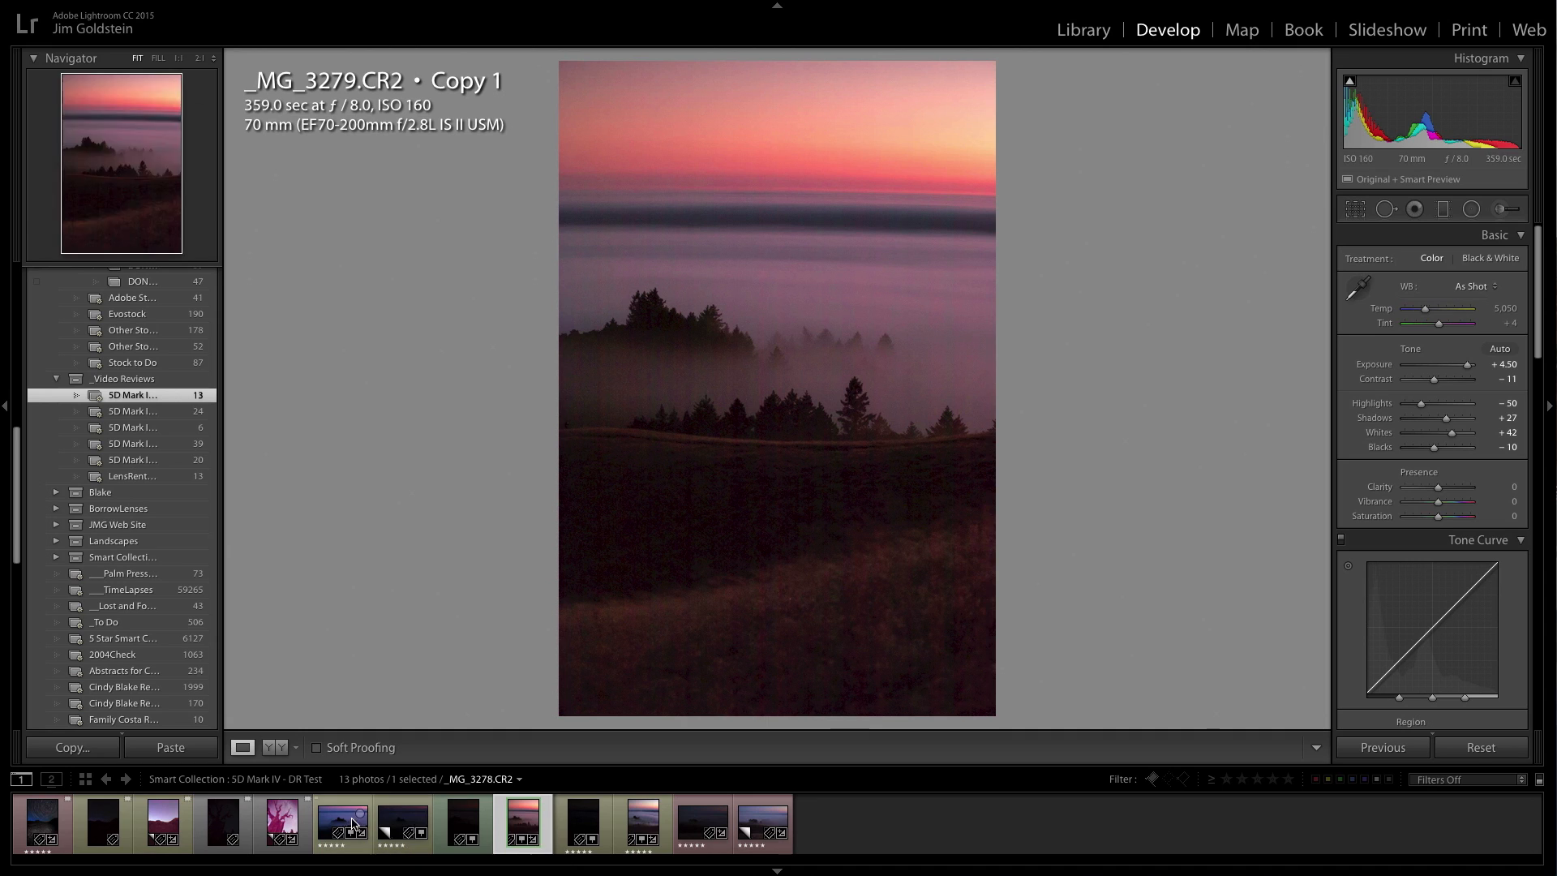
left_click(342, 824)
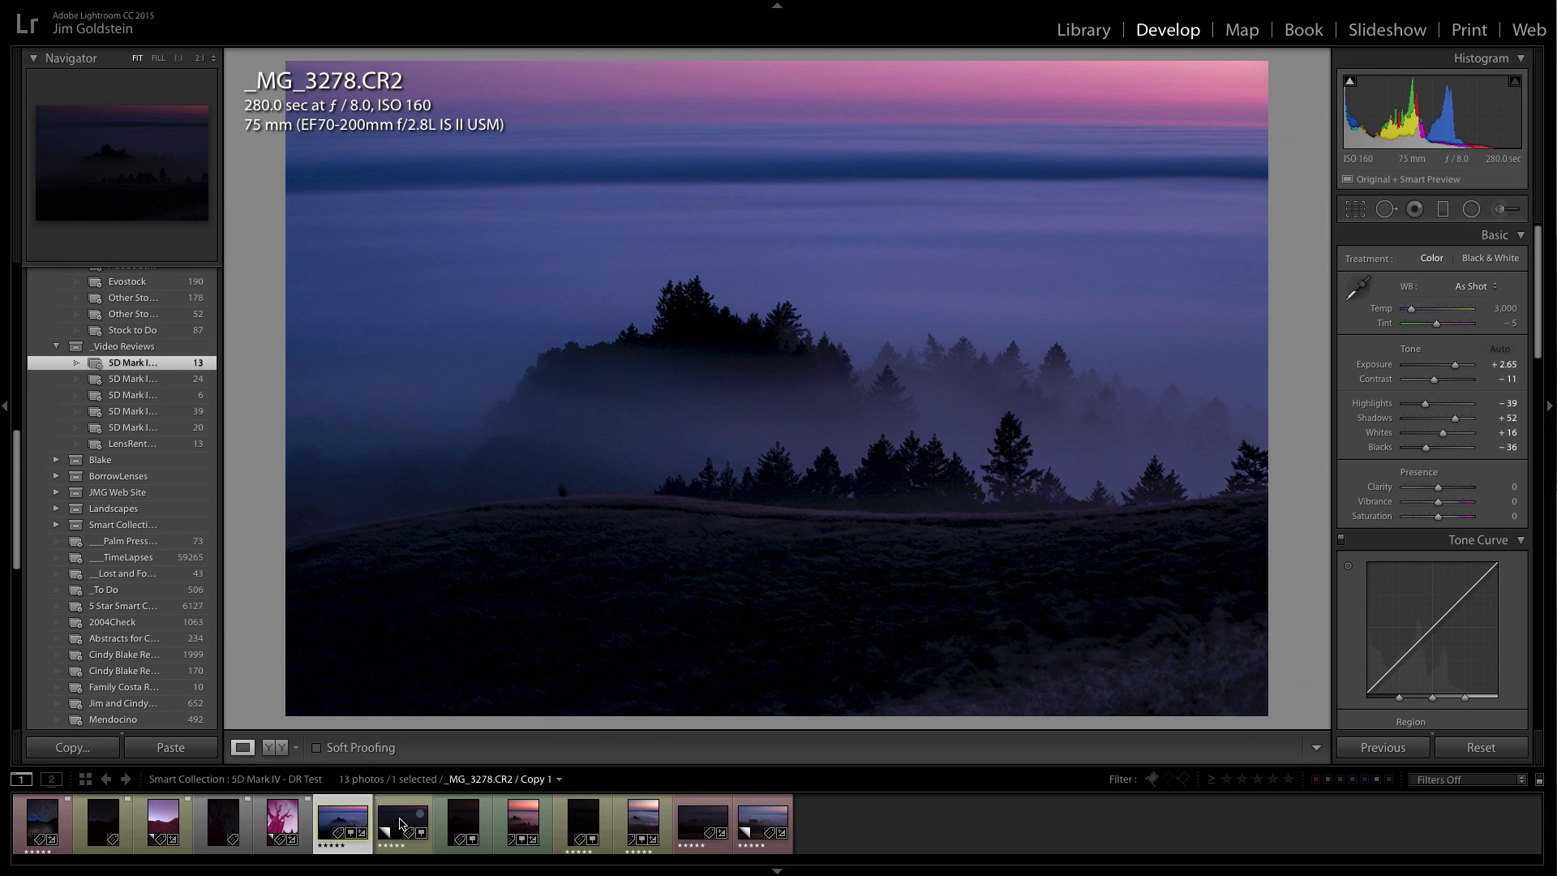
mouse_move(402, 824)
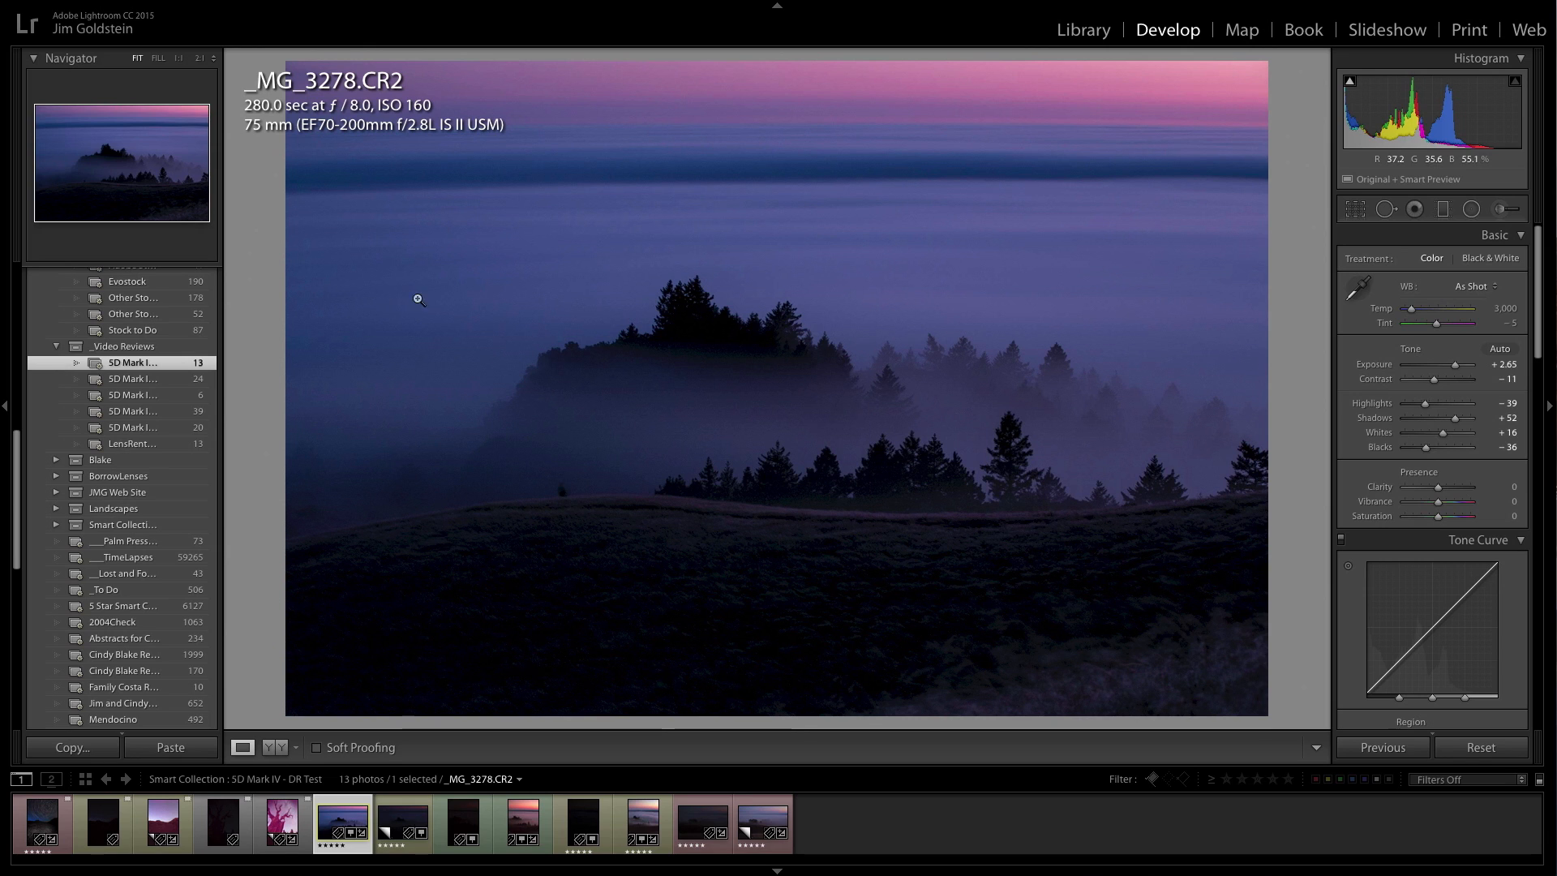
- Switch to the unedited, nearly black _N2A1809.dng petroglyph original with tone sliders at zero
left_click(162, 824)
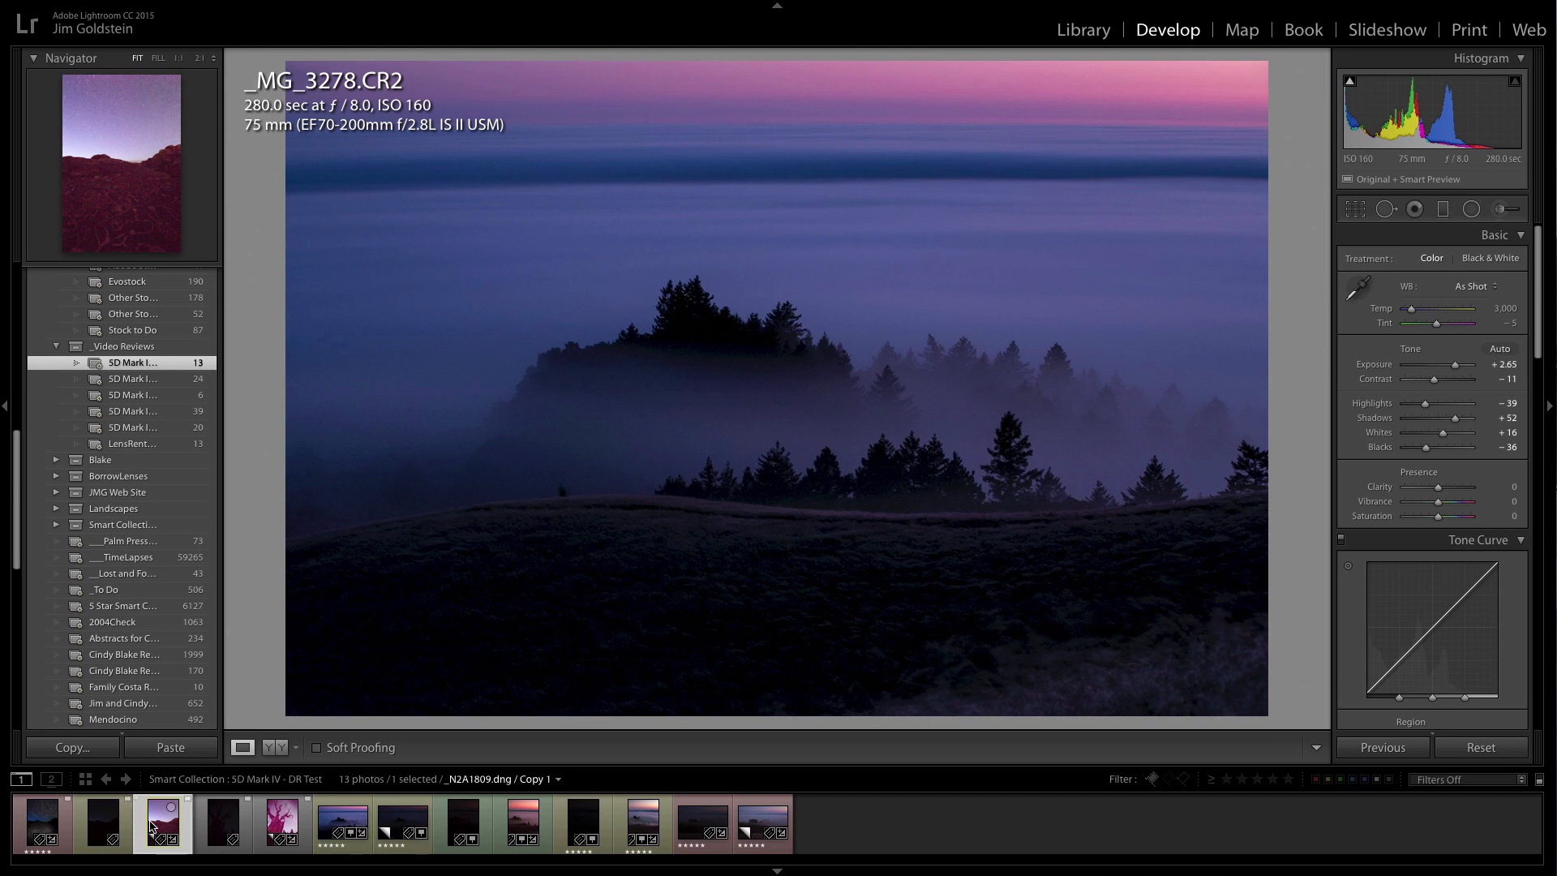
left_click(103, 824)
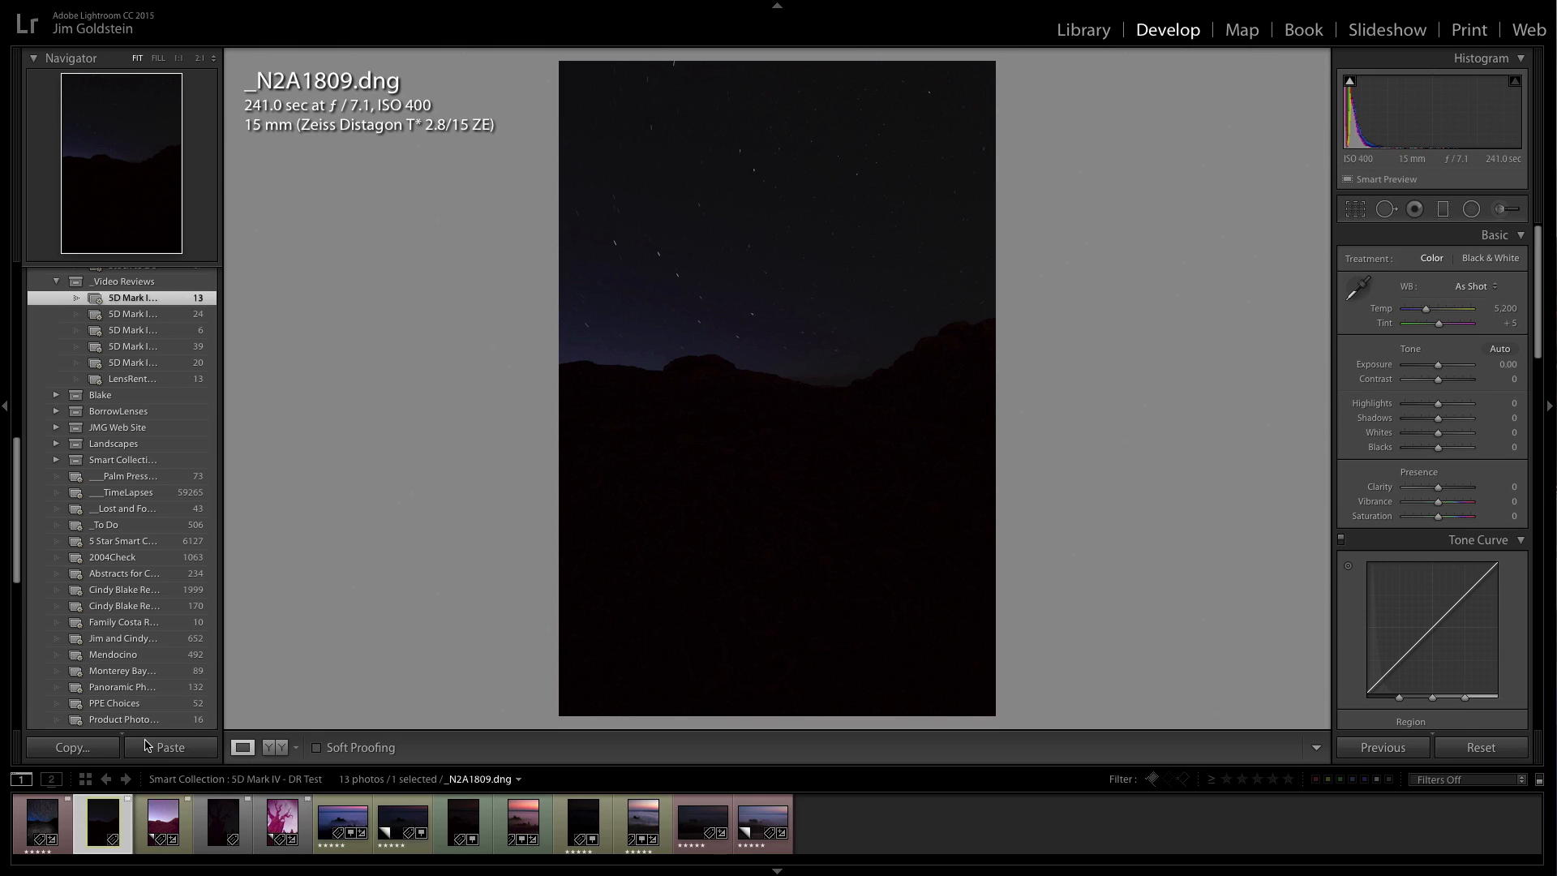
- View the finished _N2A1807_stacked.psd star-trail composite over the petroglyph field
left_click(42, 831)
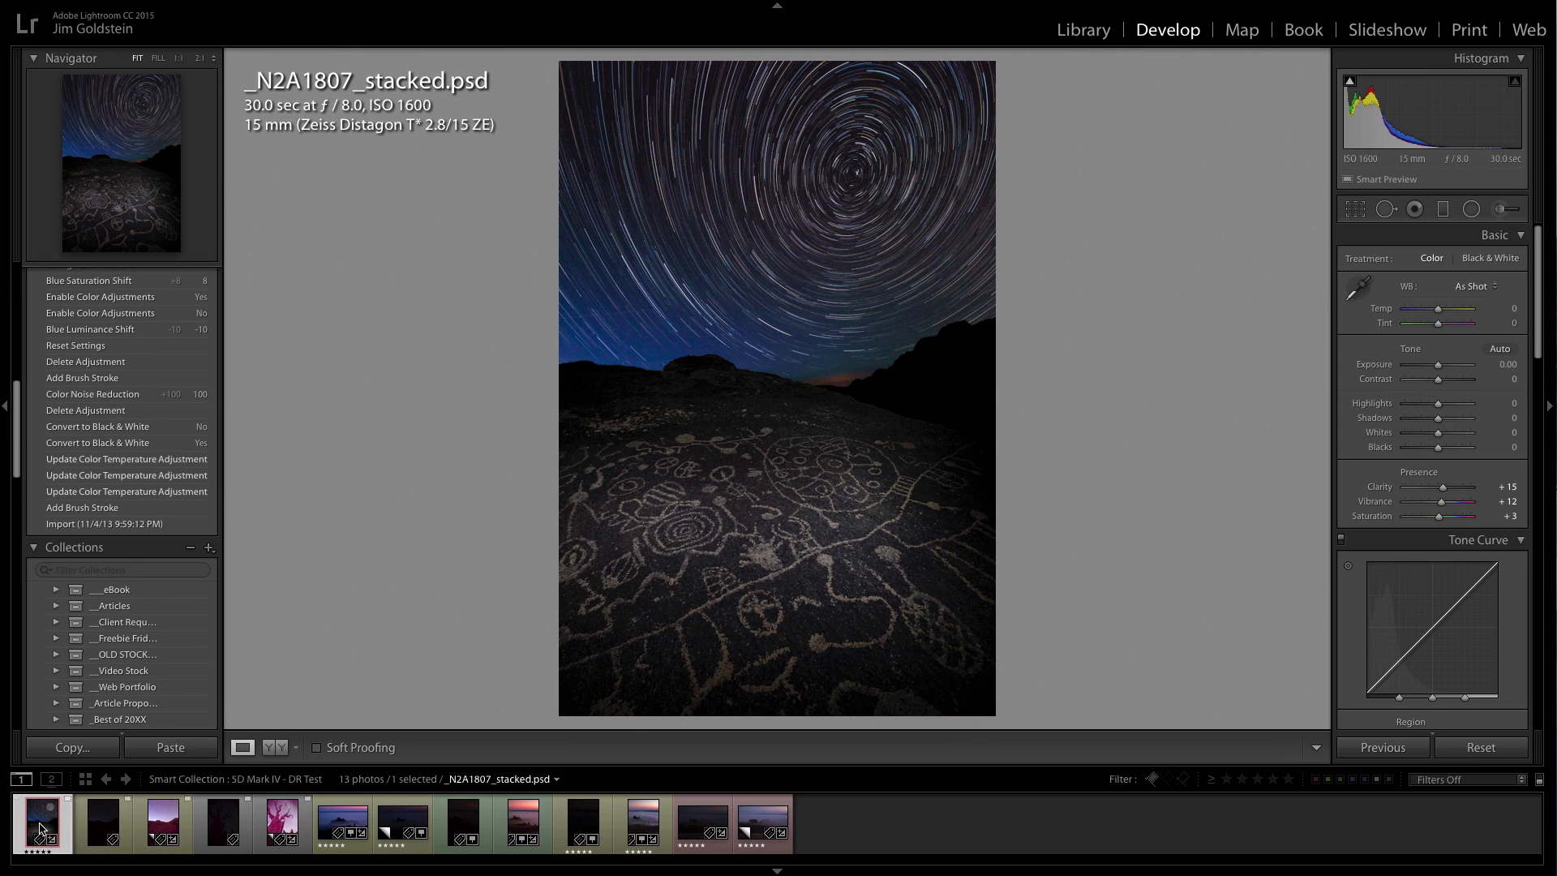
mouse_move(42, 832)
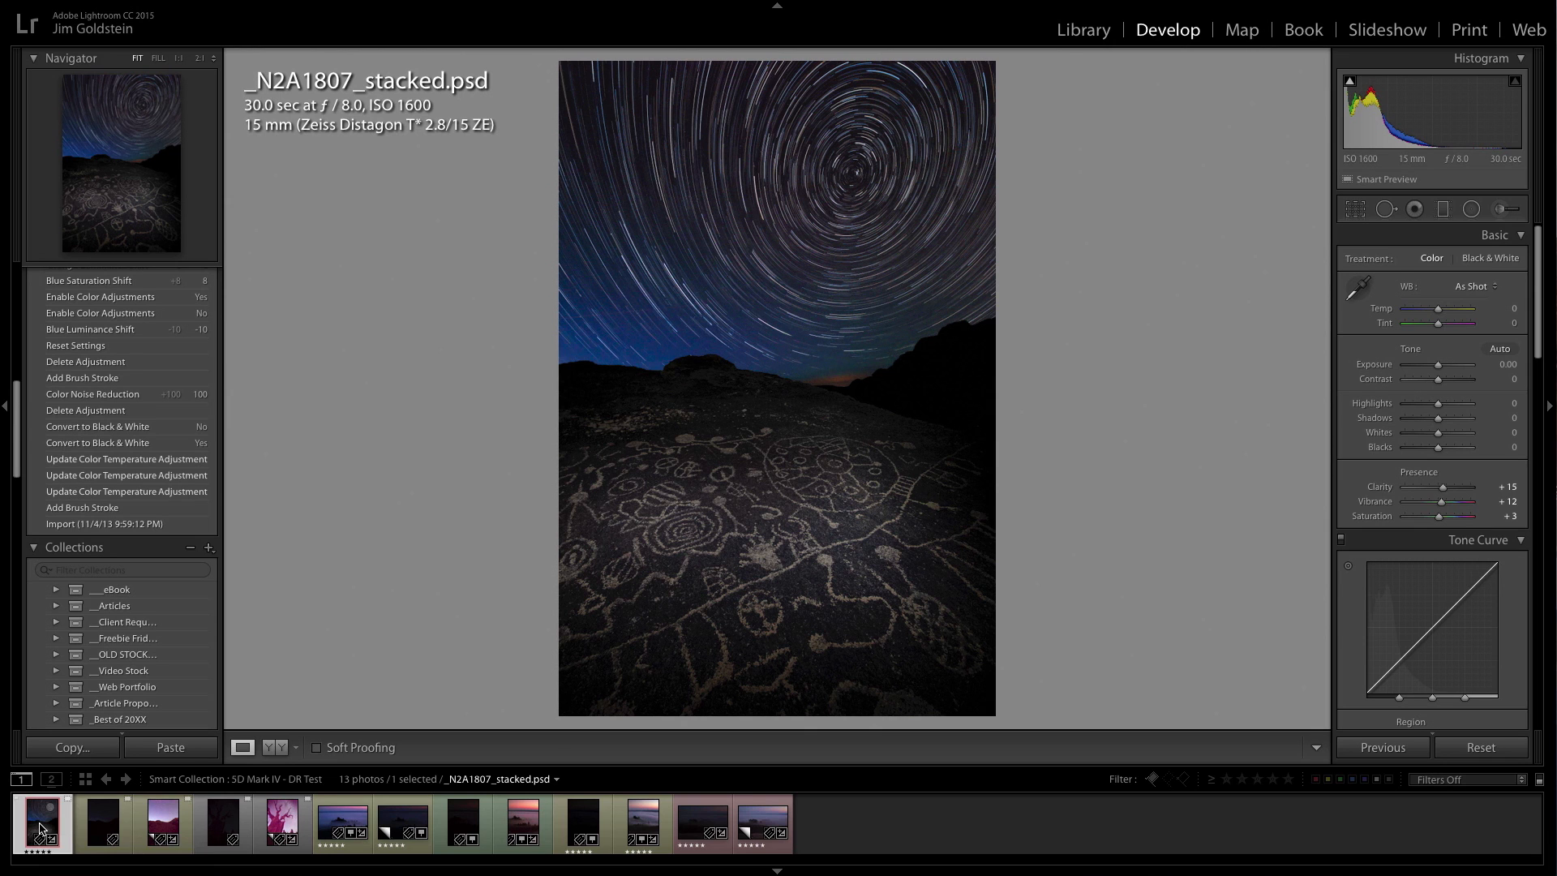
- Step through the pushed copies _N2A1809, _MG_9549, _MG_3283, _MG_7433, then return to _MG_3278 at +2.65
left_click(162, 826)
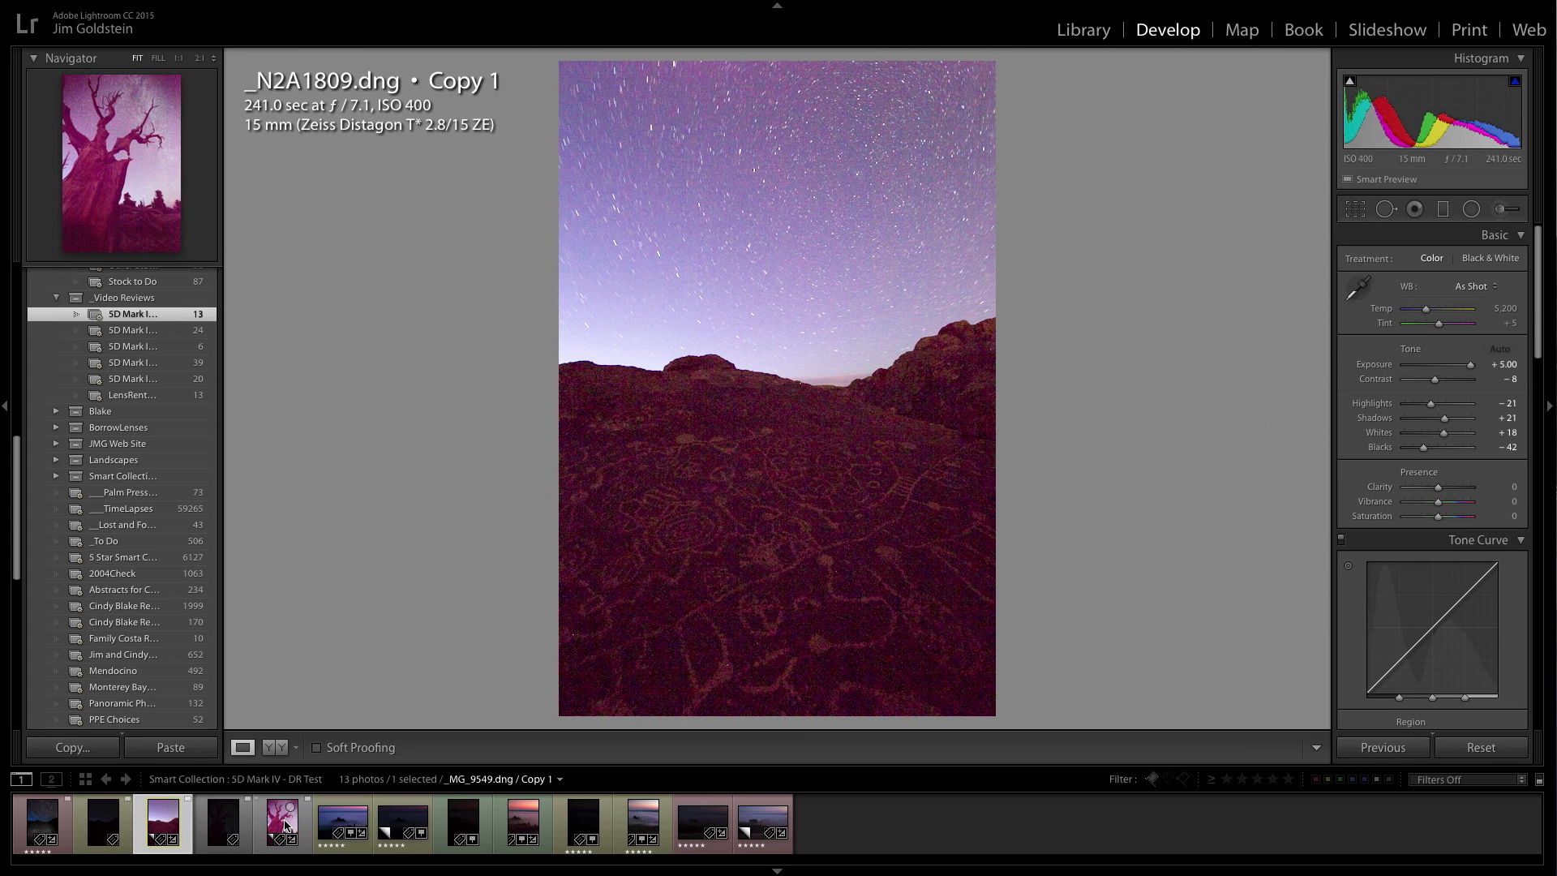
left_click(282, 824)
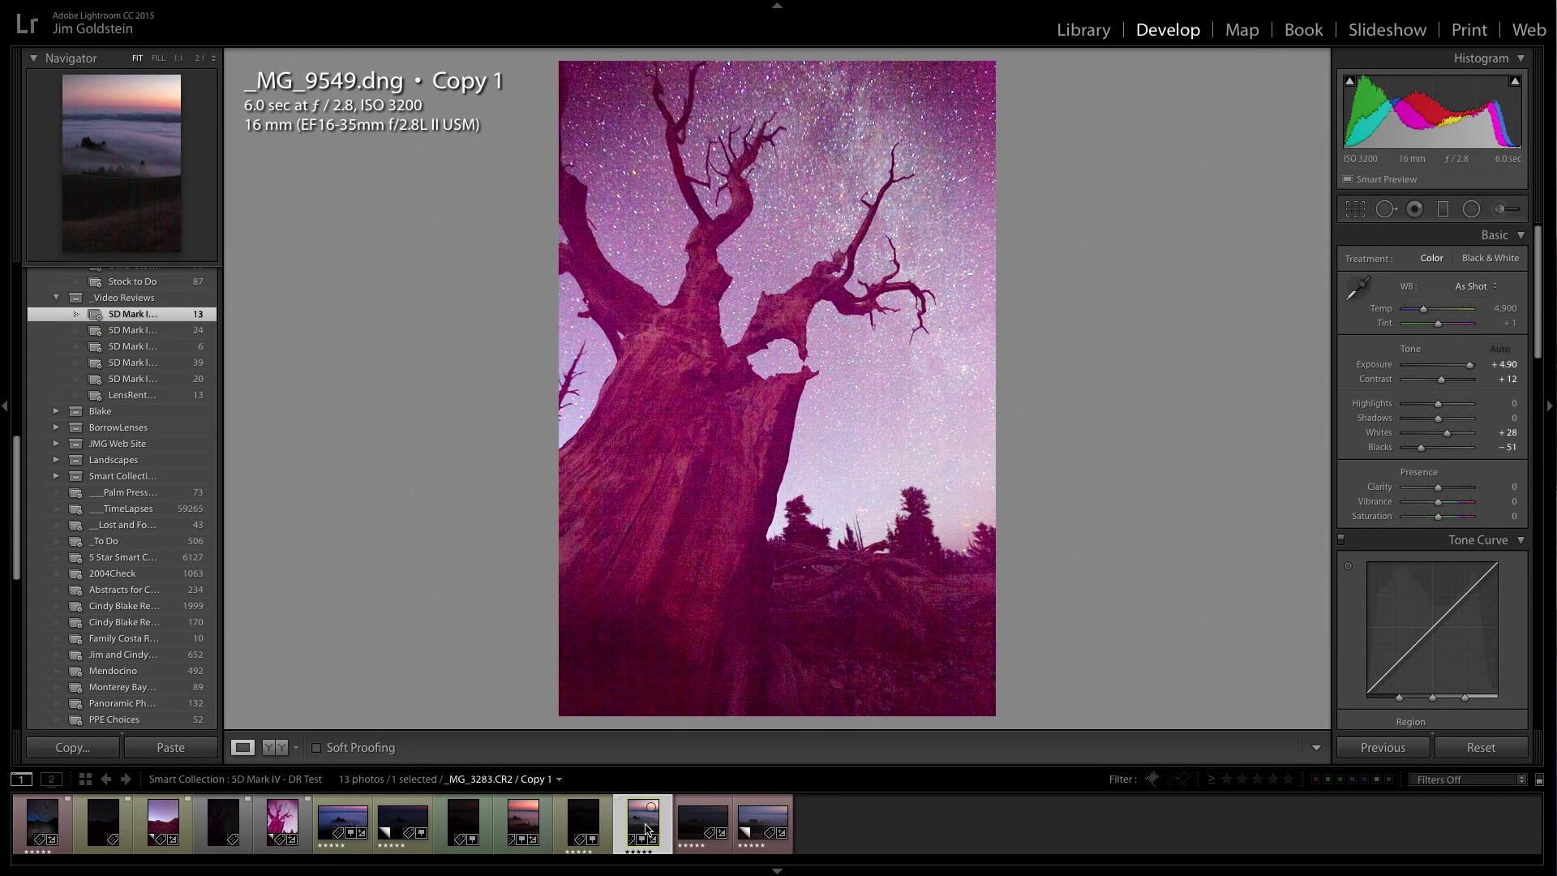
left_click(763, 824)
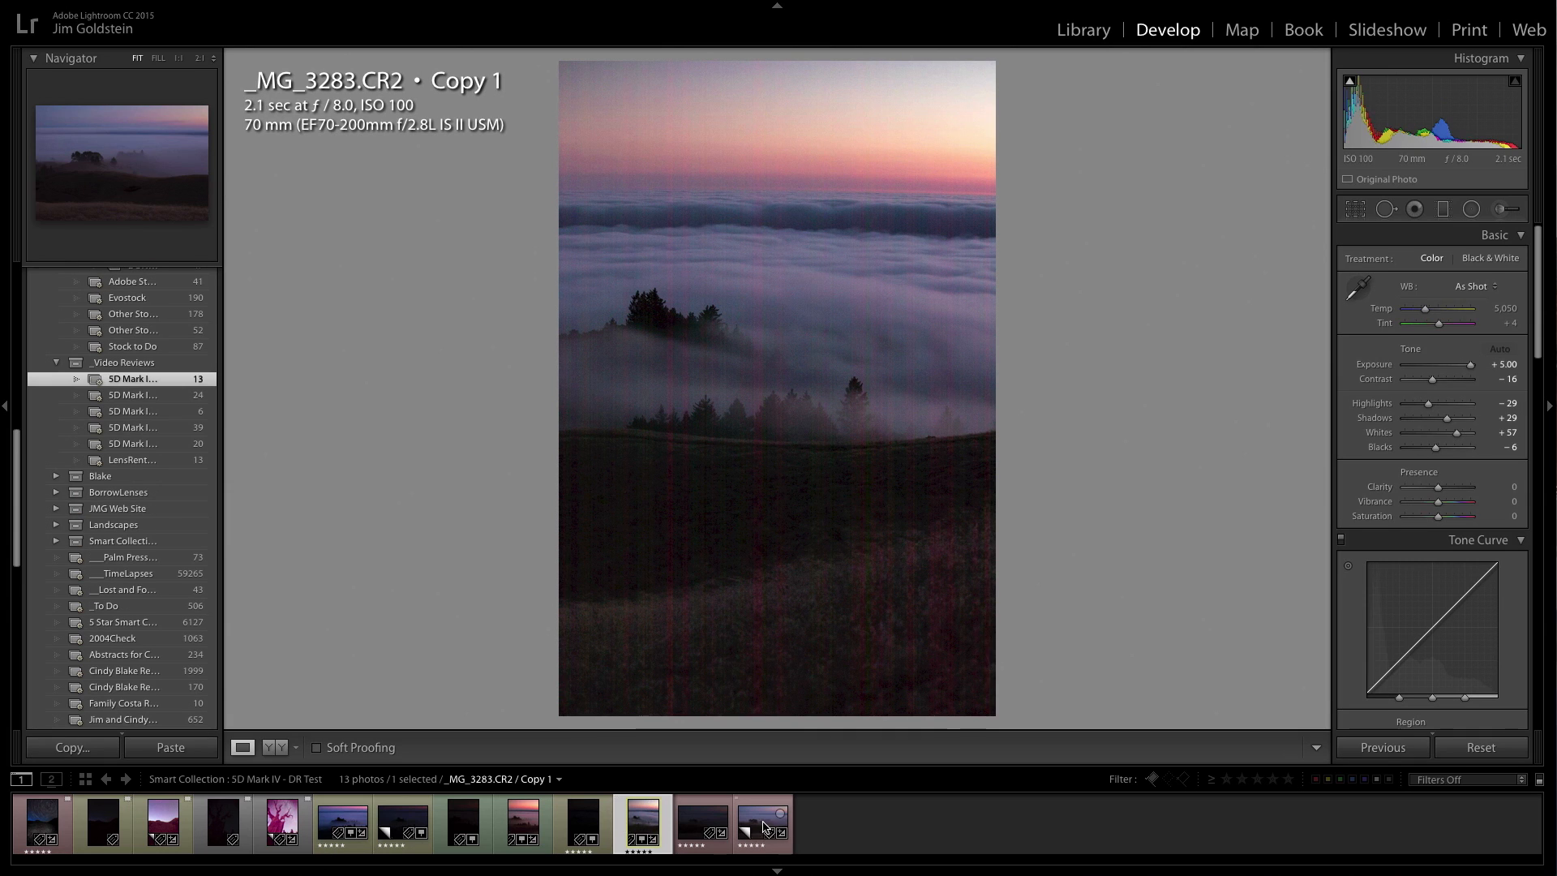
left_click(762, 824)
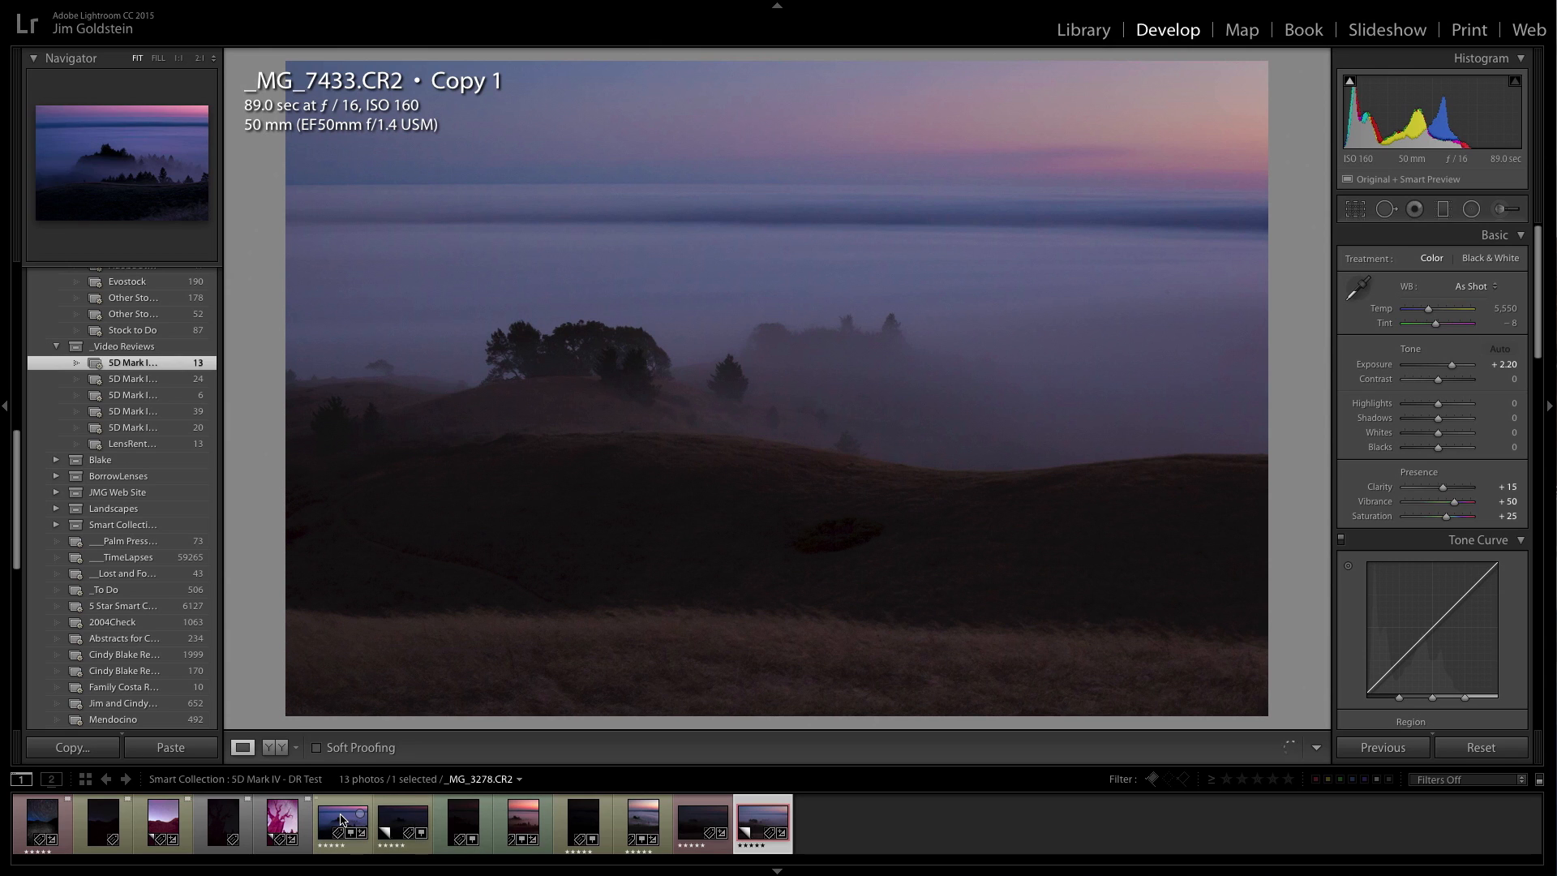
mouse_move(344, 819)
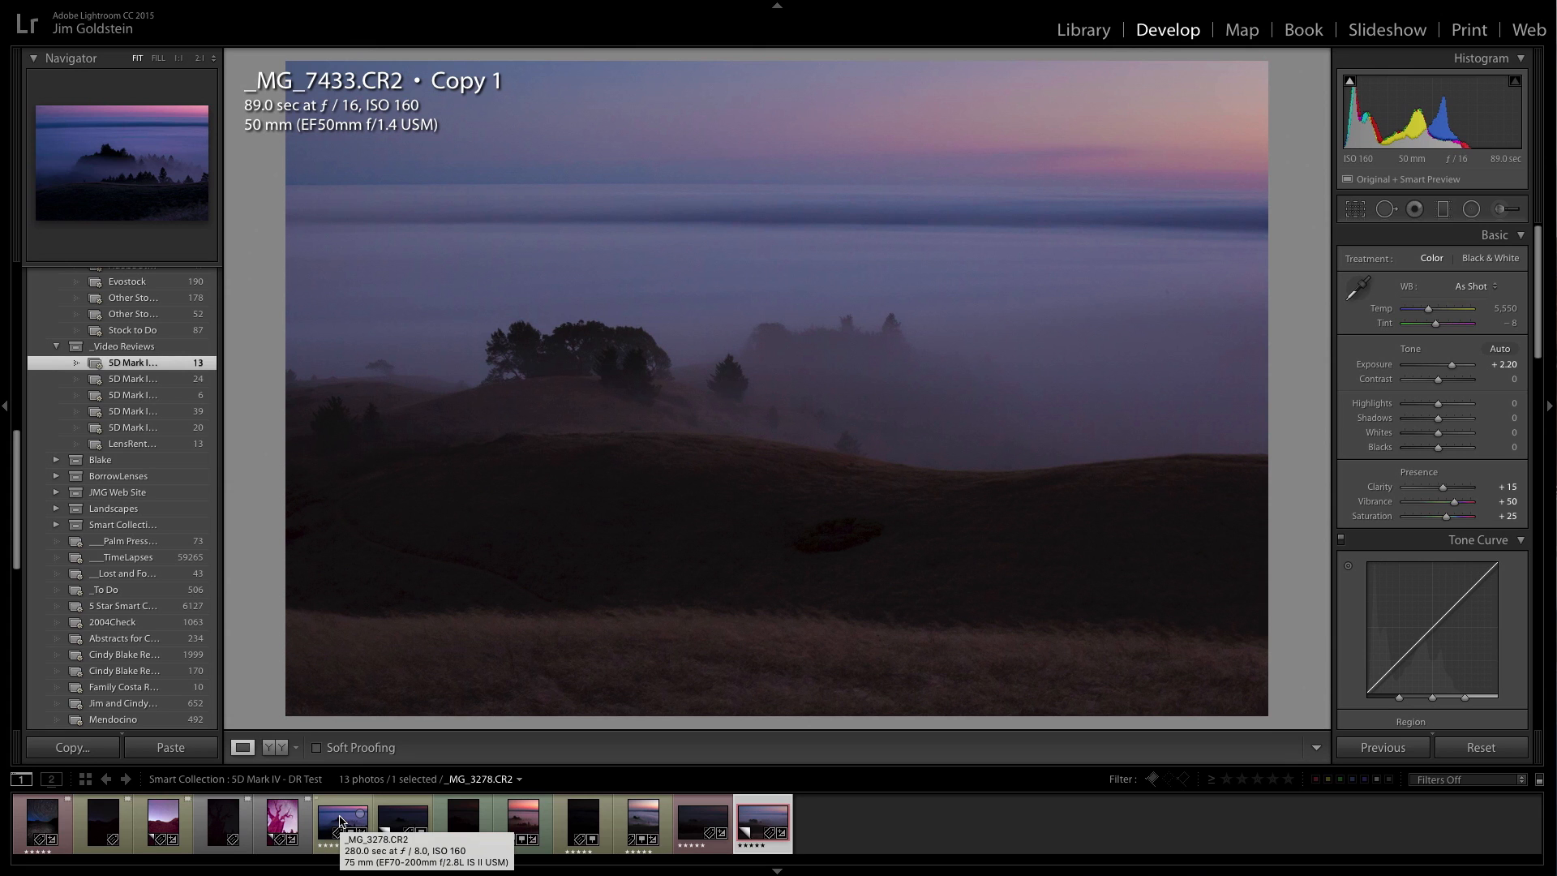
left_click(341, 822)
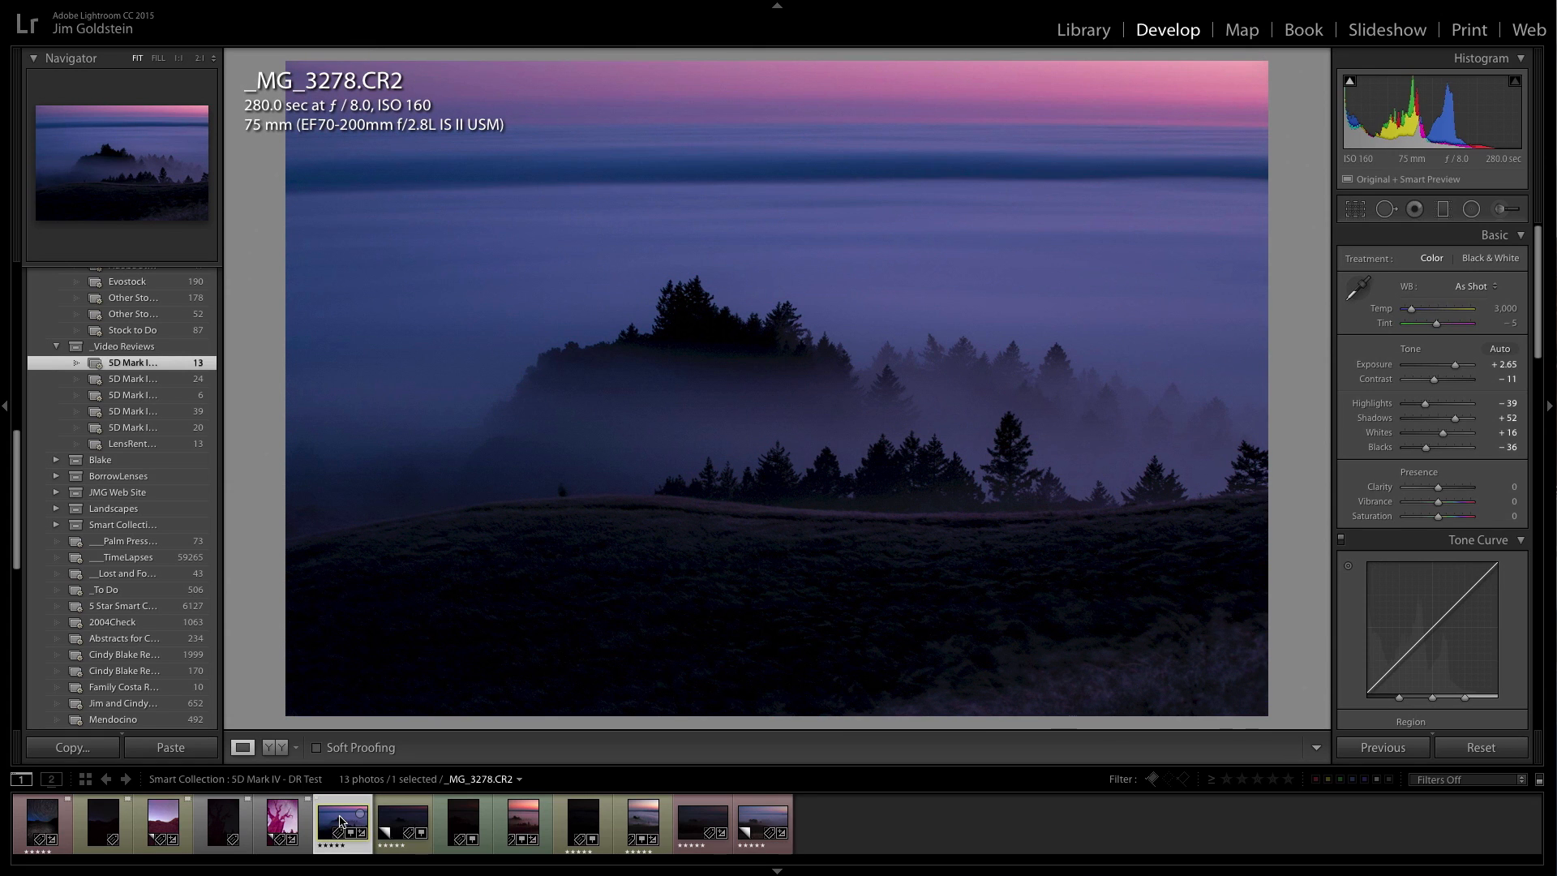